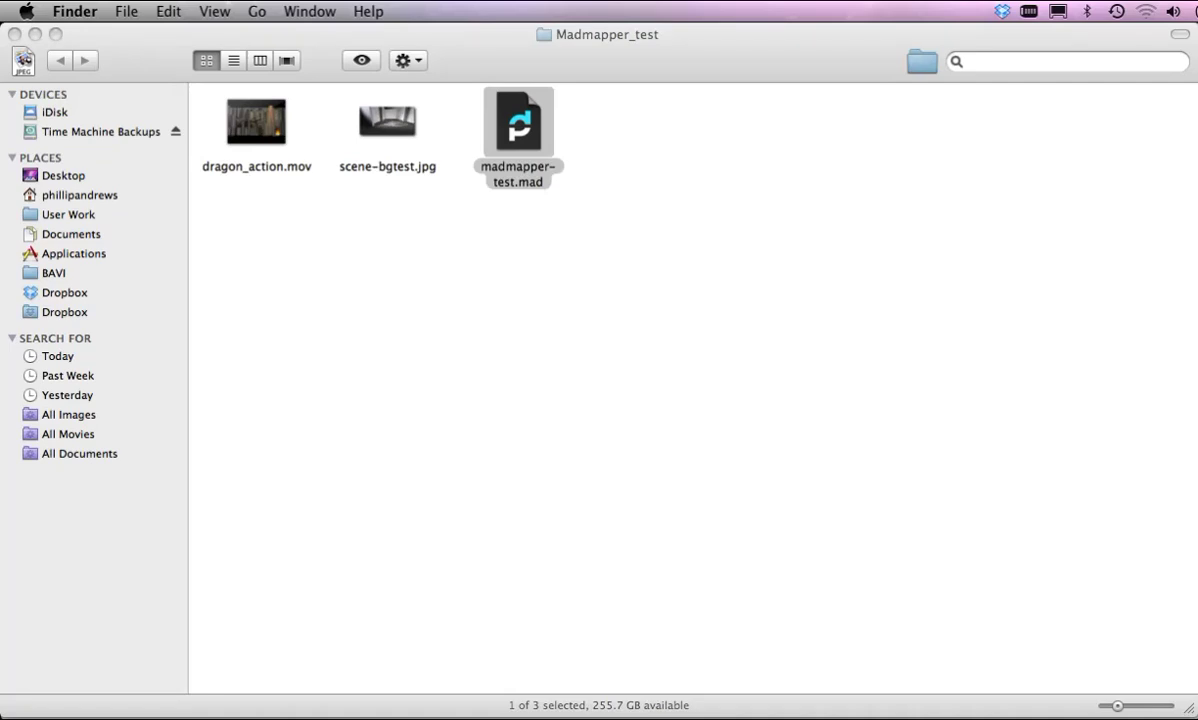
mouse_move(426, 220)
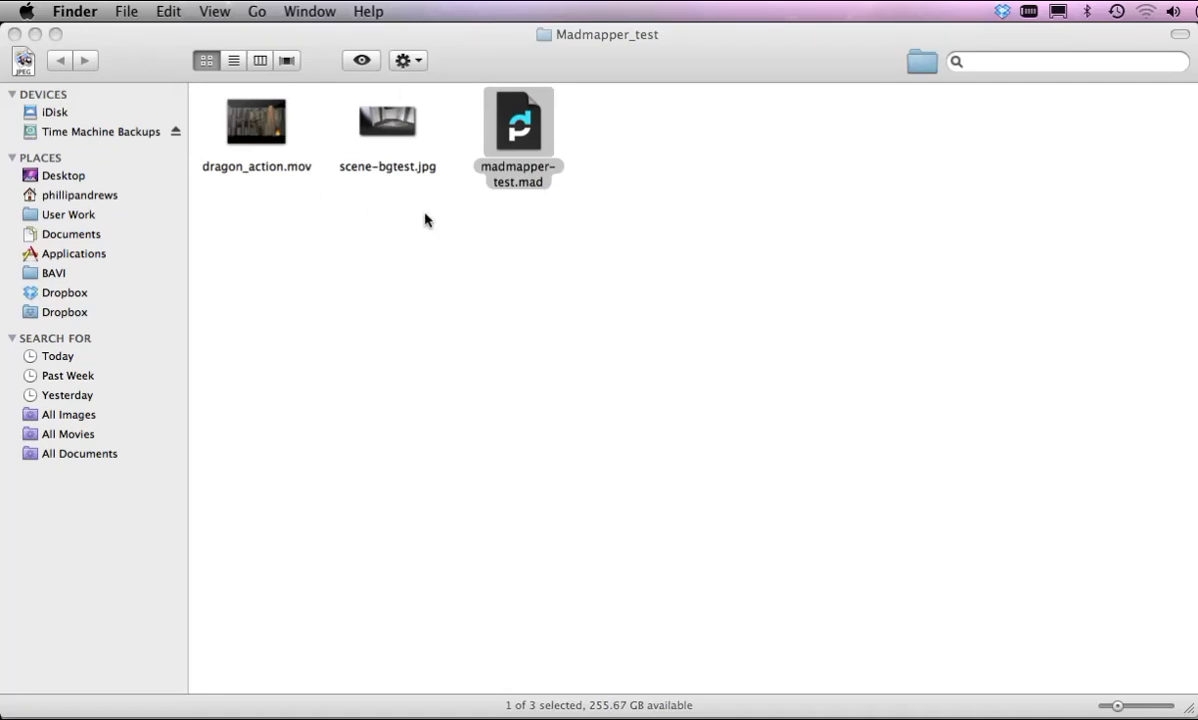
mouse_move(556, 110)
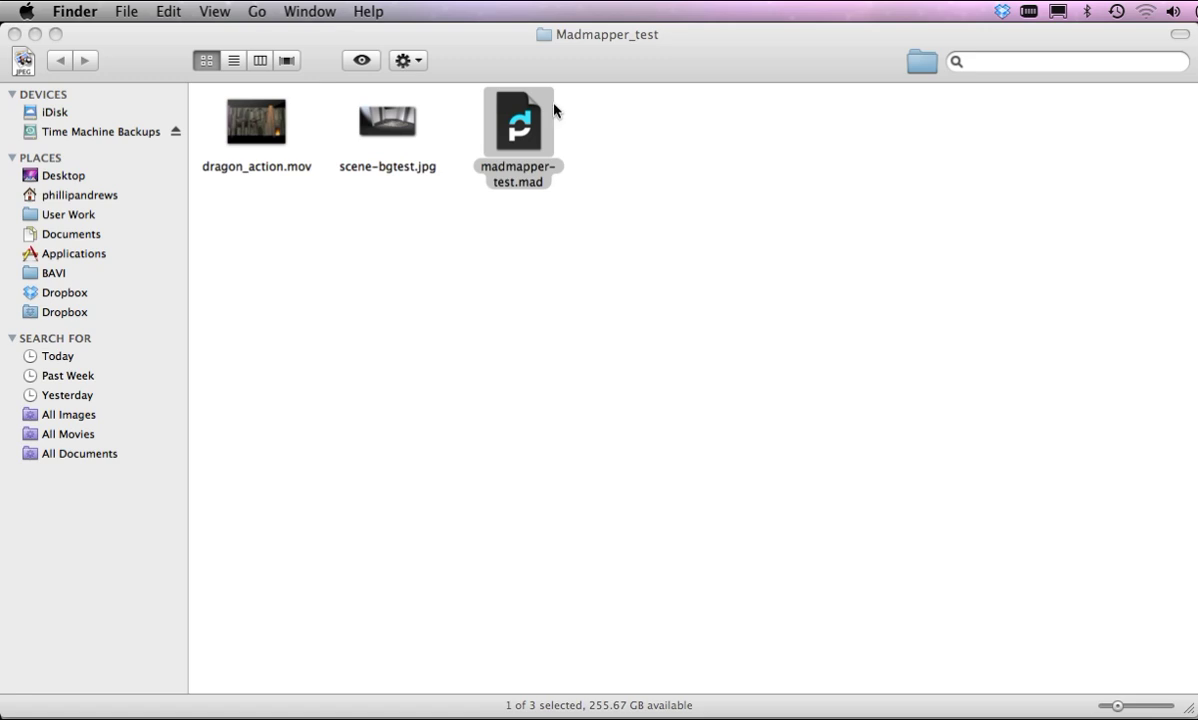
mouse_move(396, 134)
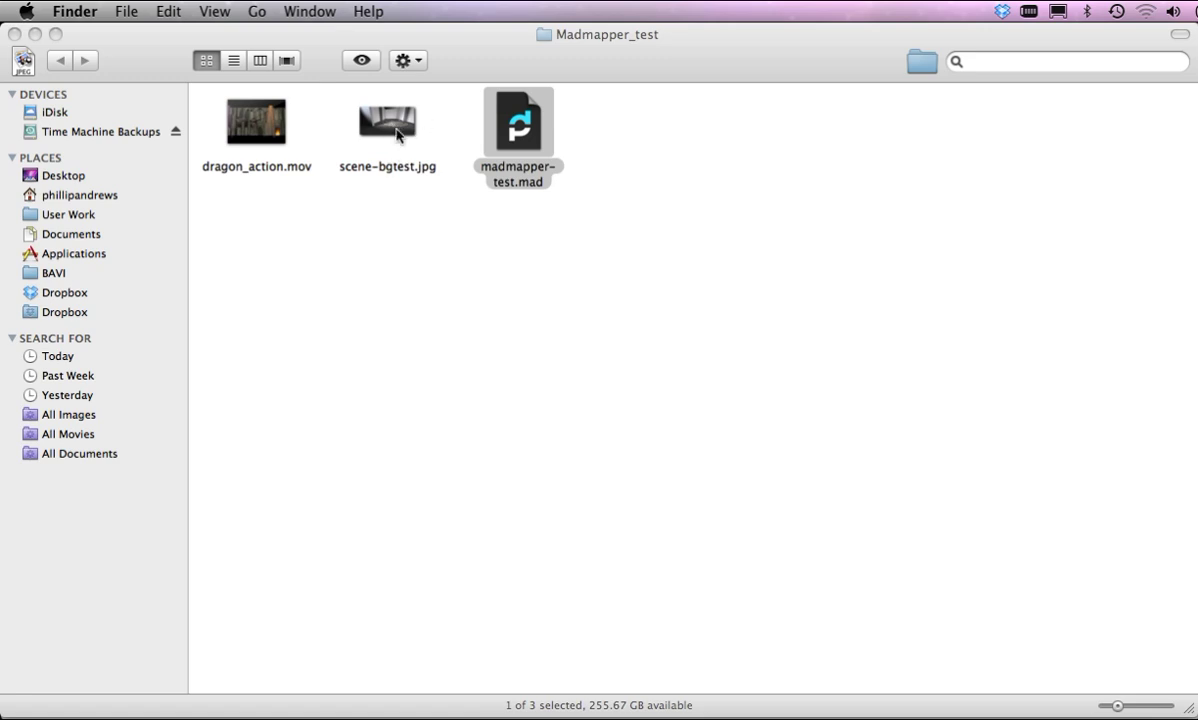
mouse_move(410, 120)
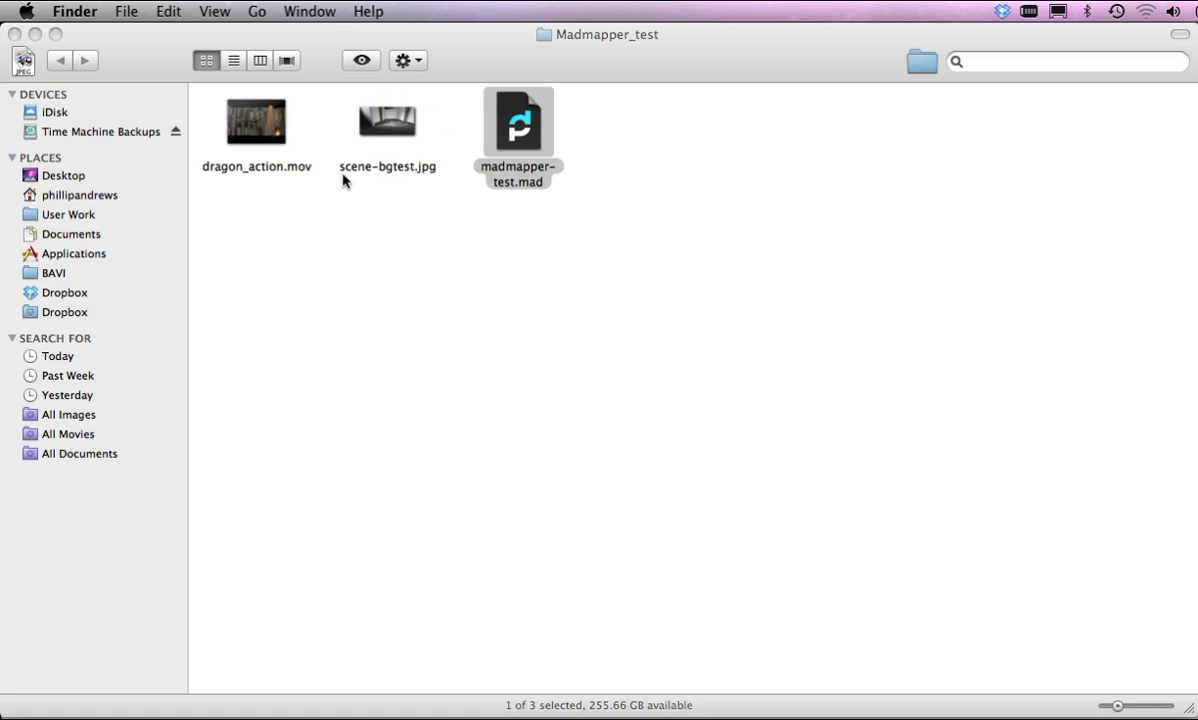
mouse_move(318, 148)
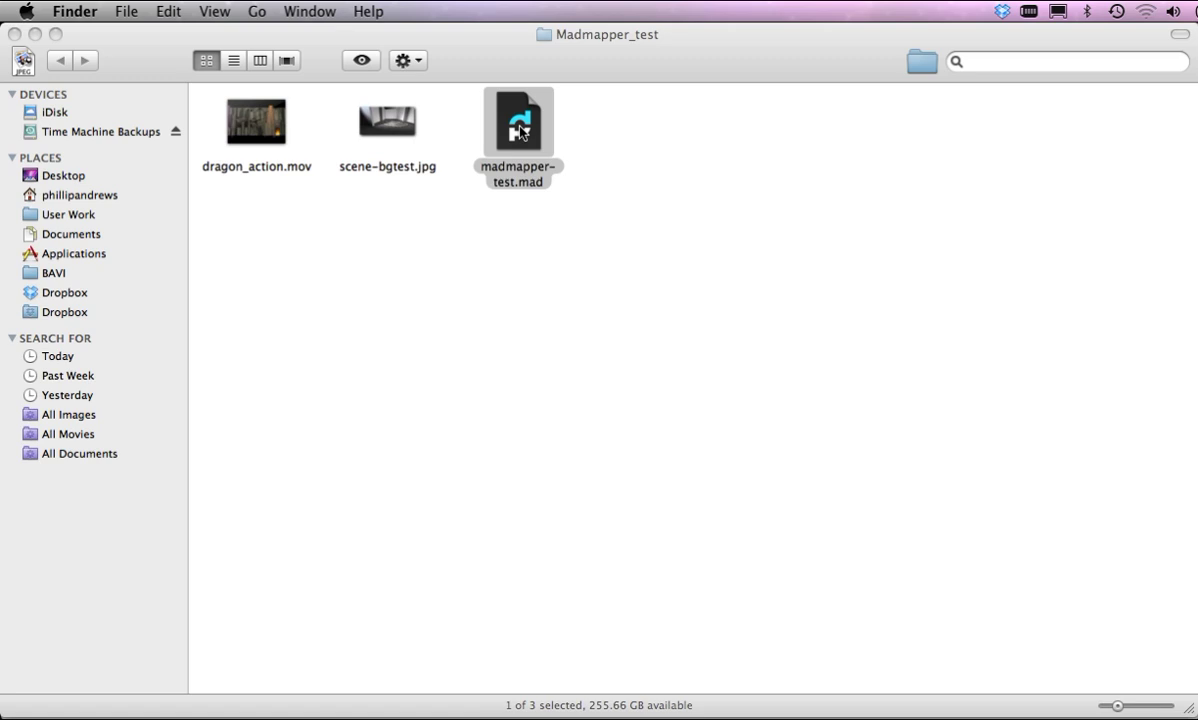
Open the madmapper-test.mad project from Finder into MadMapper
double_click(518, 124)
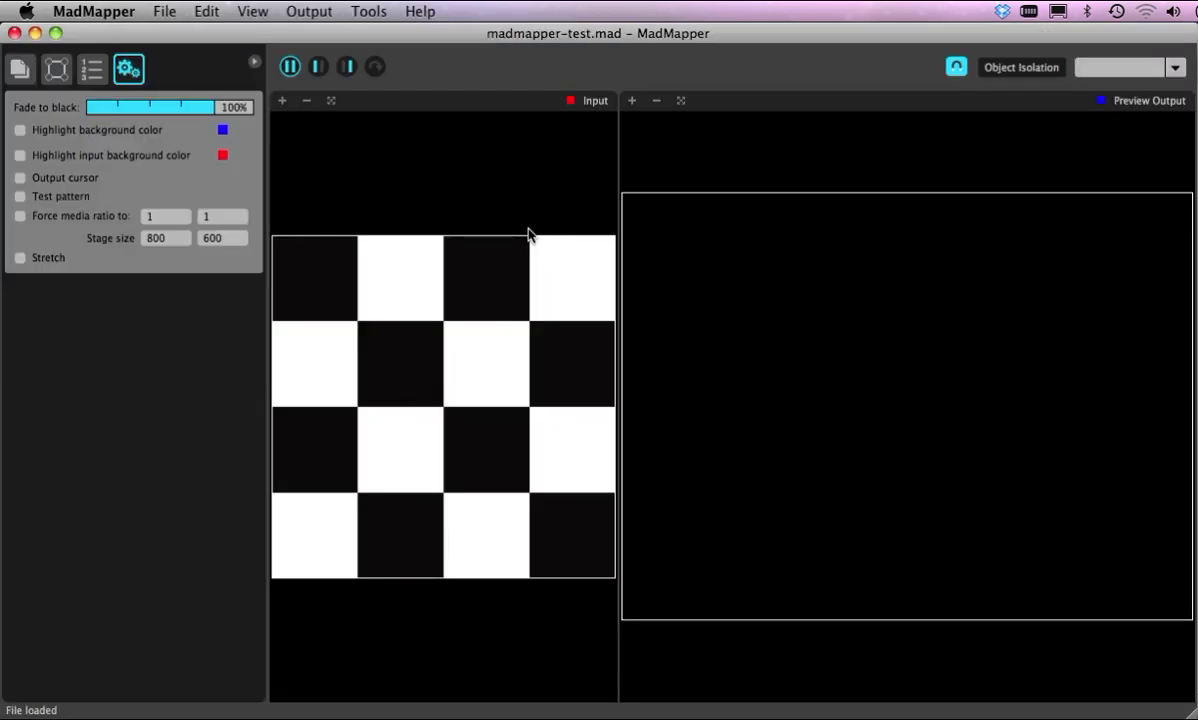
mouse_move(282, 218)
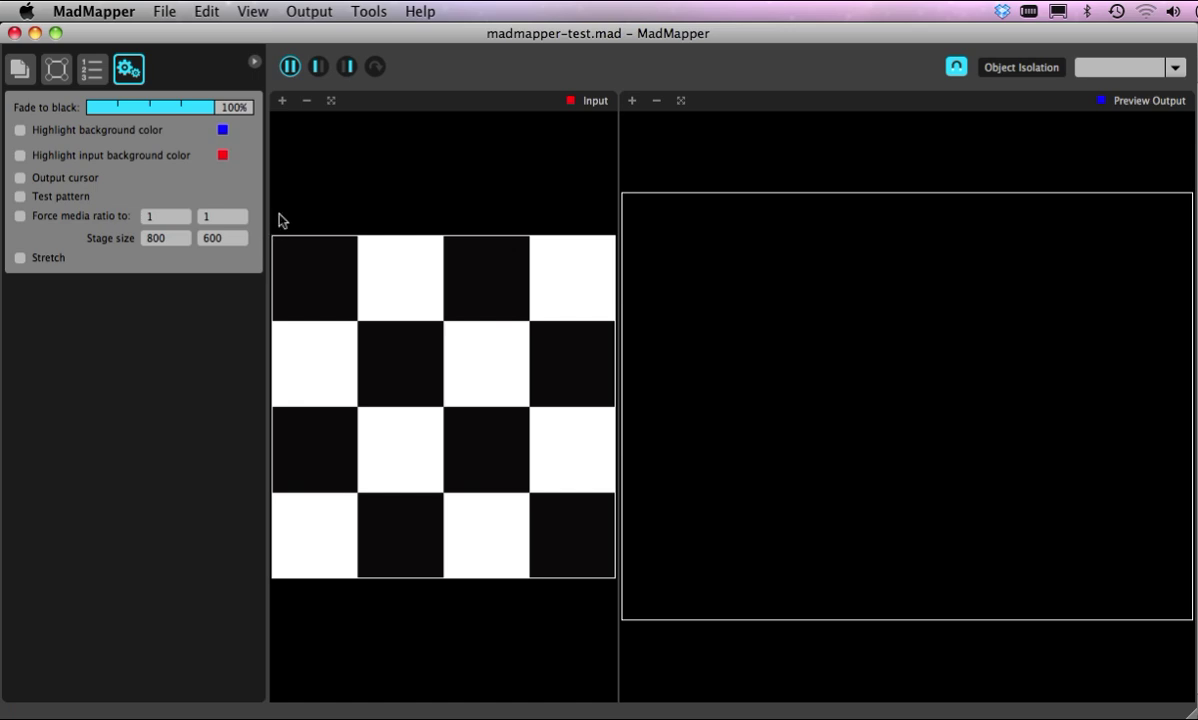
mouse_move(618, 158)
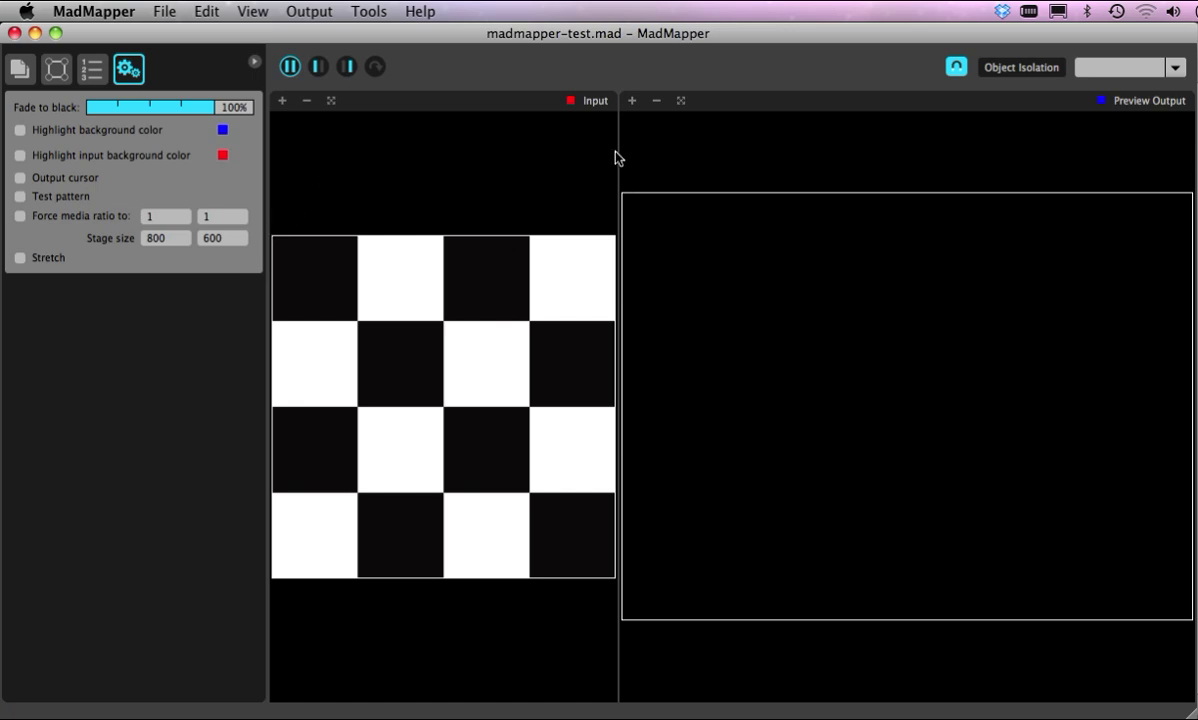
mouse_move(318, 178)
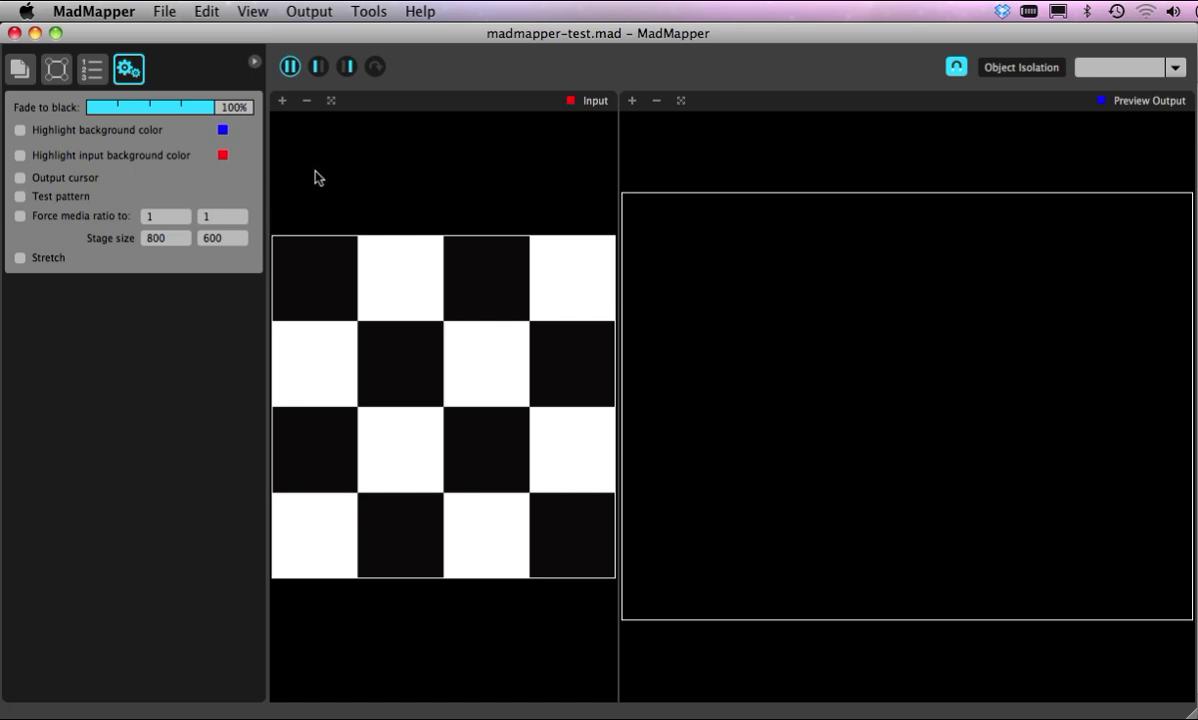
mouse_move(322, 220)
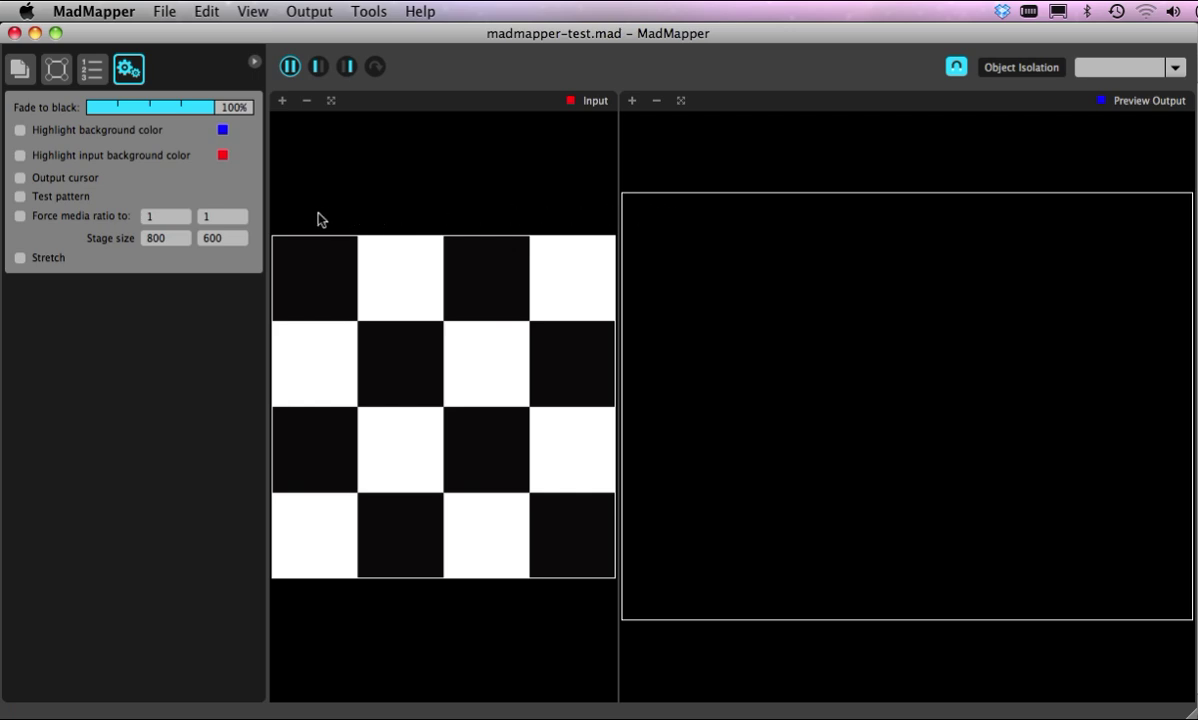
mouse_move(16, 112)
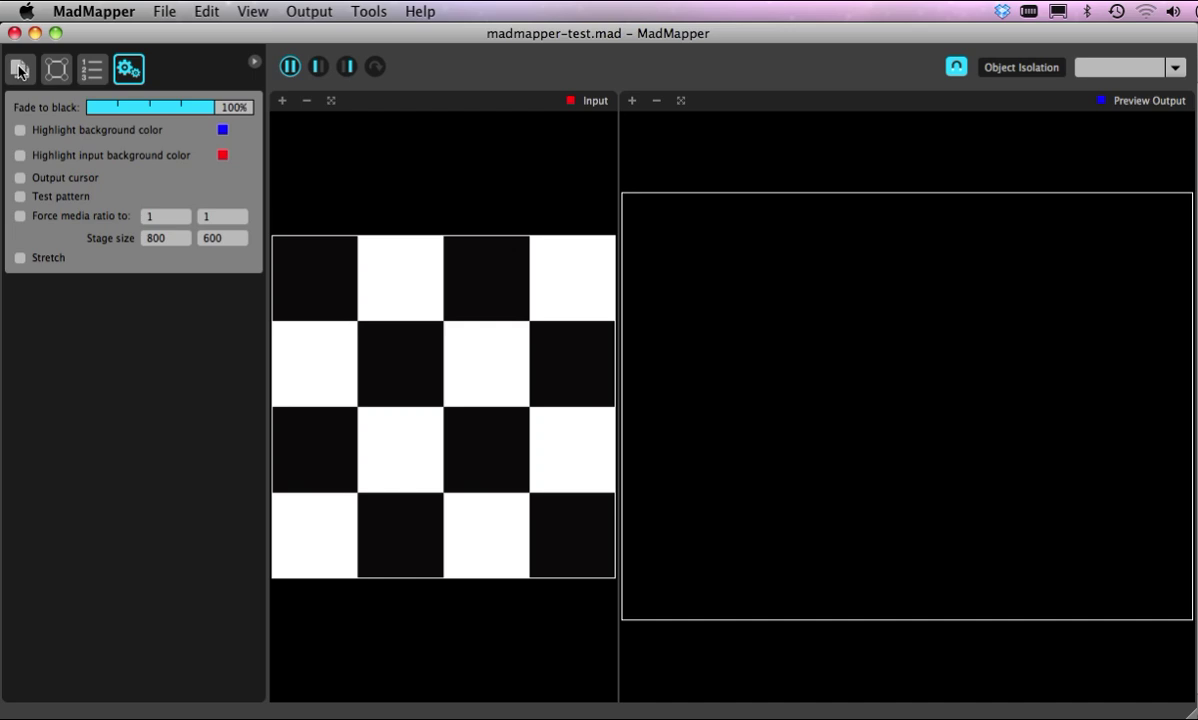
Show the input media list, try the 9x9 test card, then return to the 4x4 checkerboard
left_click(20, 68)
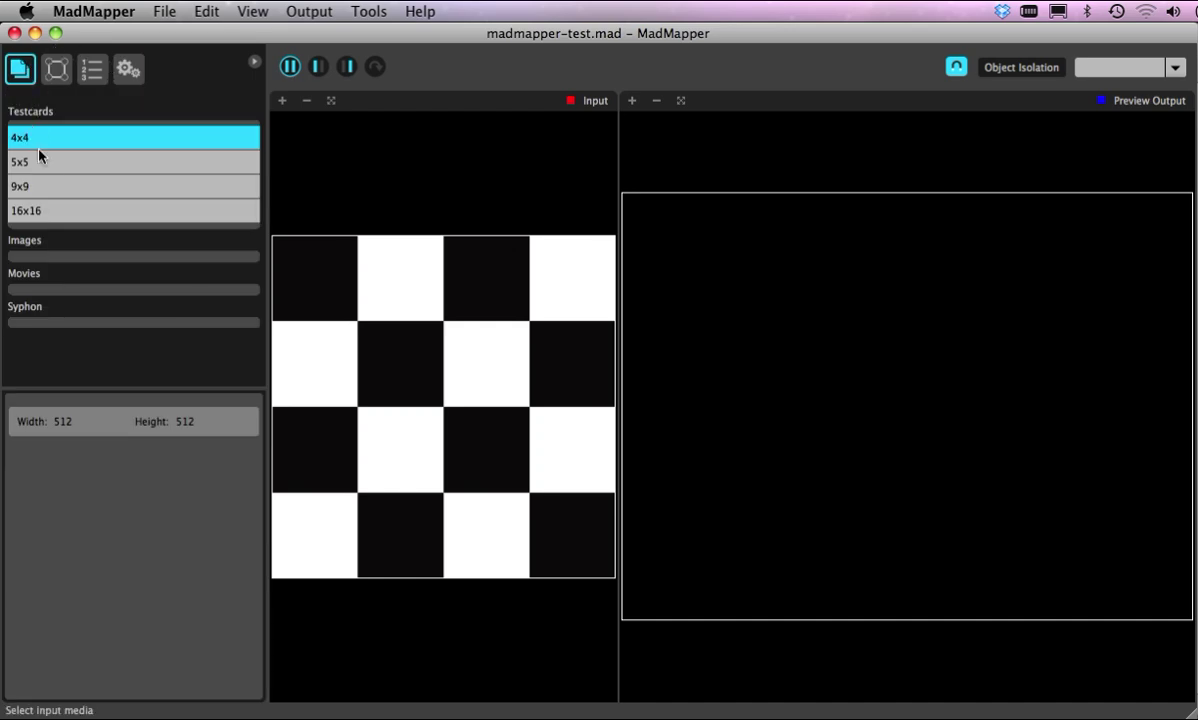
left_click(20, 186)
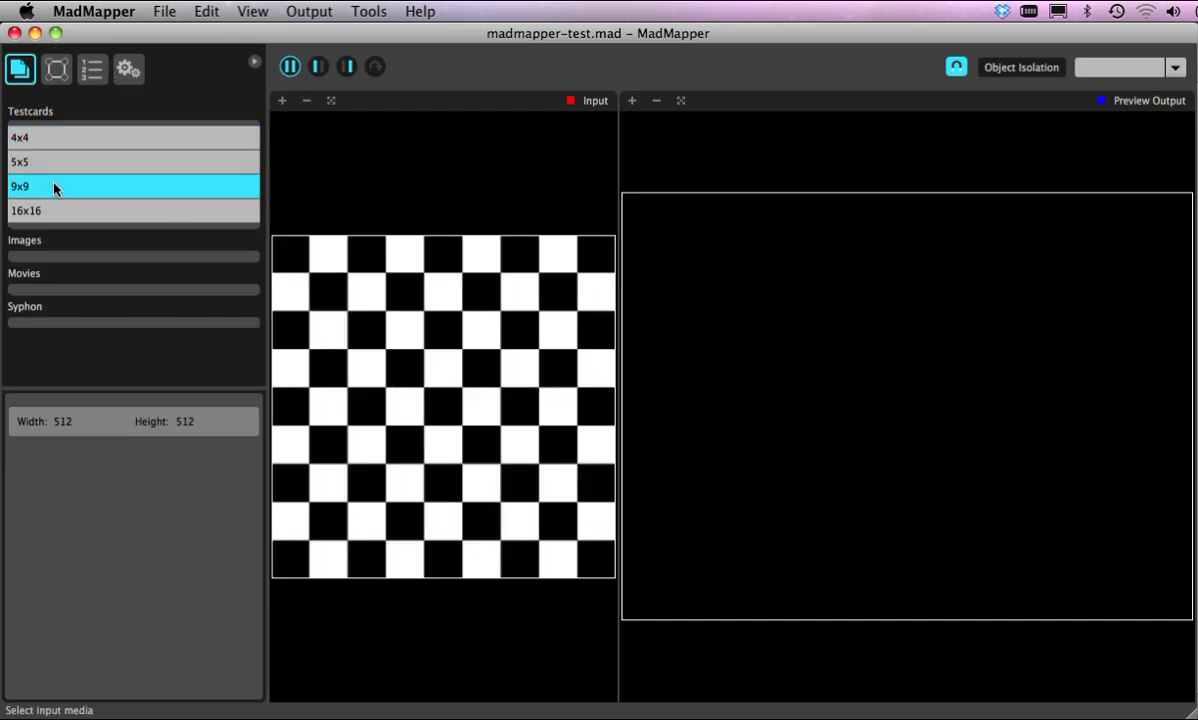
left_click(20, 136)
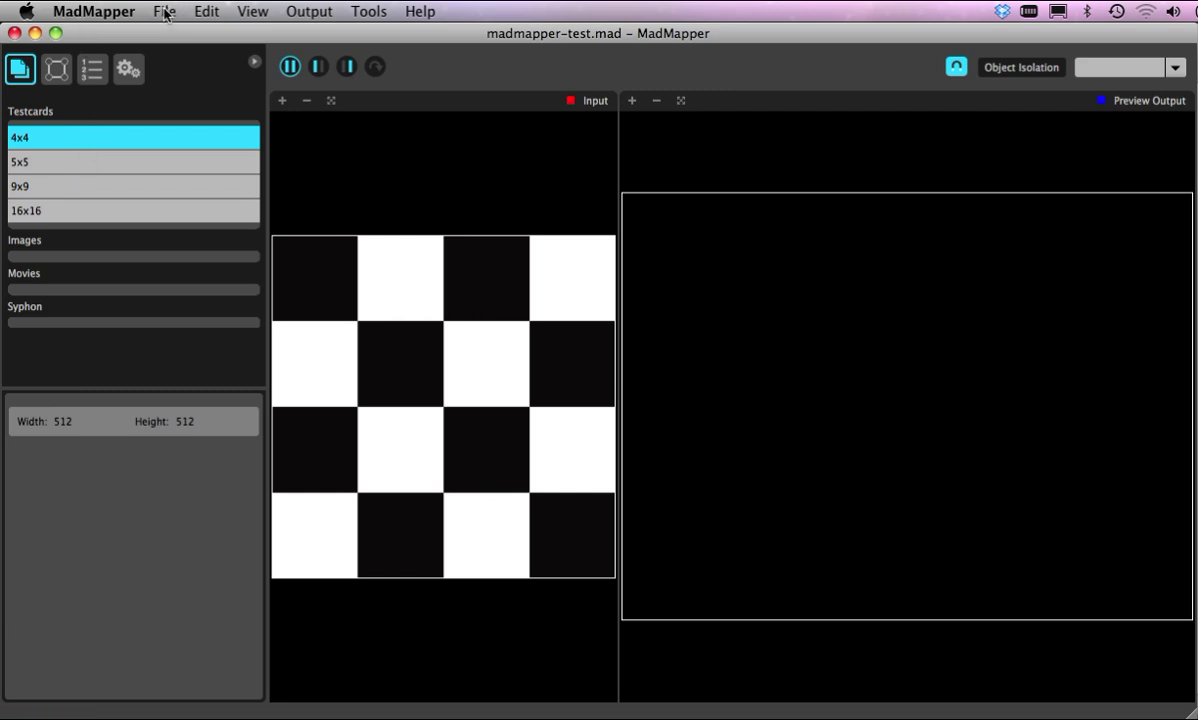
Import scene-bgtest.jpg via File > Import Media so it appears under Images
left_click(164, 12)
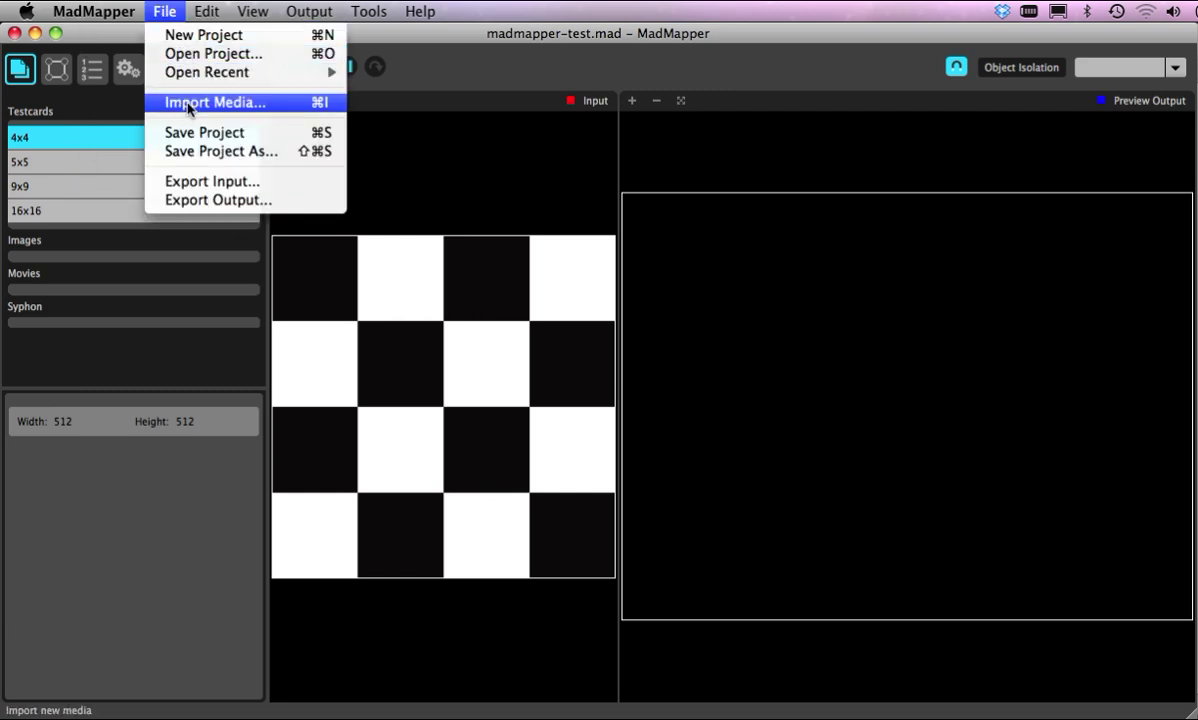
left_click(214, 102)
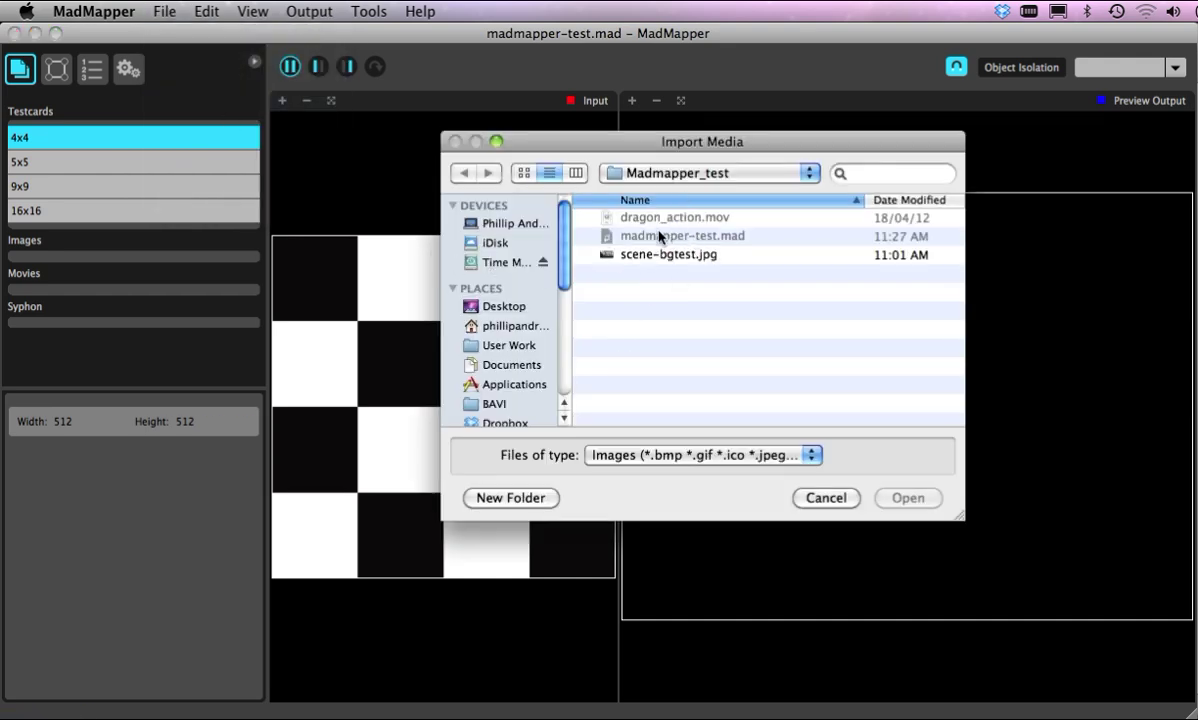
left_click(704, 454)
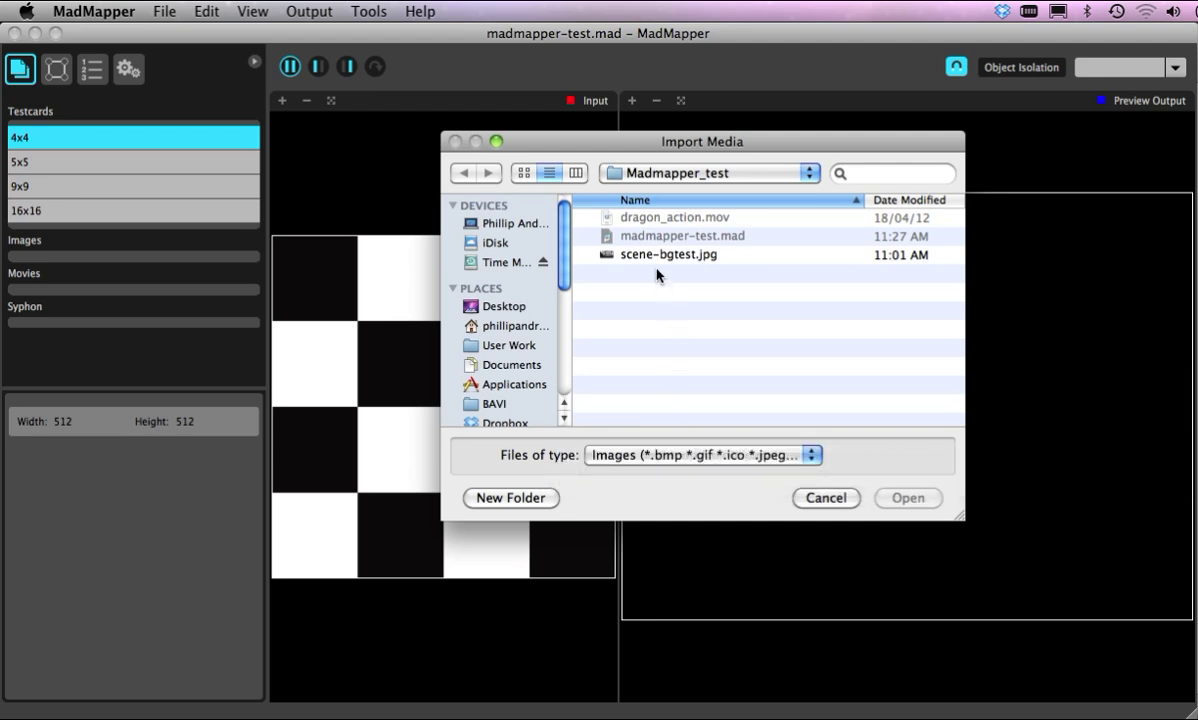
left_click(906, 498)
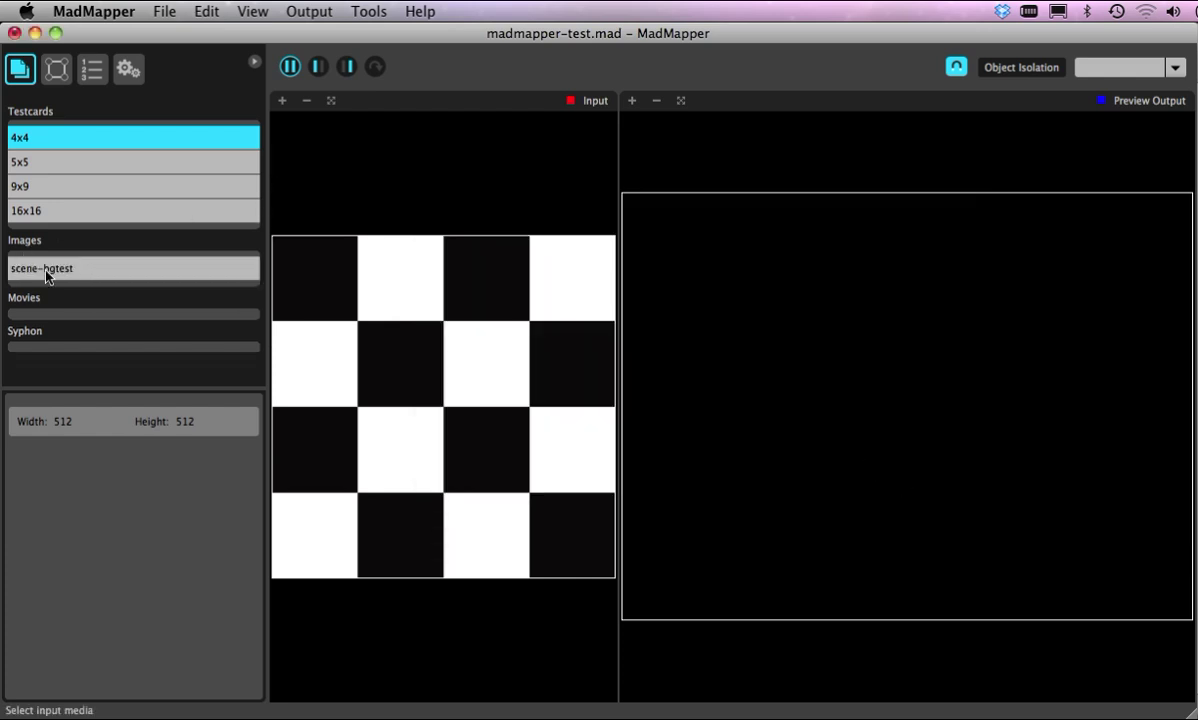
mouse_move(80, 270)
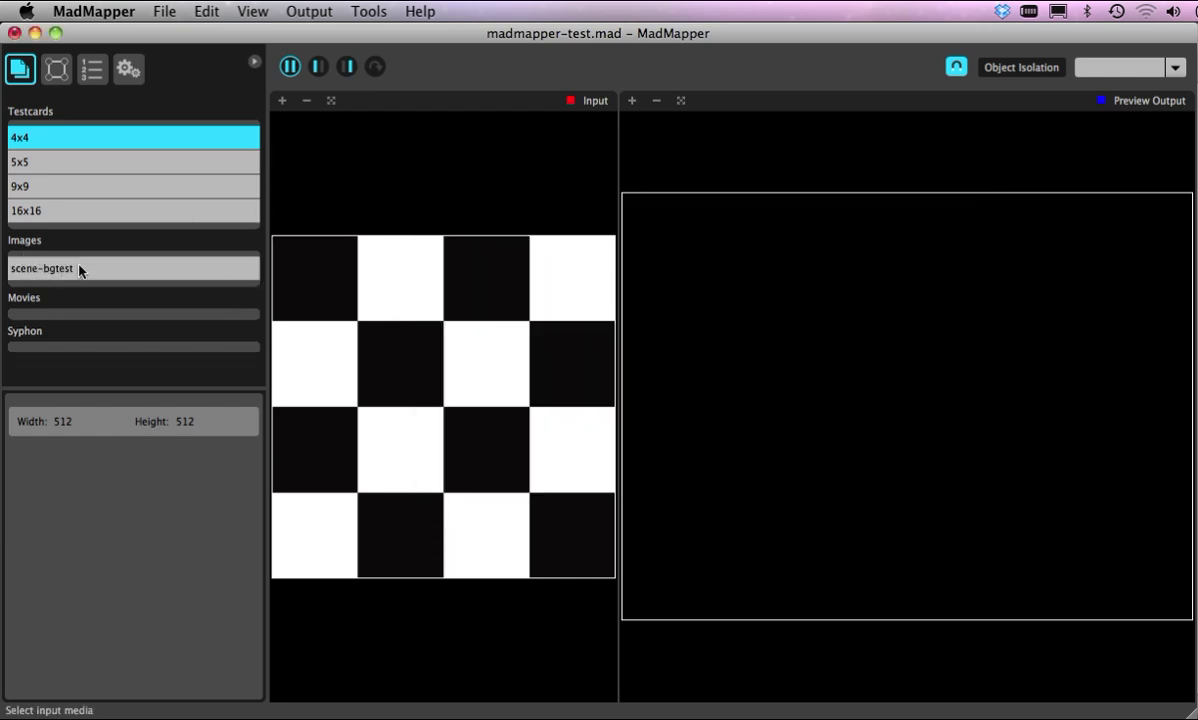
mouse_move(56, 374)
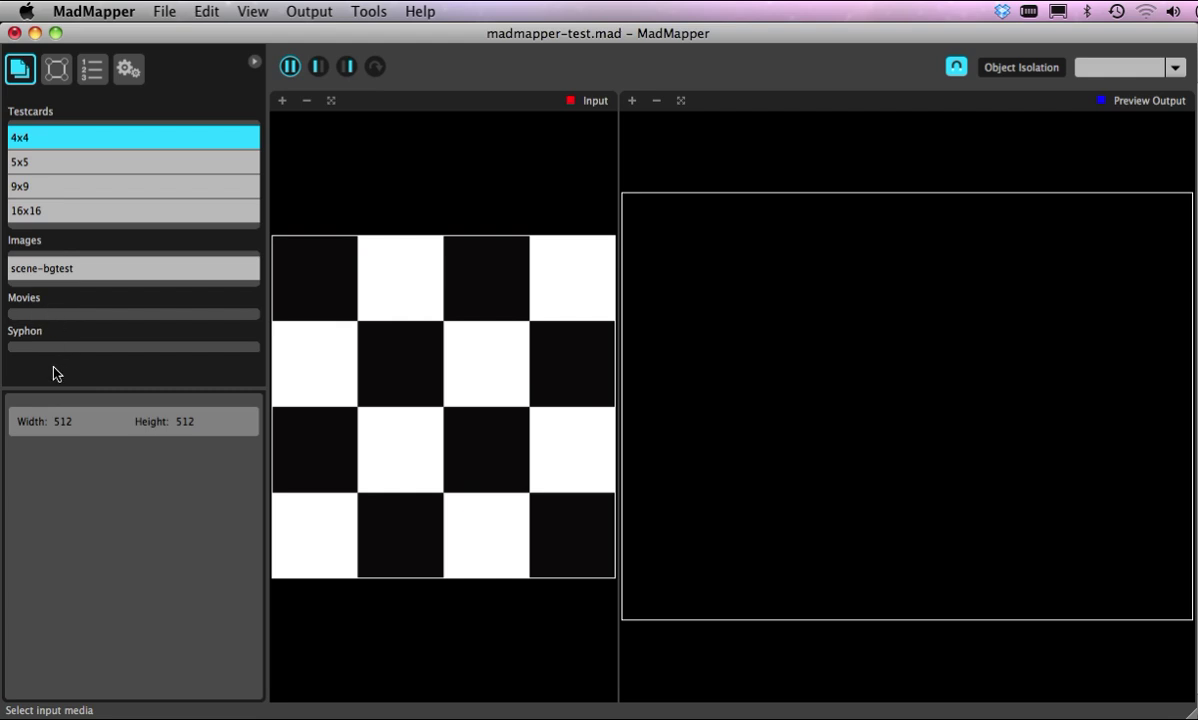
mouse_move(60, 358)
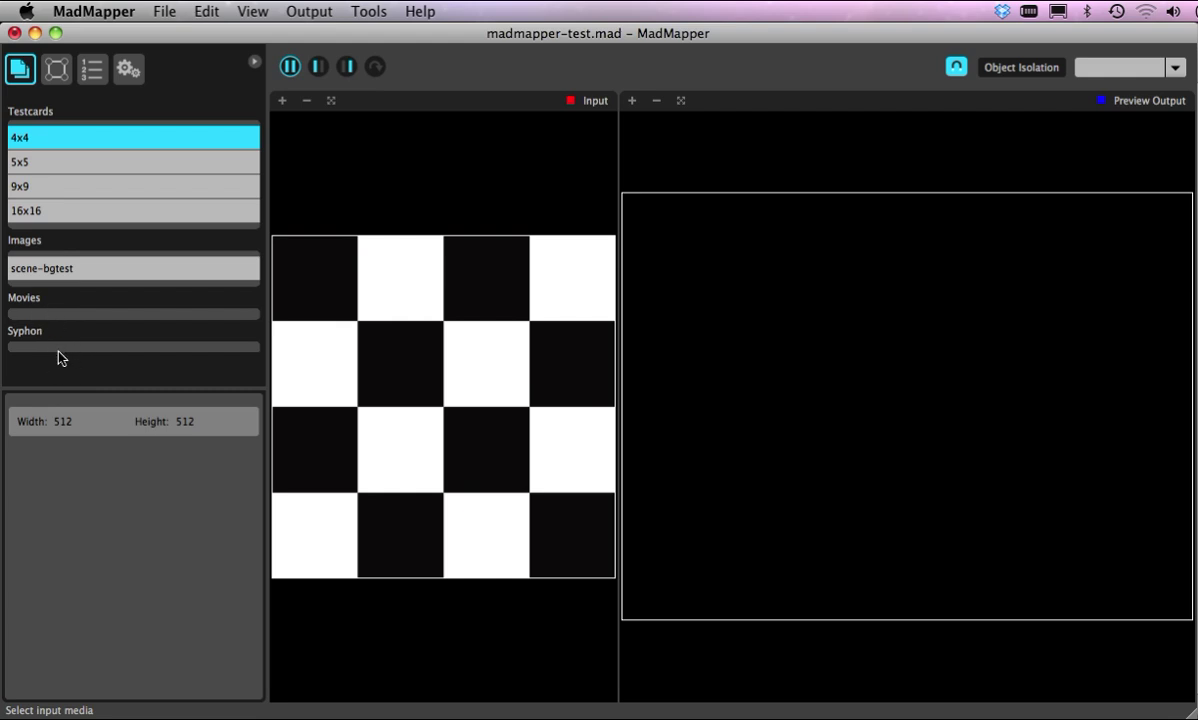
mouse_move(58, 364)
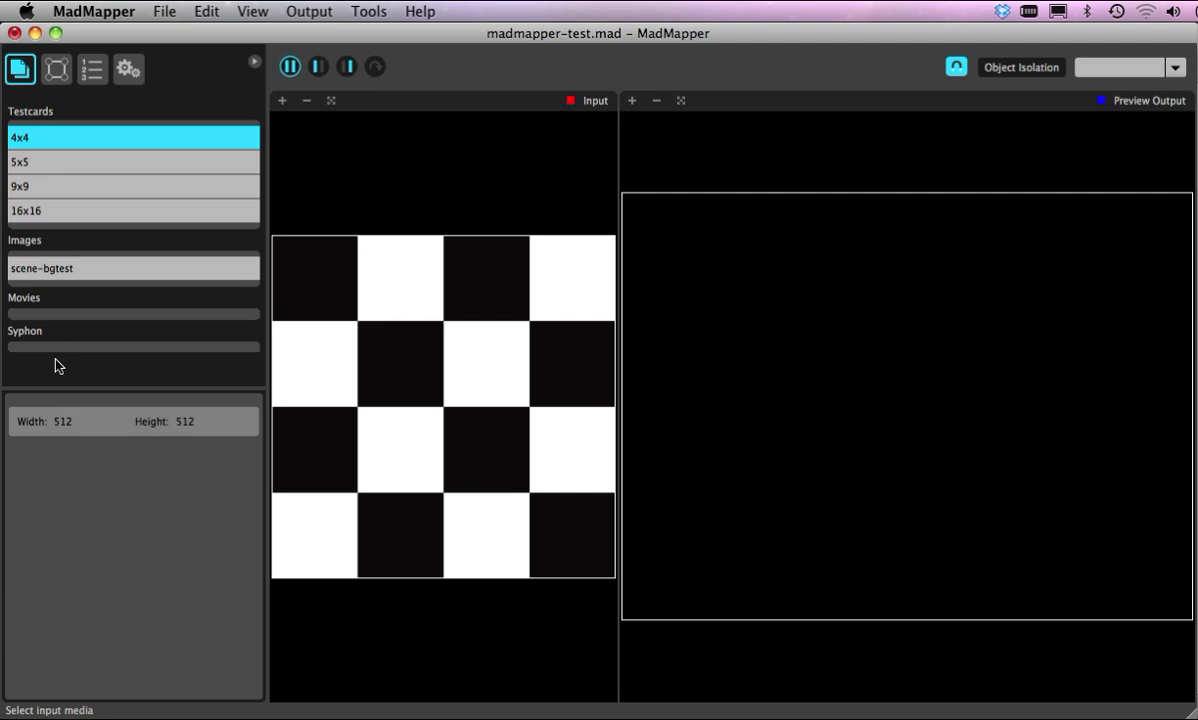
mouse_move(76, 384)
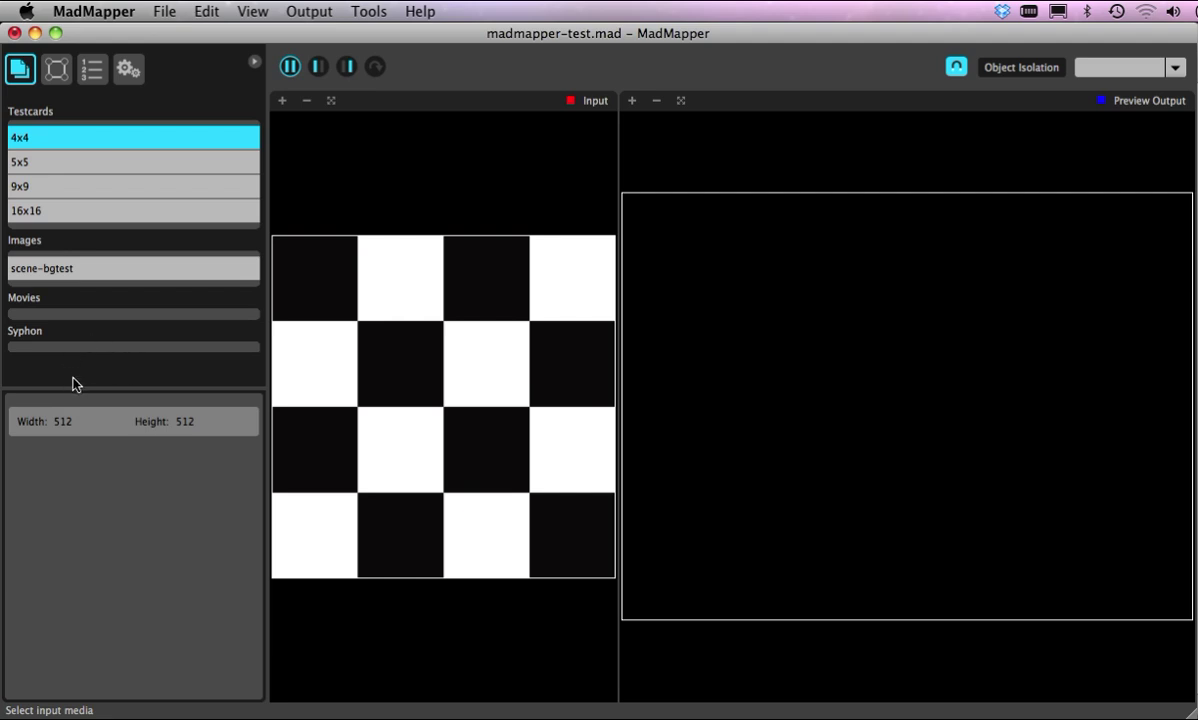
mouse_move(84, 362)
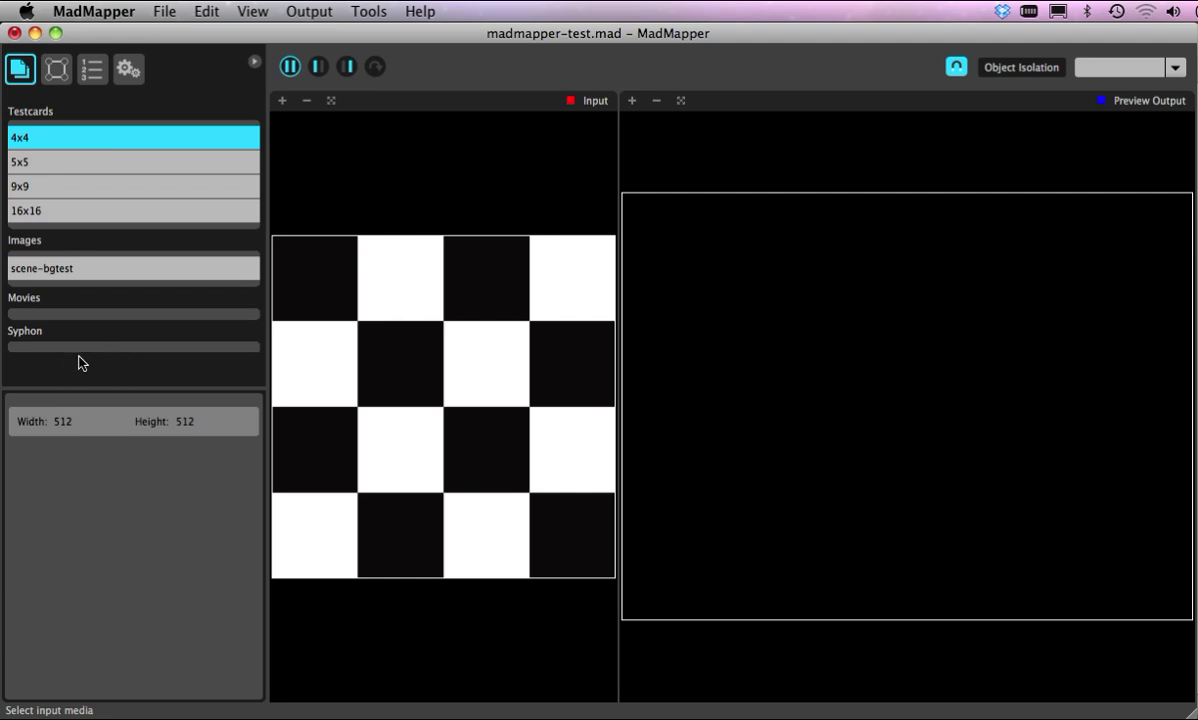
mouse_move(52, 374)
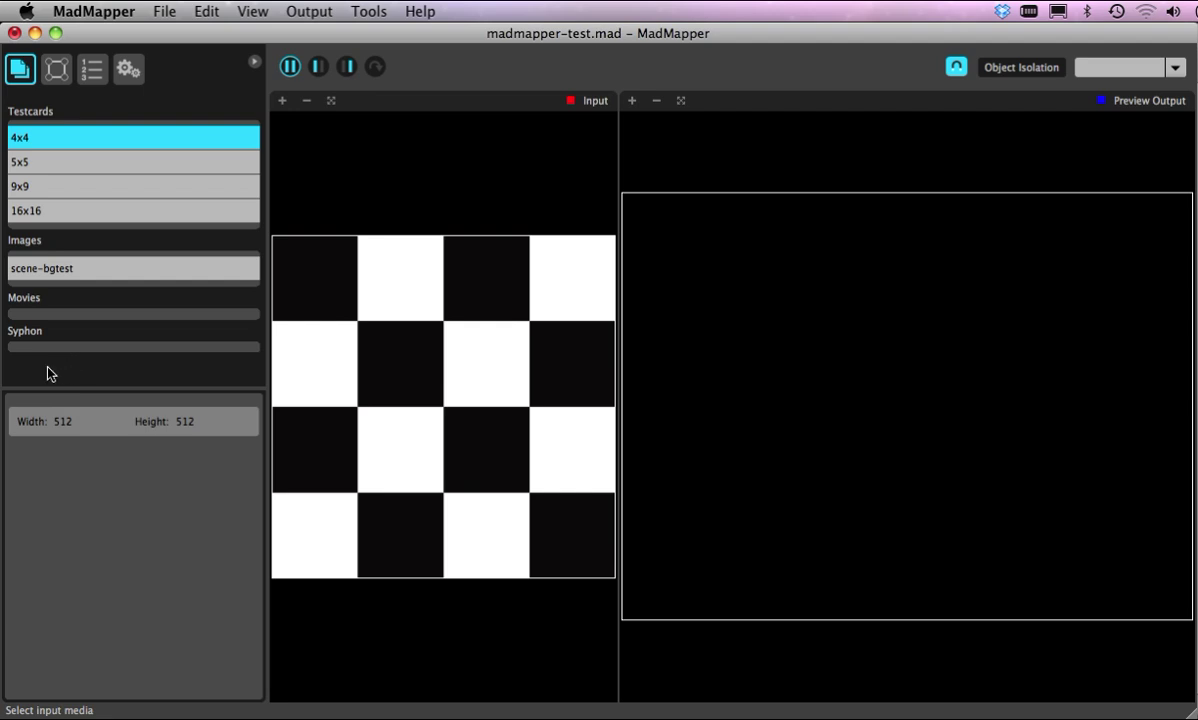
mouse_move(112, 346)
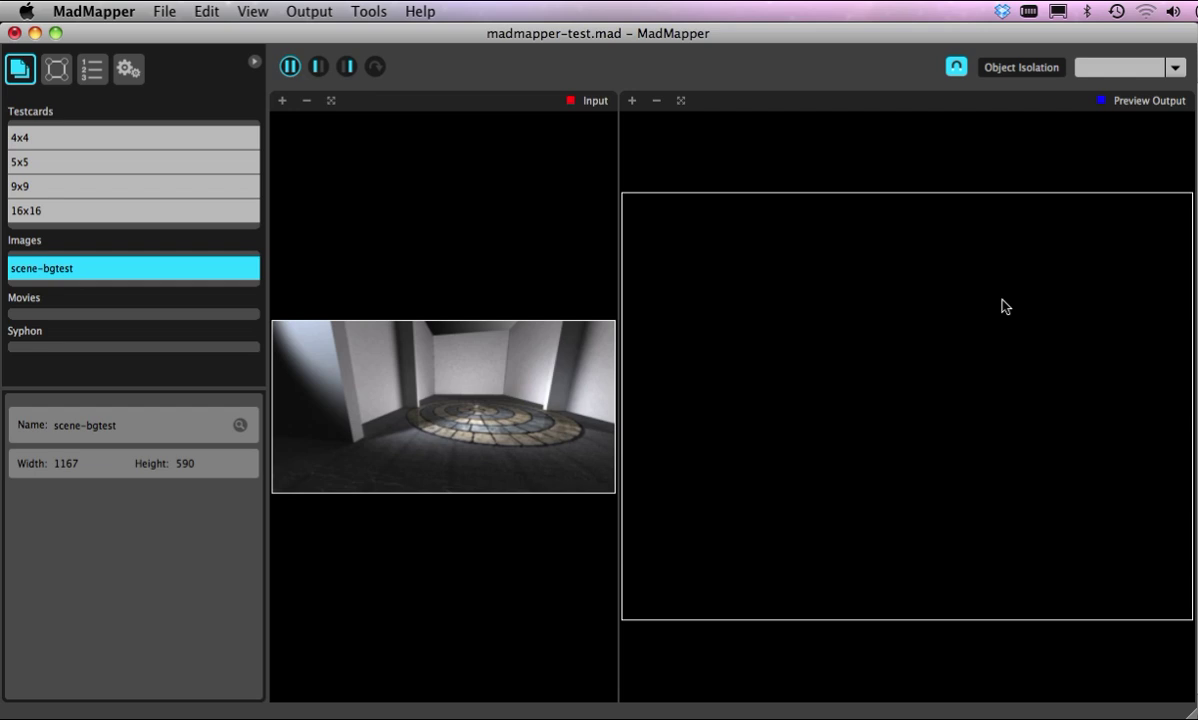
mouse_move(850, 304)
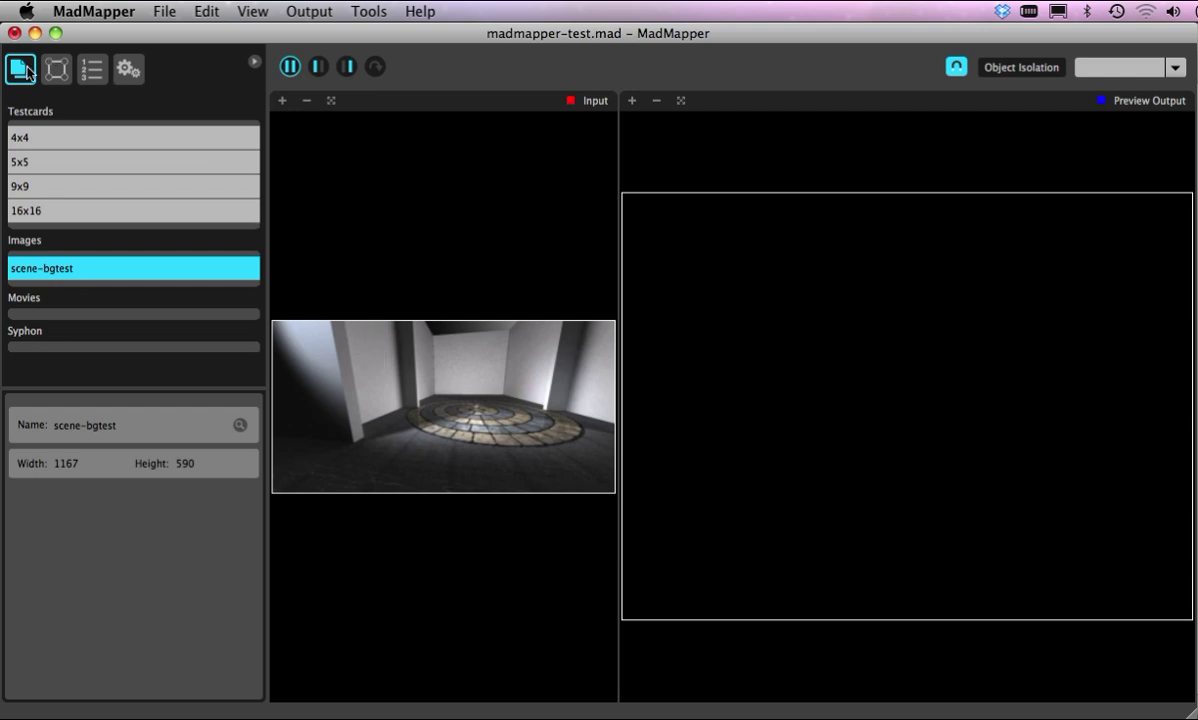
mouse_move(16, 128)
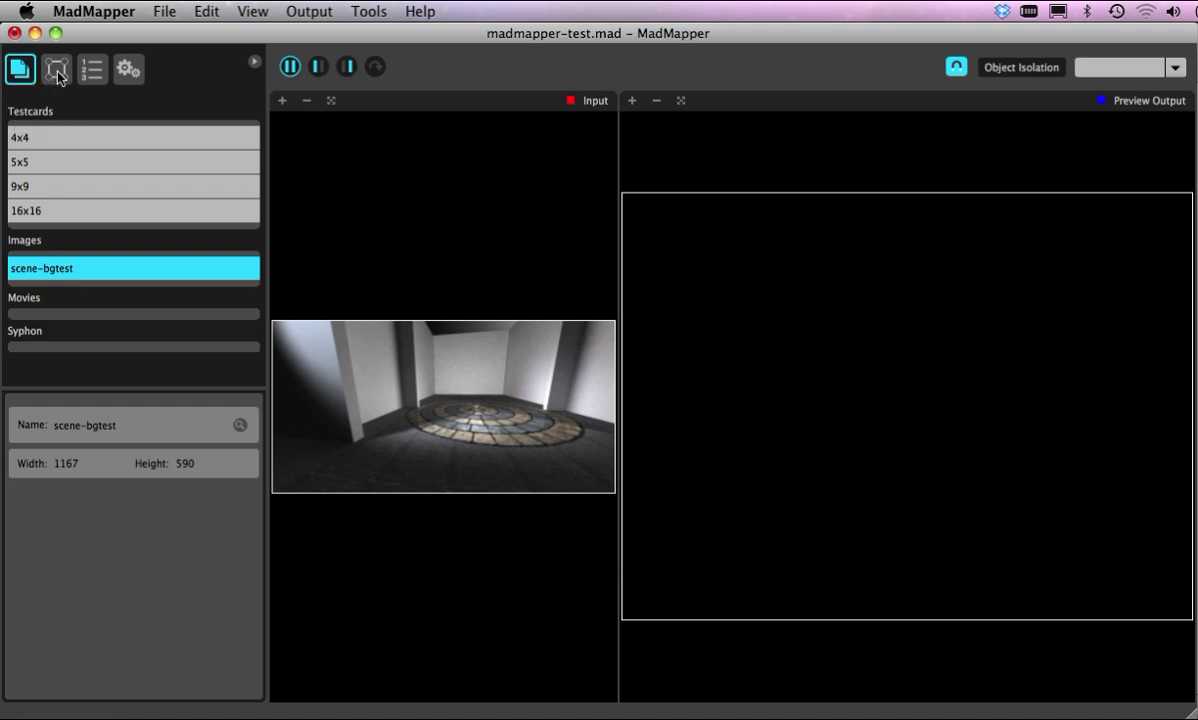
Add a new quad surface, Surface 1, from the Surfaces list
left_click(56, 68)
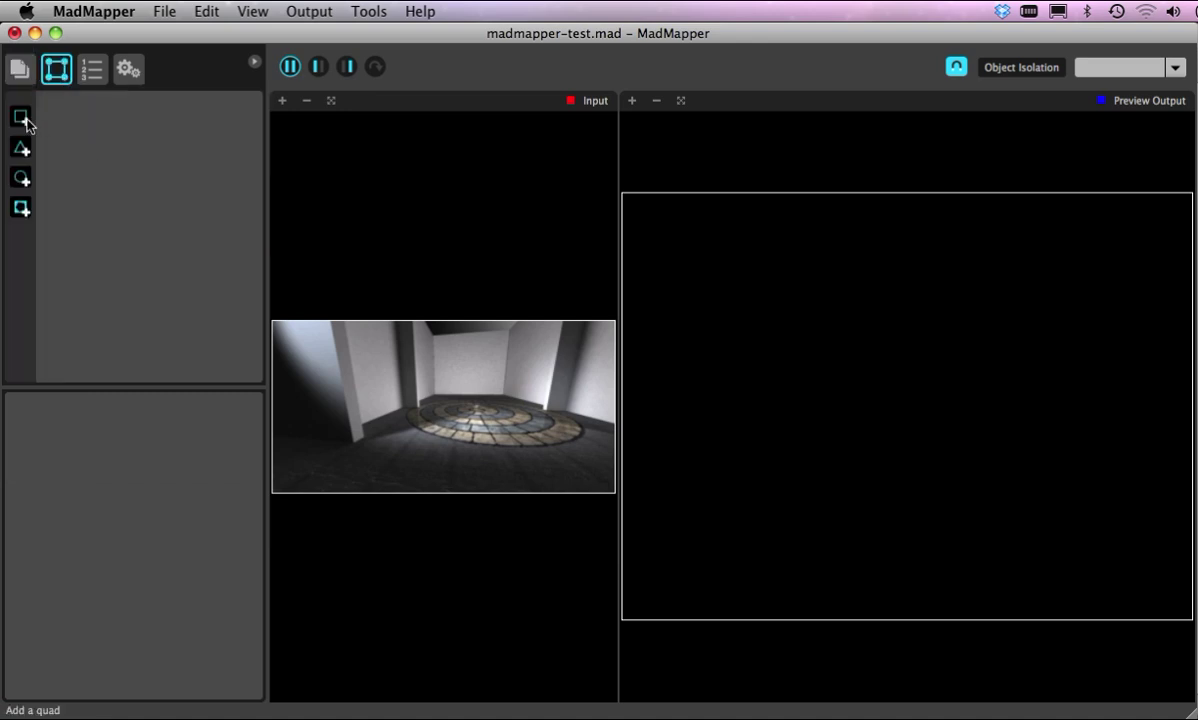
left_click(20, 116)
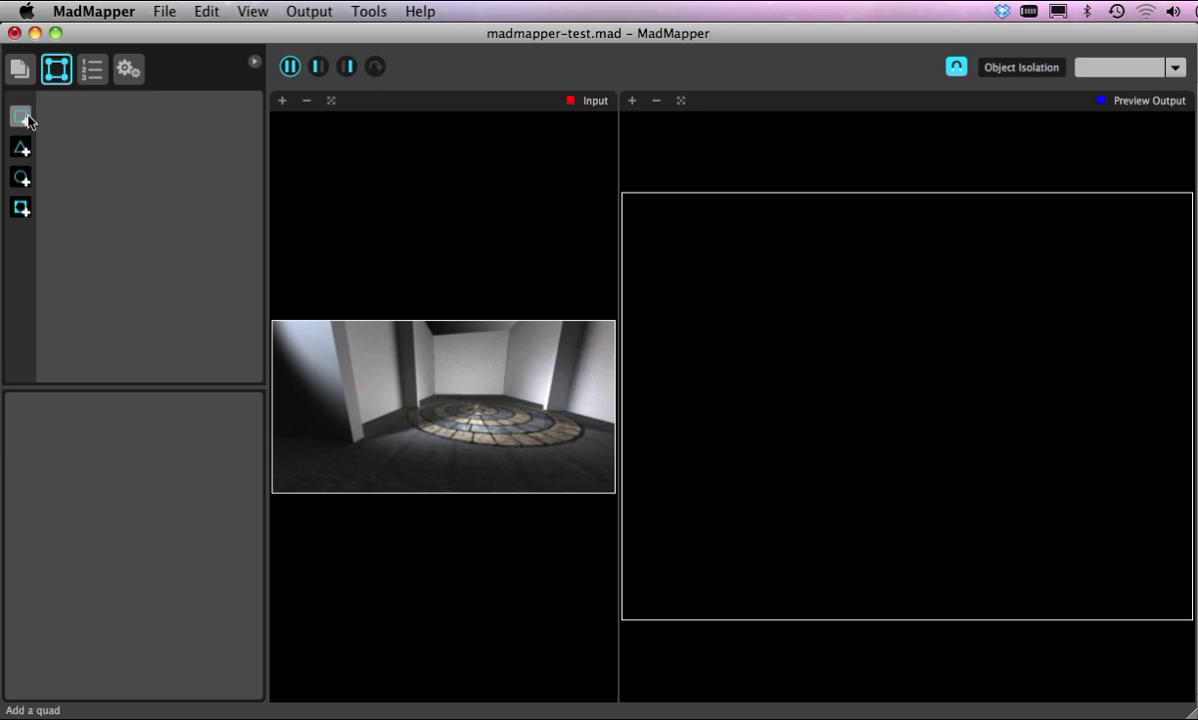
left_click(20, 116)
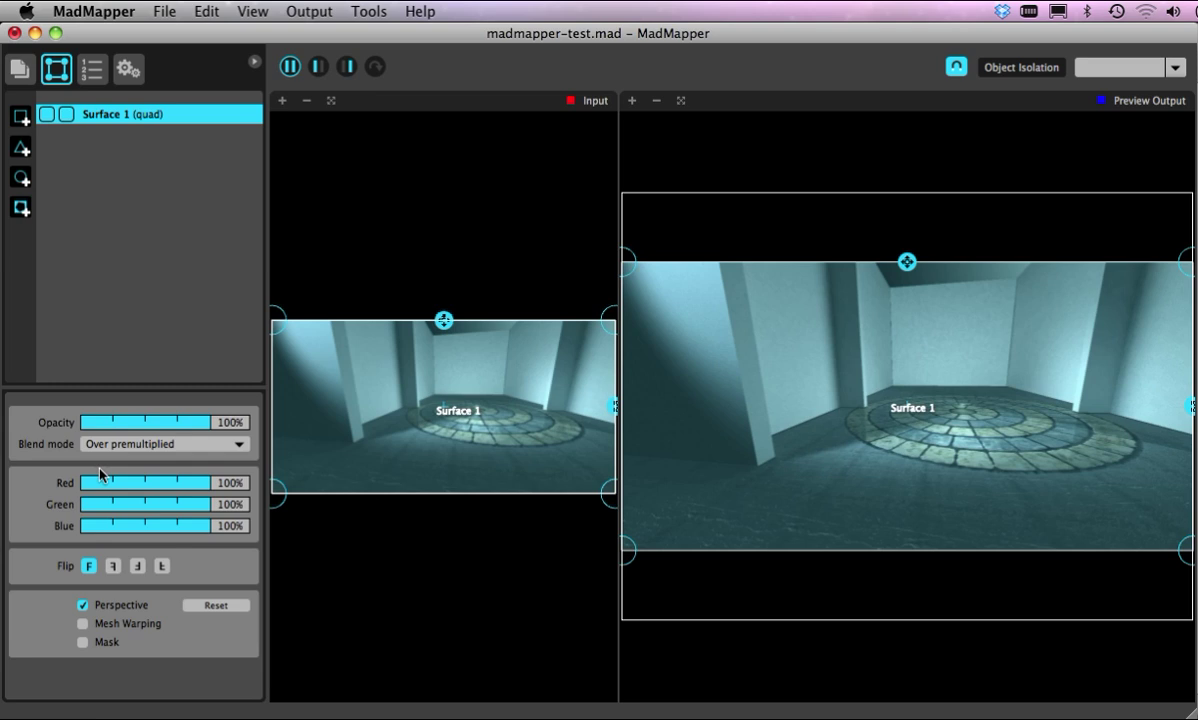
mouse_move(140, 472)
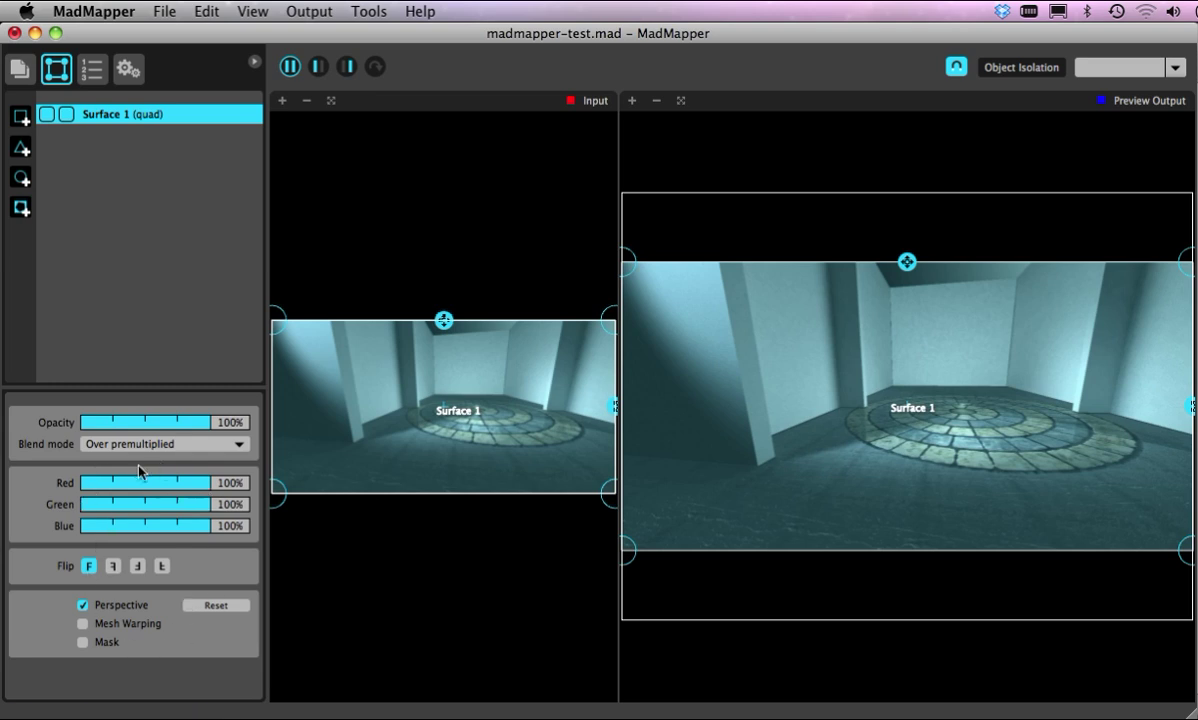
mouse_move(96, 668)
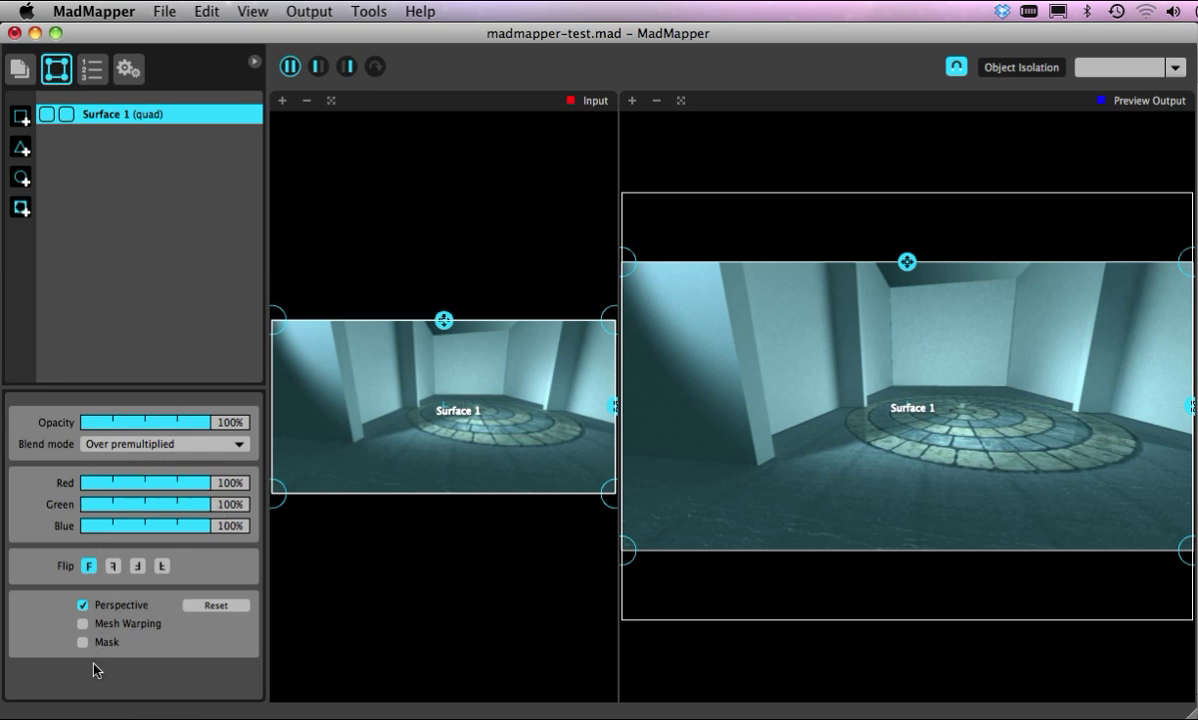
mouse_move(704, 352)
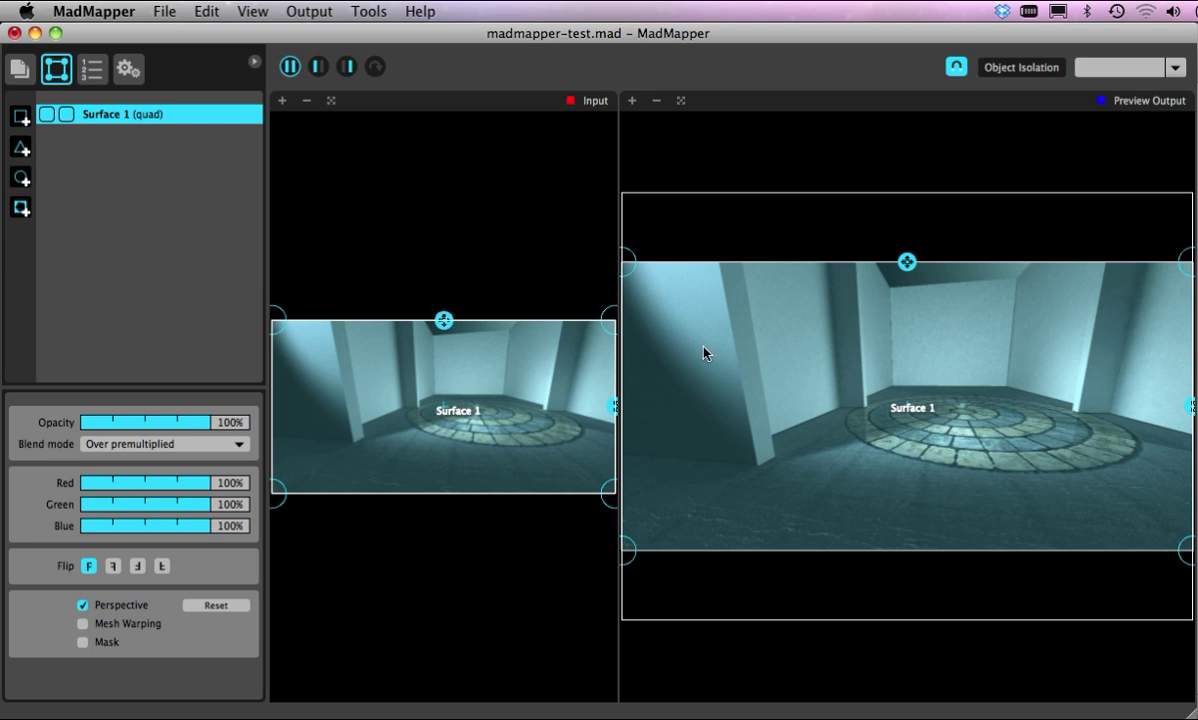
mouse_move(150, 130)
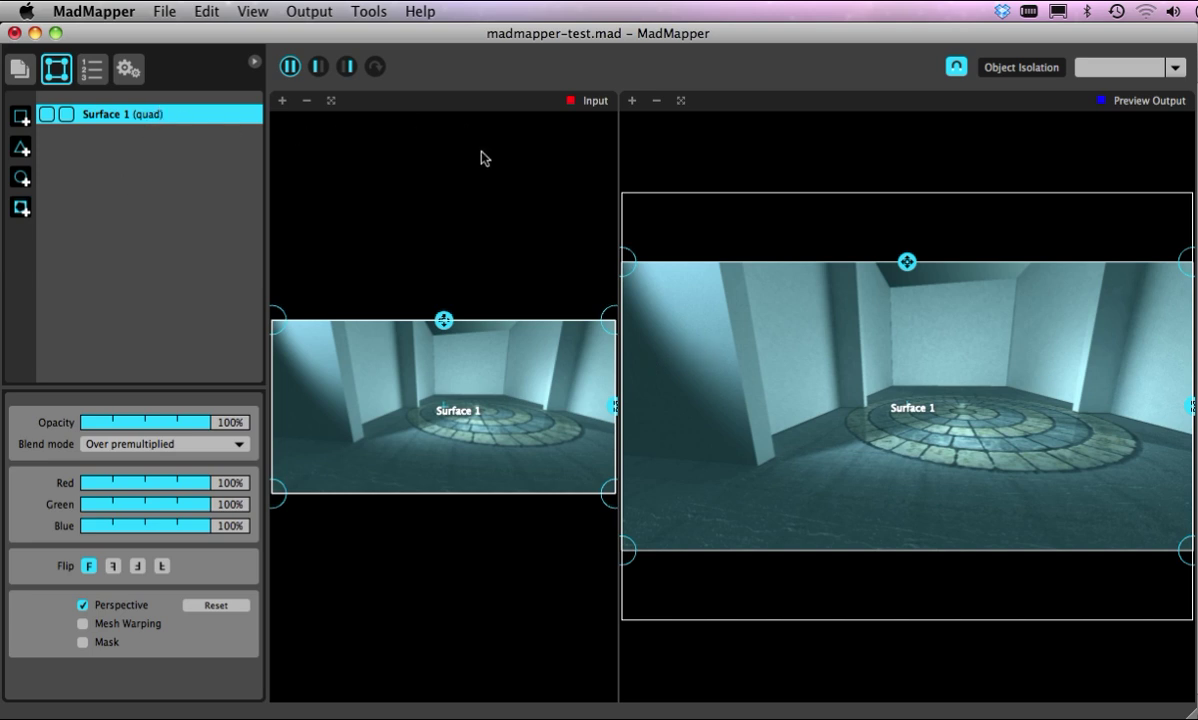
mouse_move(756, 368)
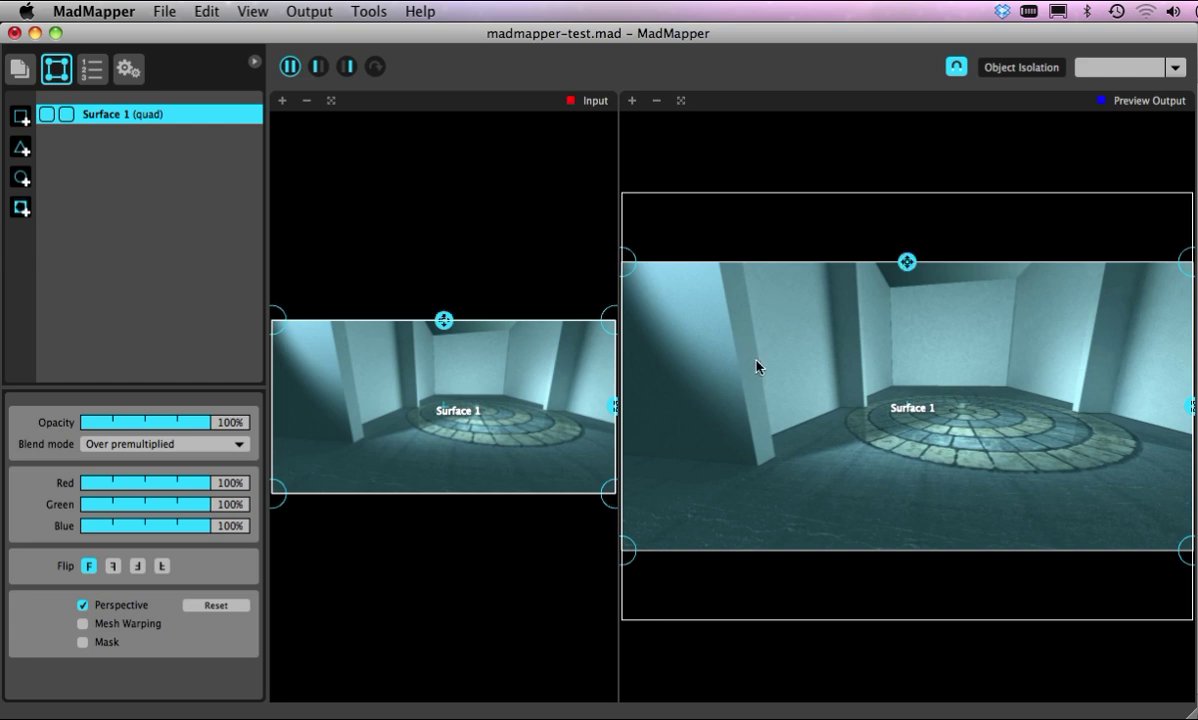
mouse_move(278, 8)
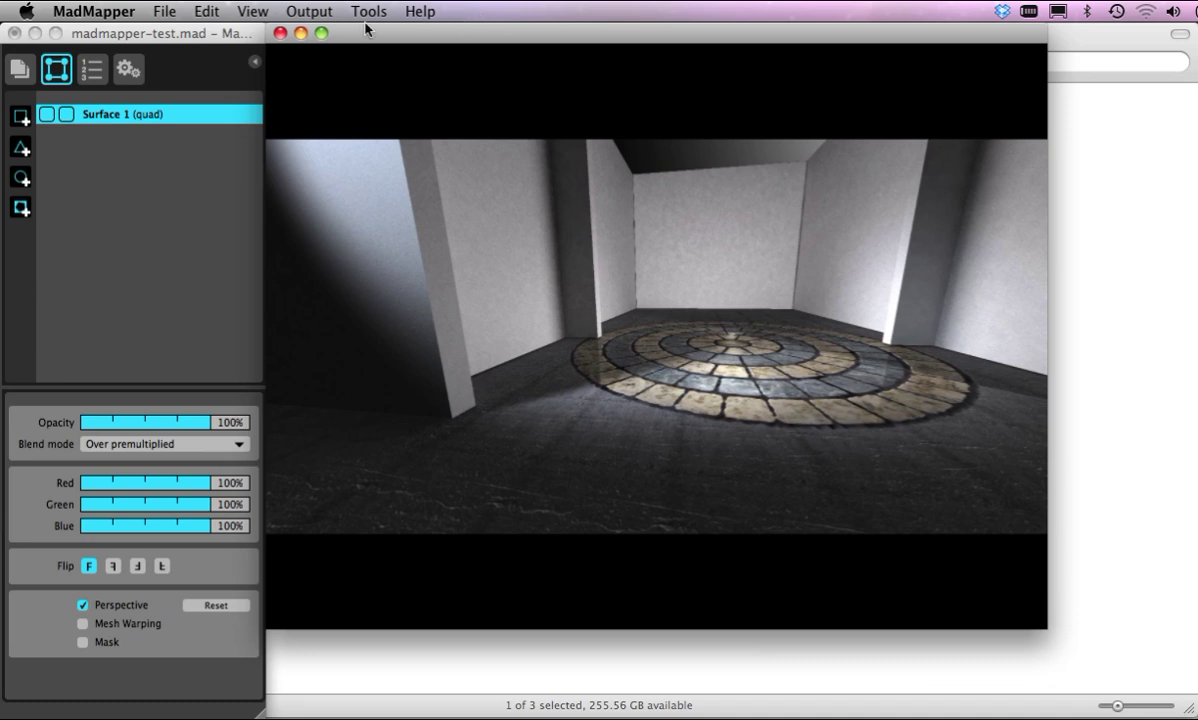
left_click(308, 12)
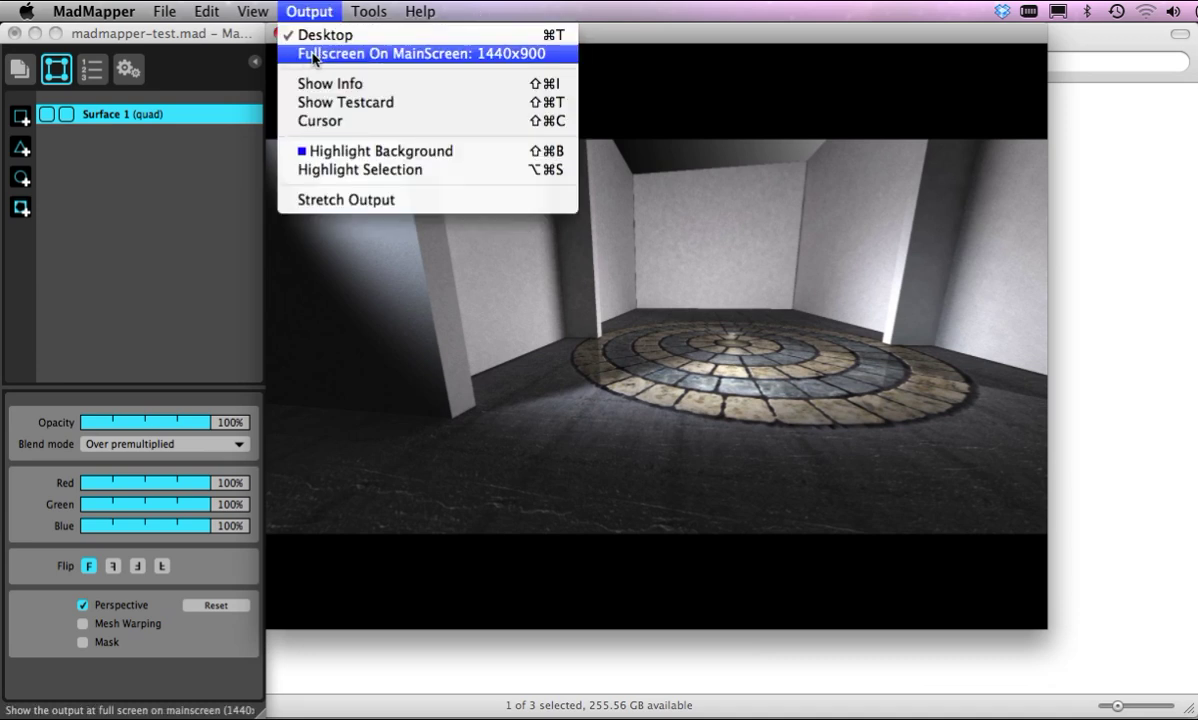
mouse_move(488, 58)
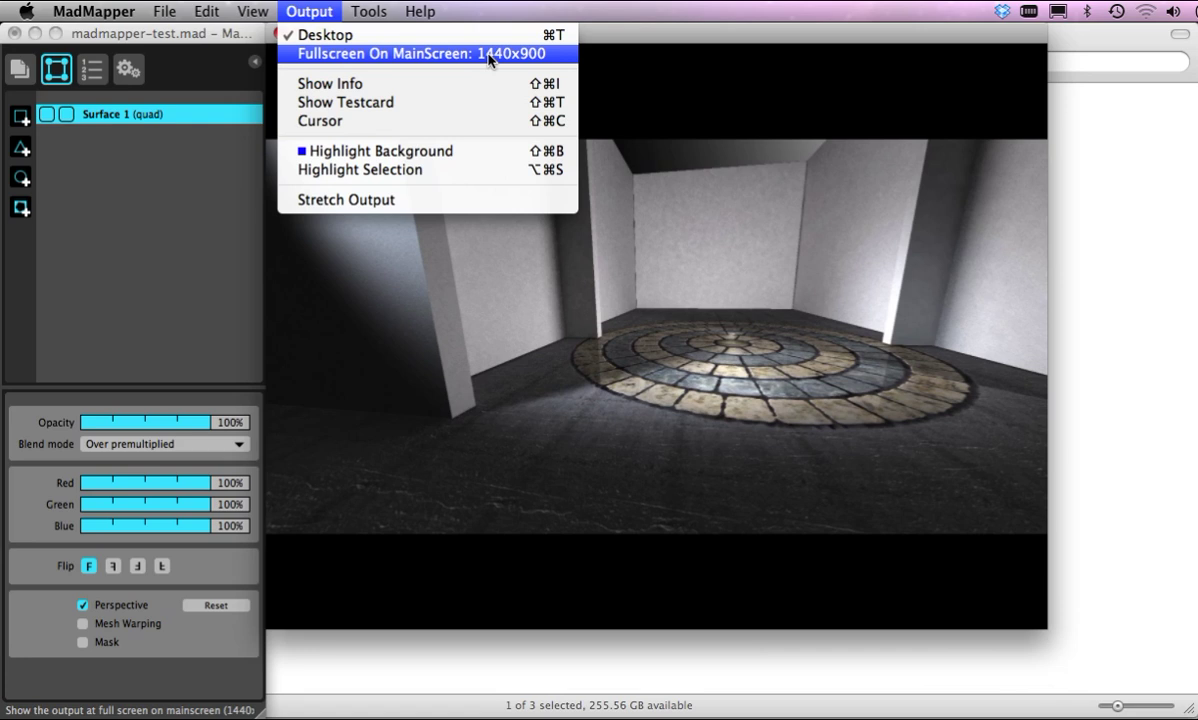
mouse_move(504, 64)
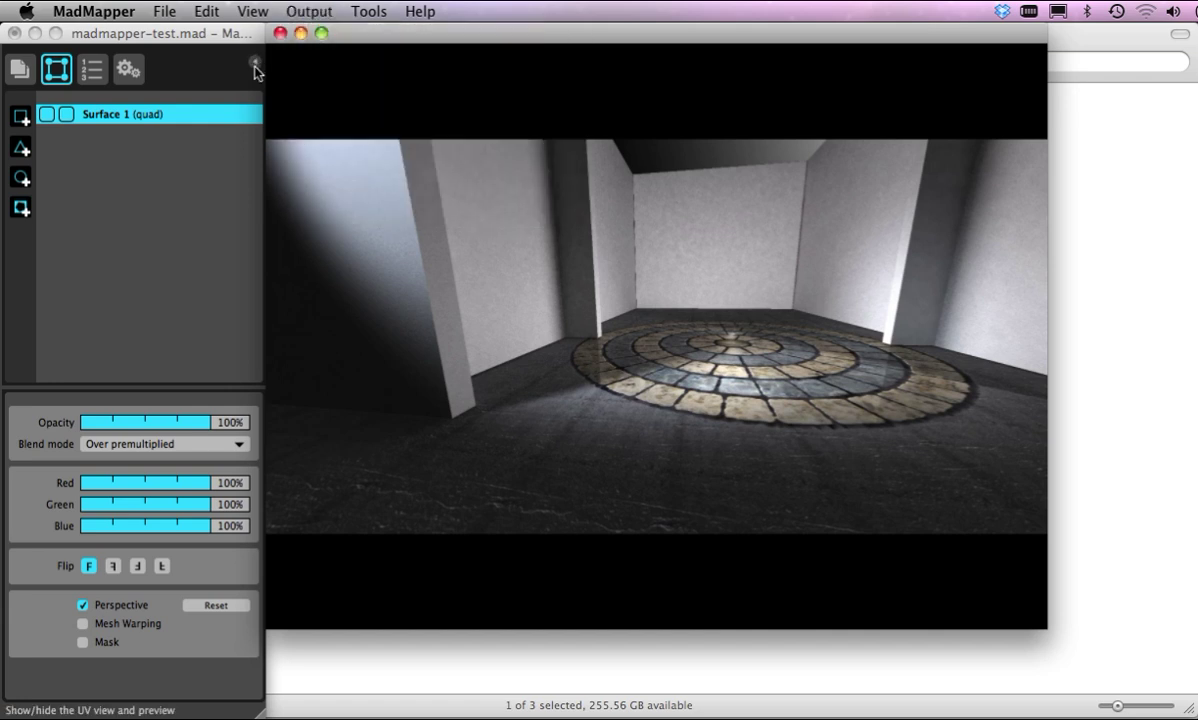
left_click(256, 62)
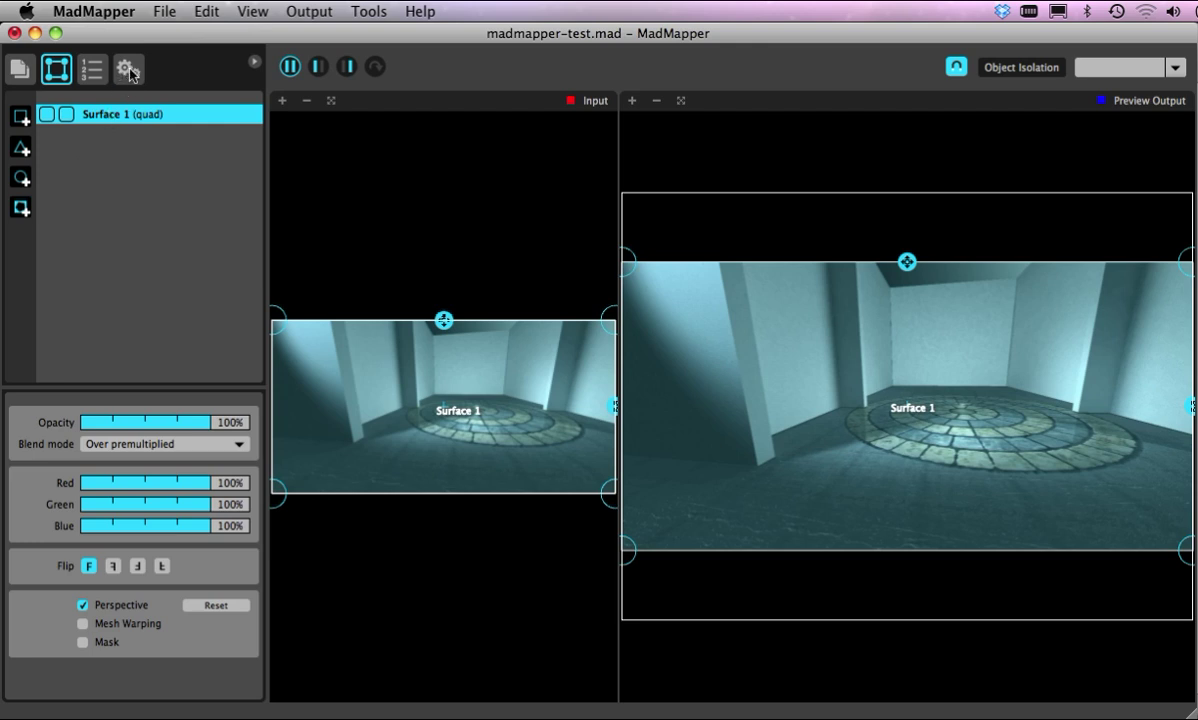
Set the stage size to 1024 by 768 in the output settings
left_click(128, 68)
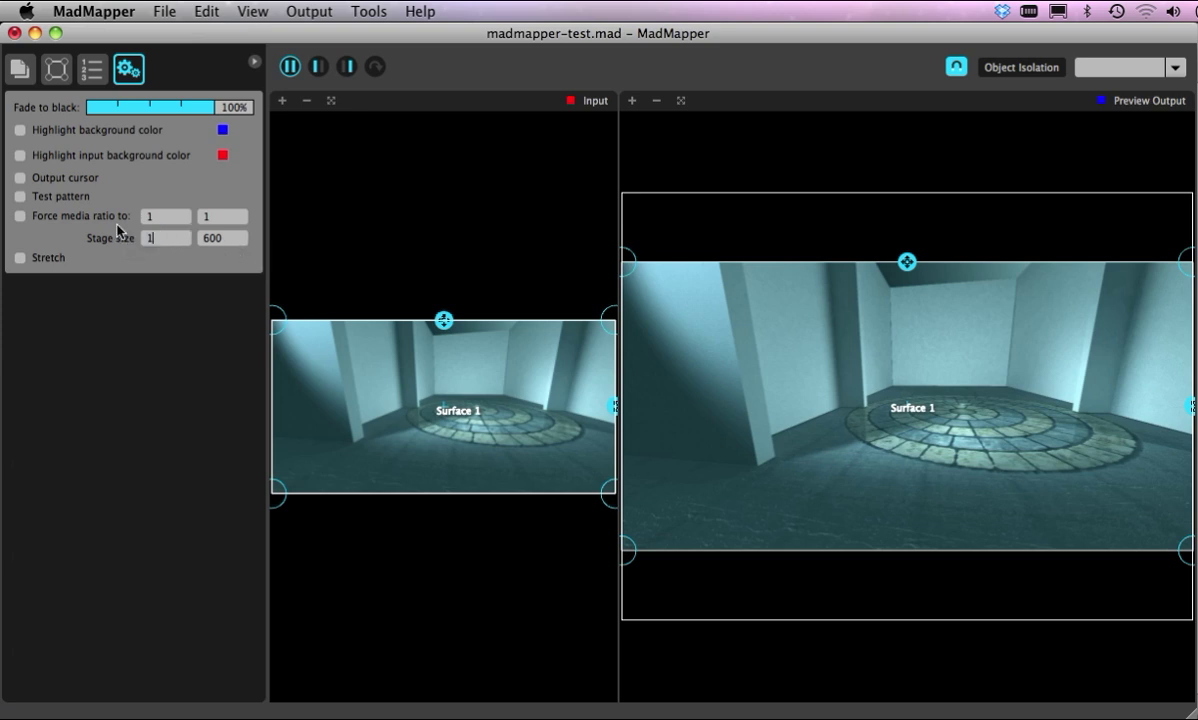
type("1024")
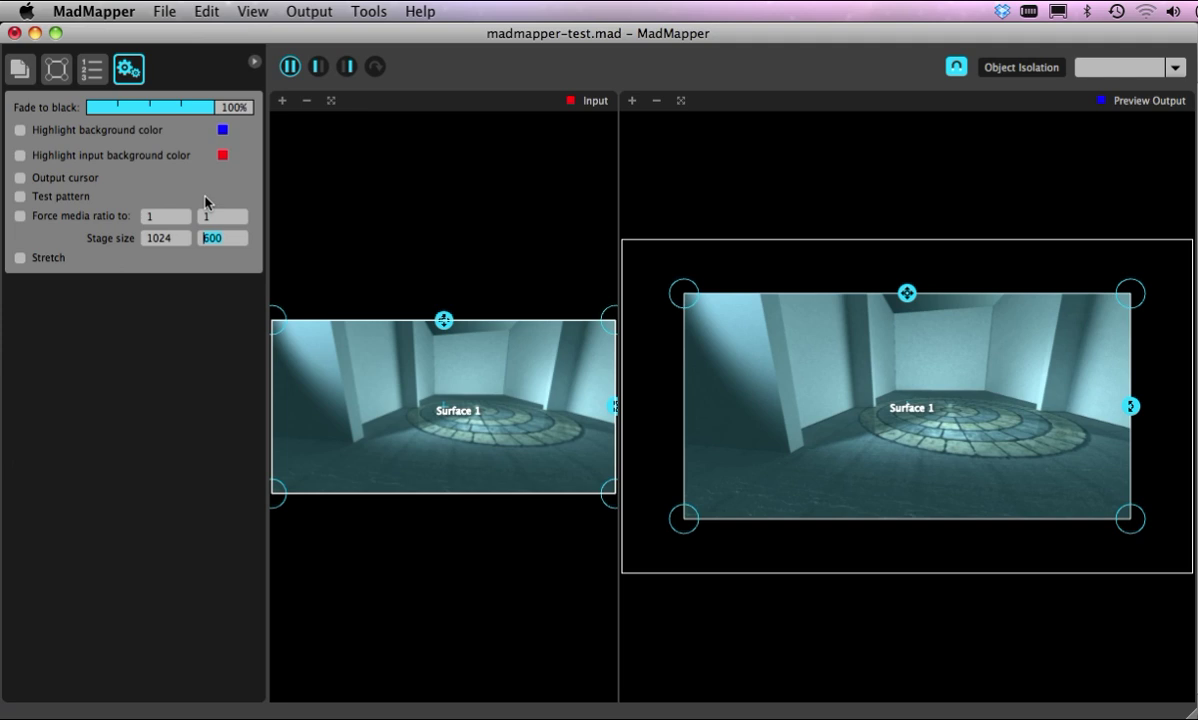
type("768")
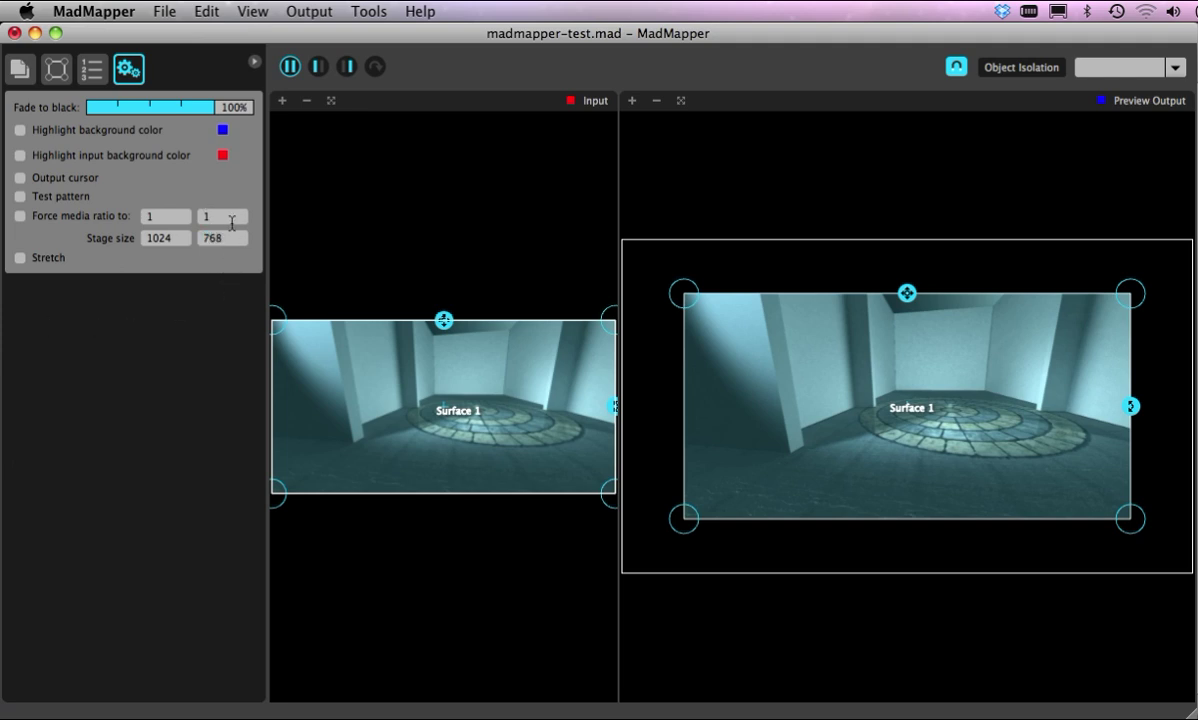
mouse_move(228, 230)
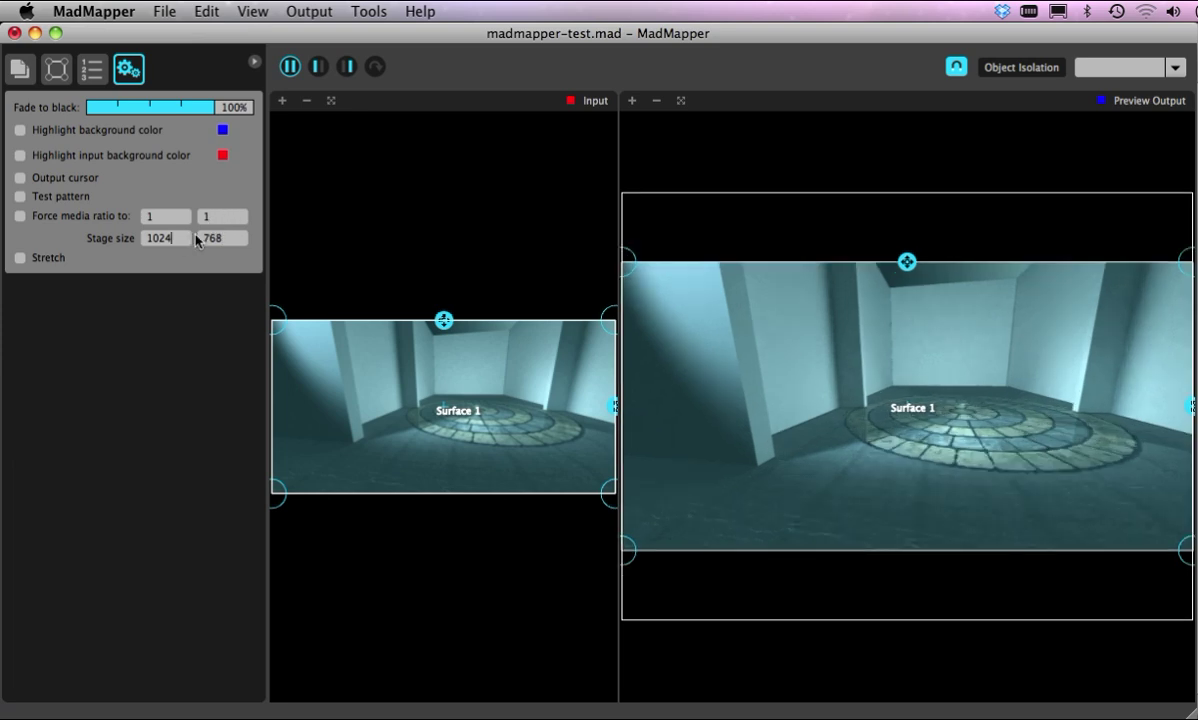
mouse_move(872, 352)
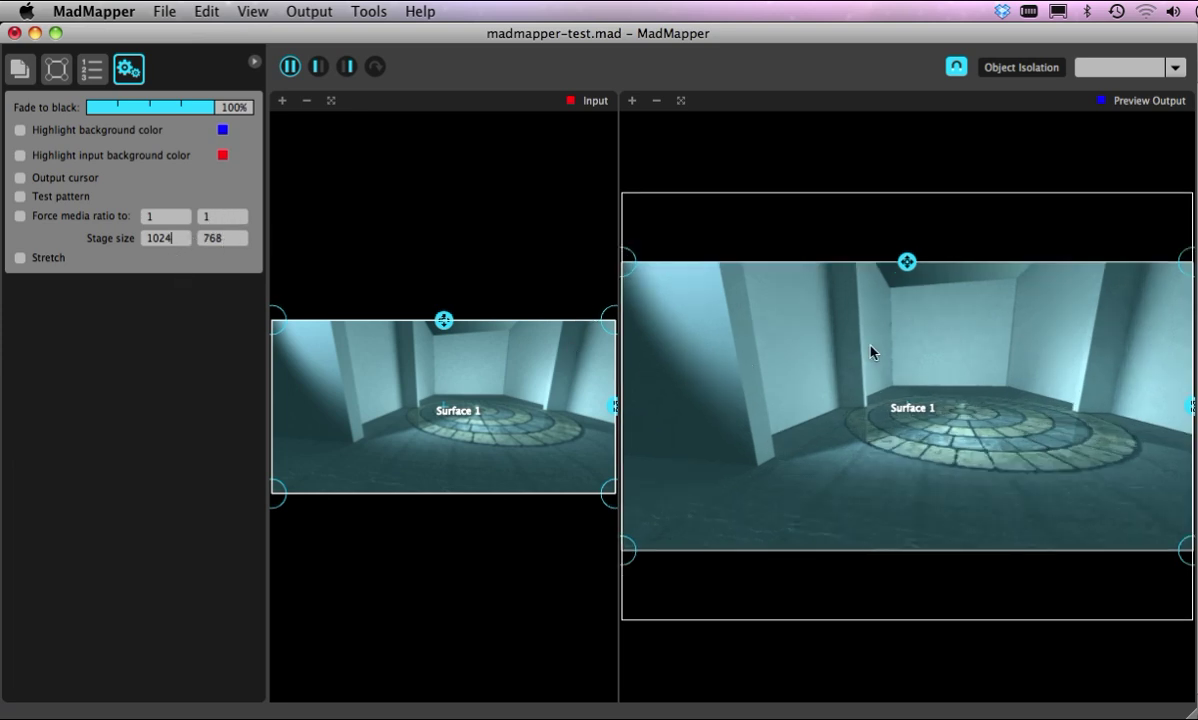
mouse_move(914, 316)
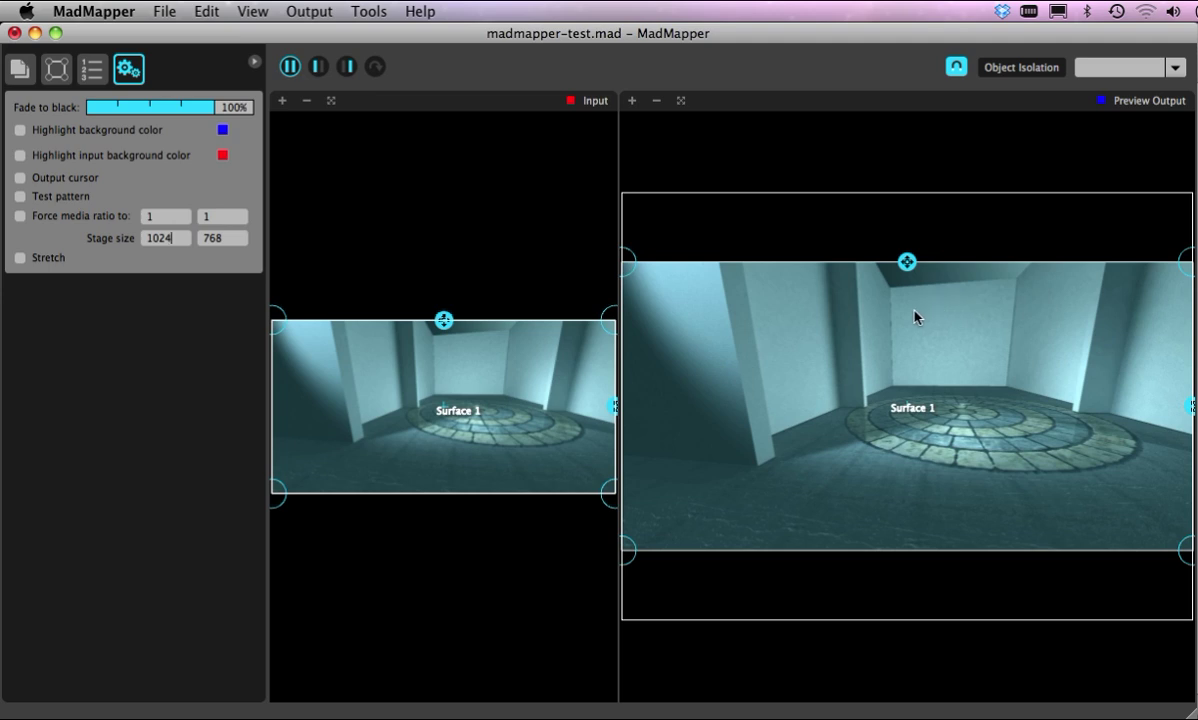
mouse_move(880, 336)
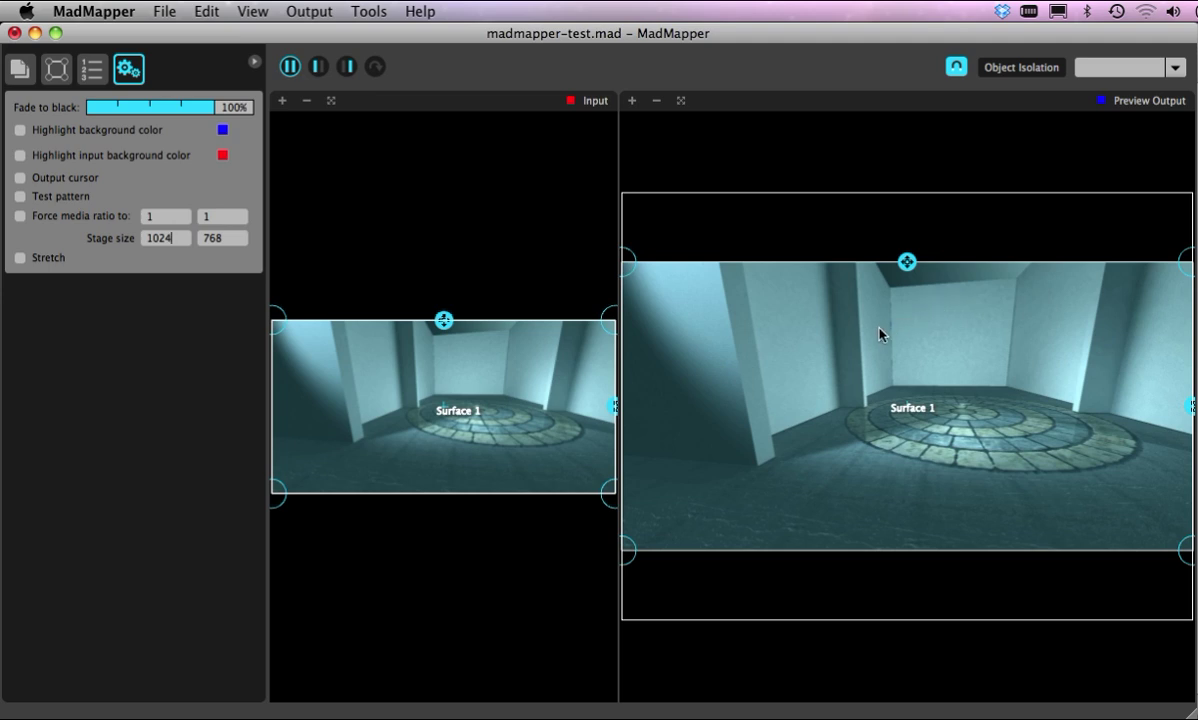
mouse_move(876, 330)
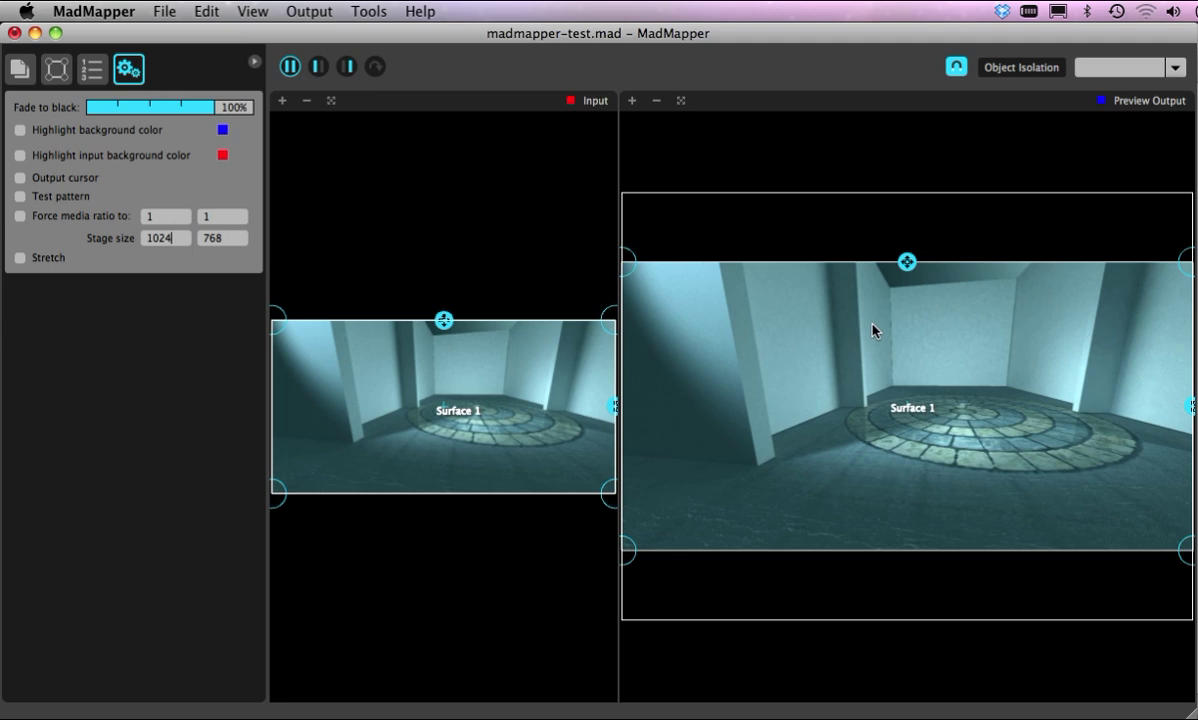
mouse_move(4, 204)
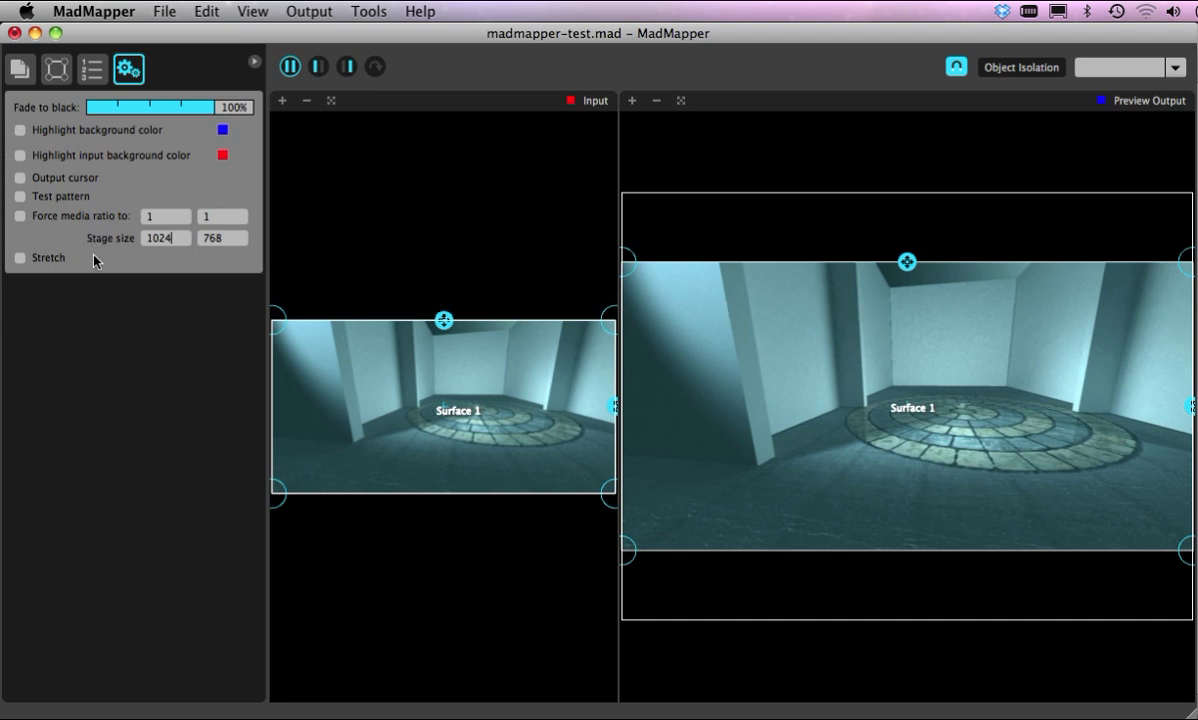
mouse_move(914, 320)
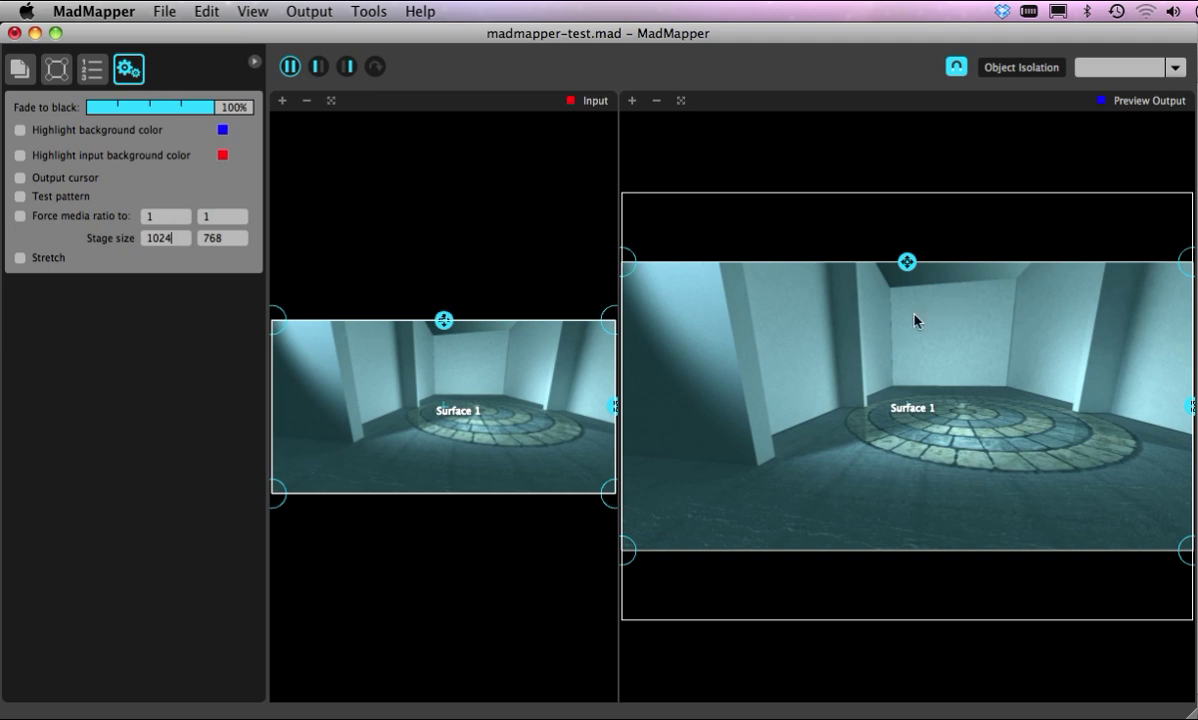
mouse_move(864, 316)
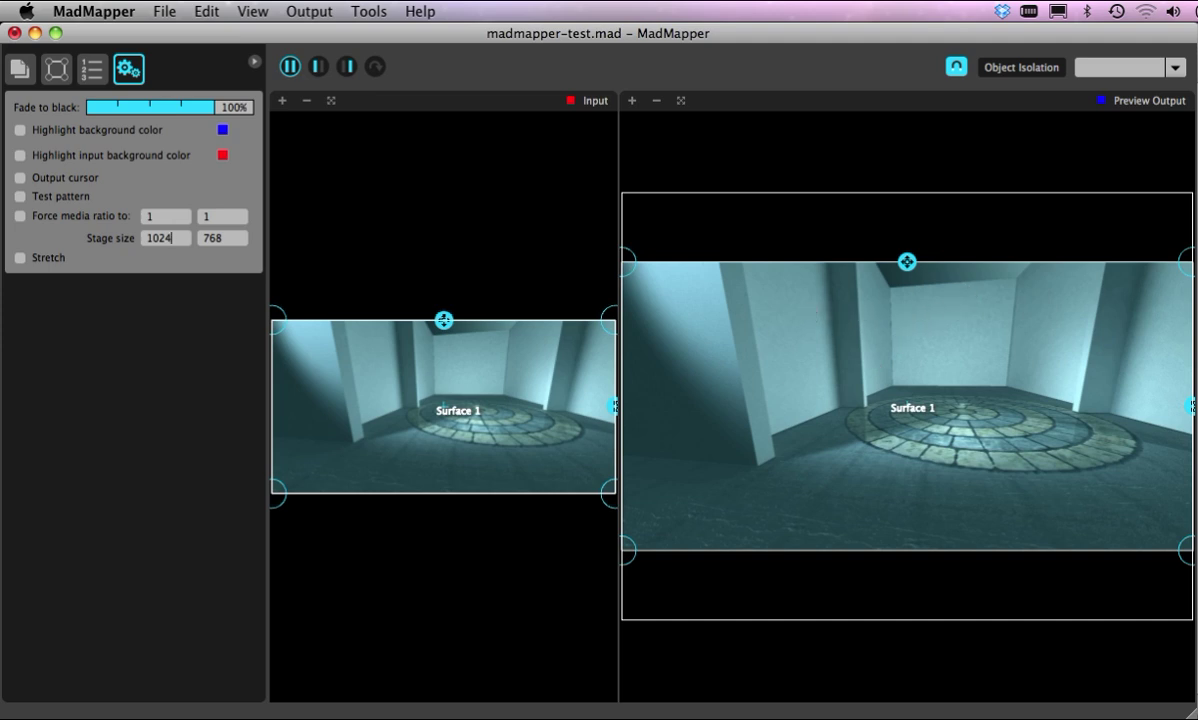
mouse_move(268, 218)
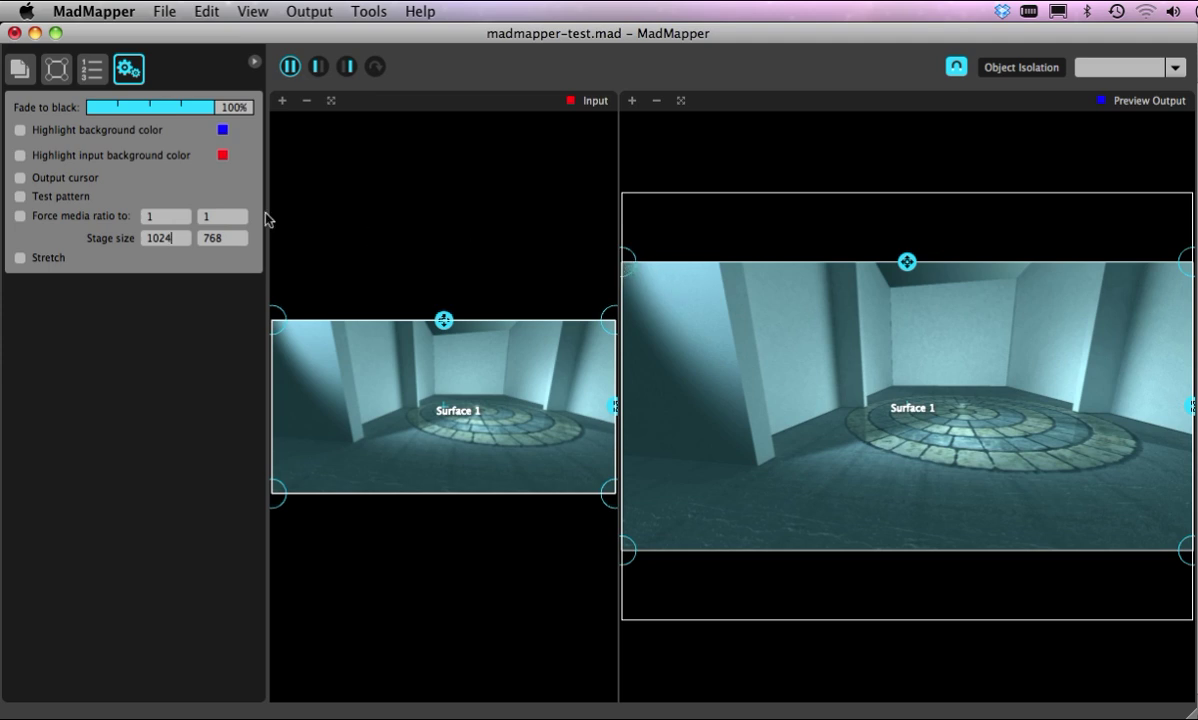
mouse_move(772, 388)
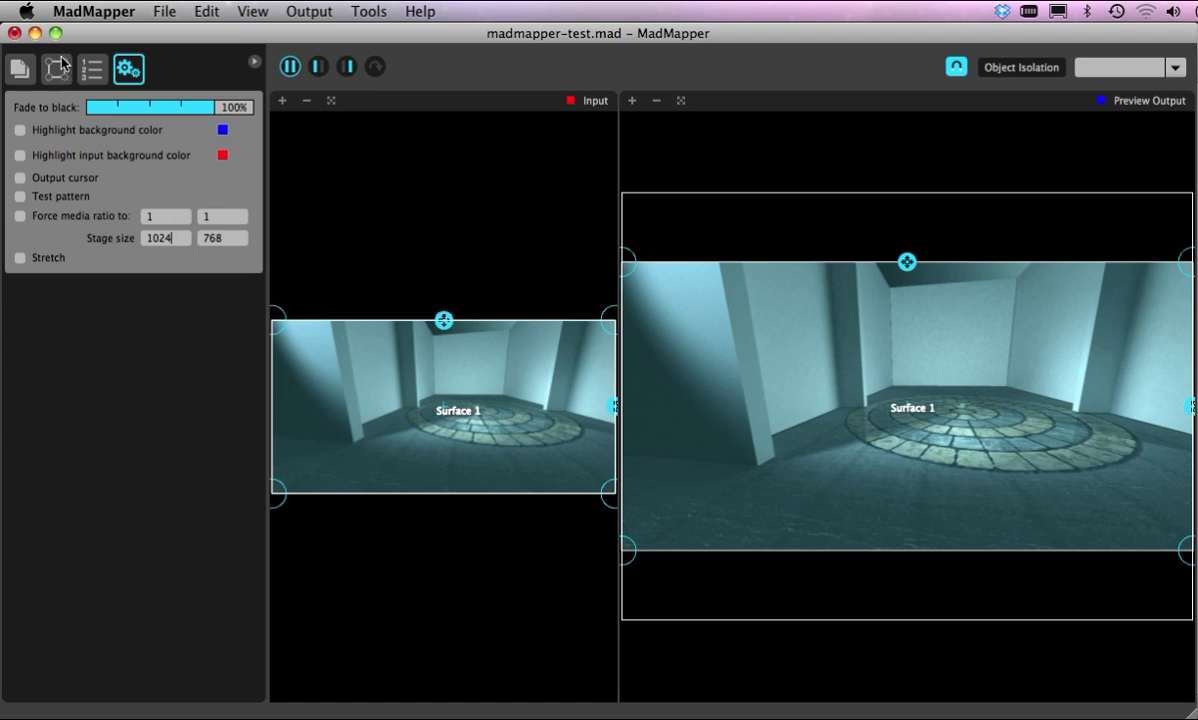
Toggle Surface 1's visibility and lock buttons, leaving it visible and locked
left_click(56, 68)
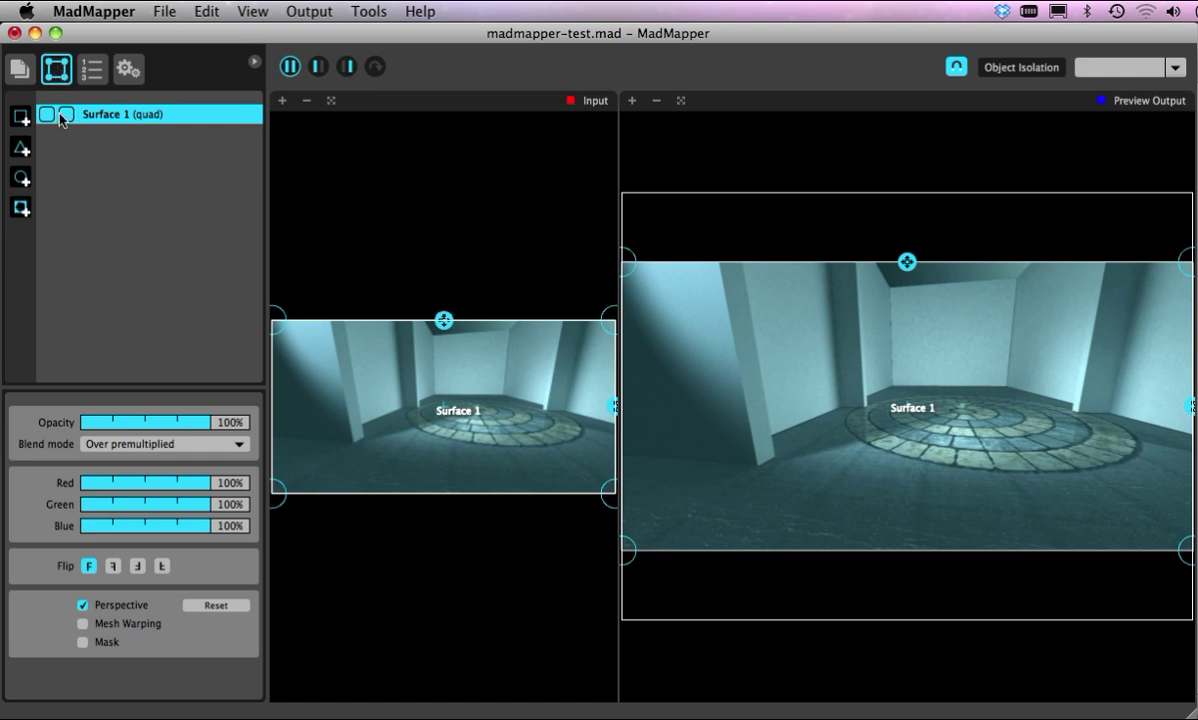
left_click(44, 114)
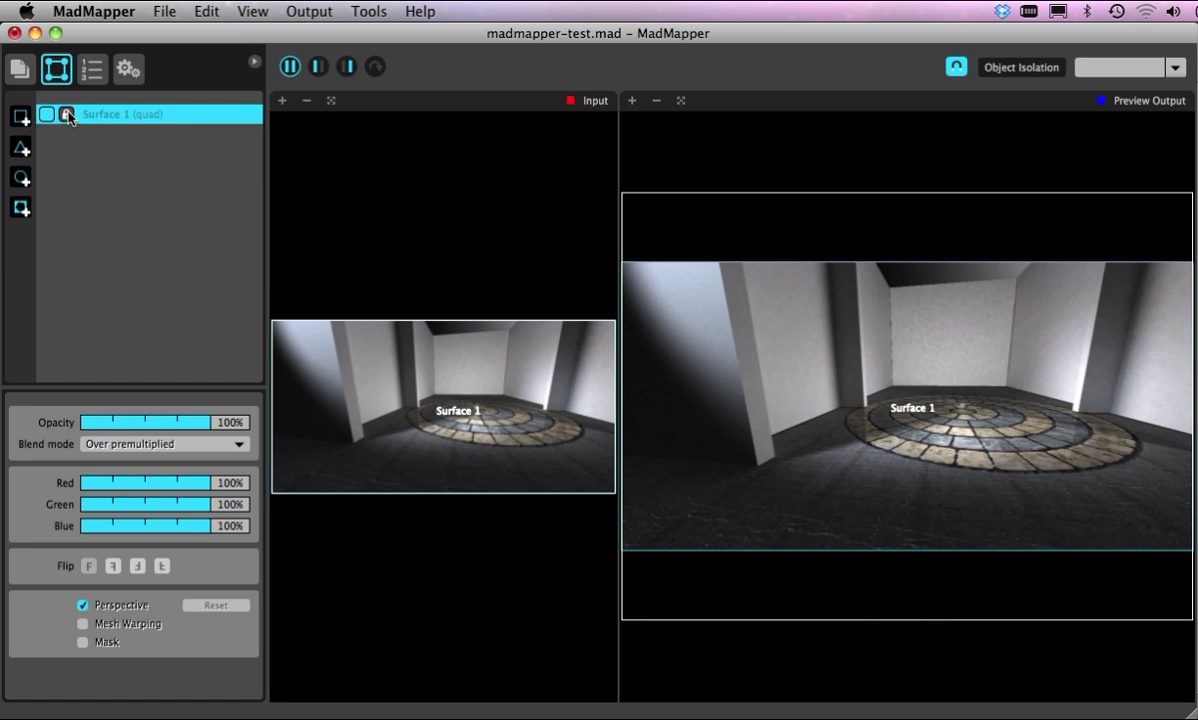
left_click(66, 112)
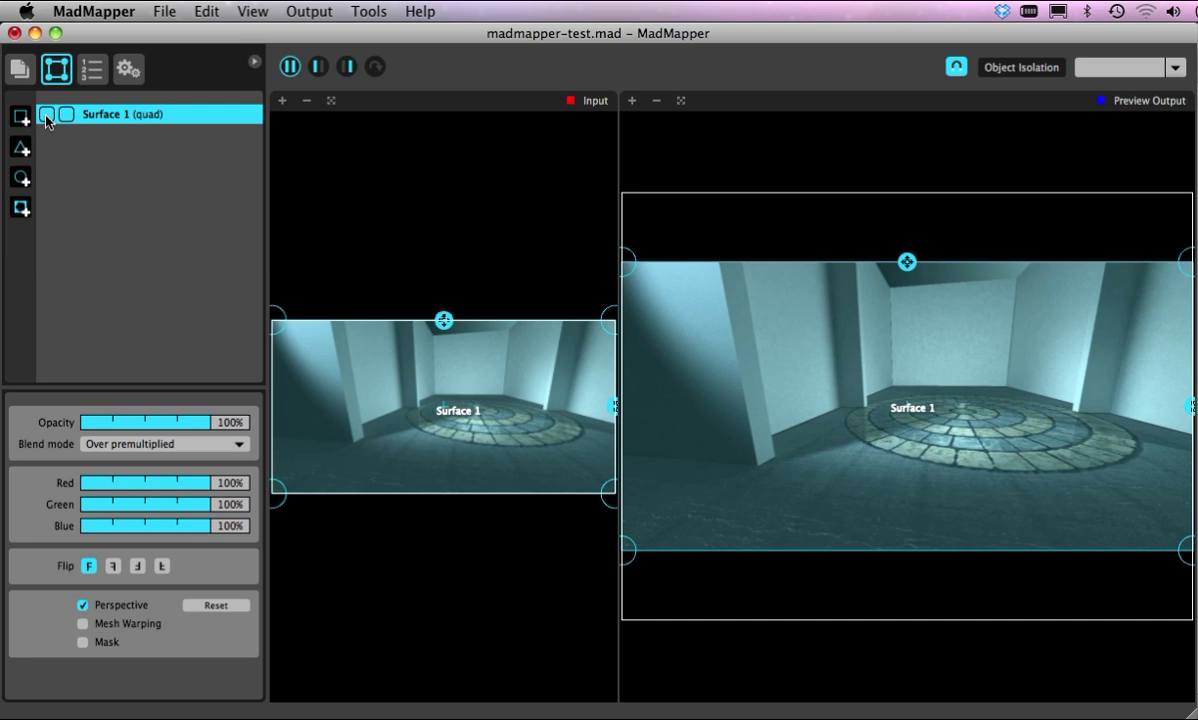
left_click(46, 114)
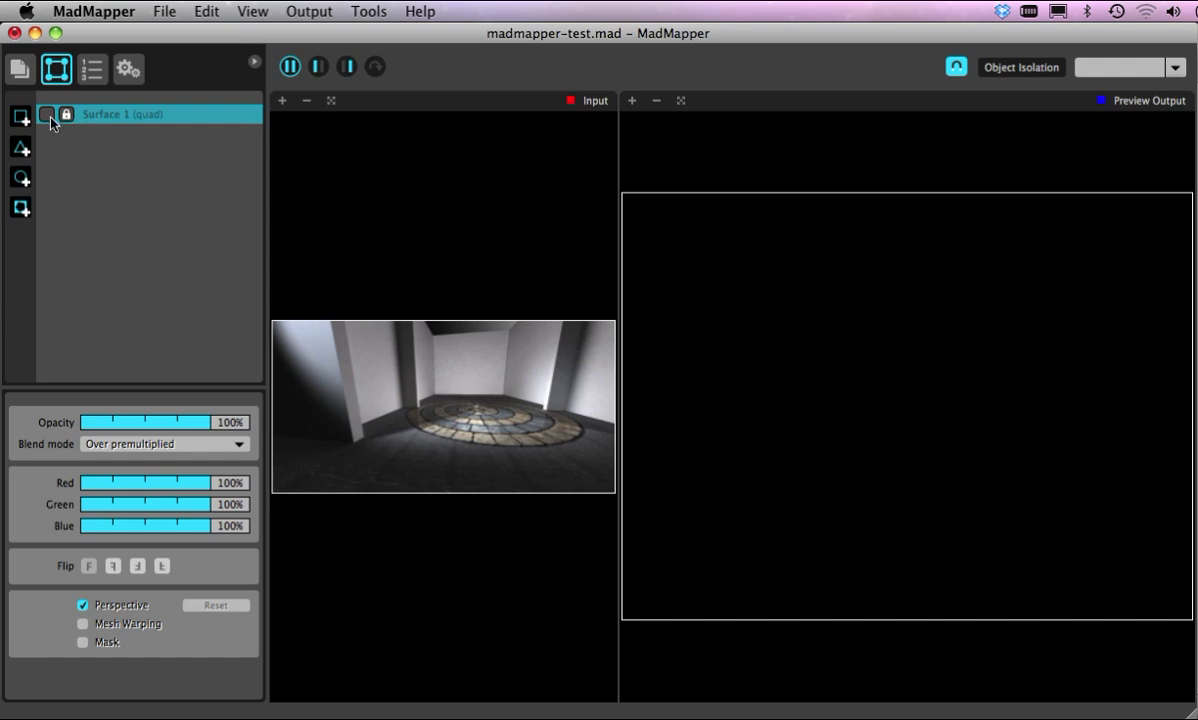
left_click(88, 564)
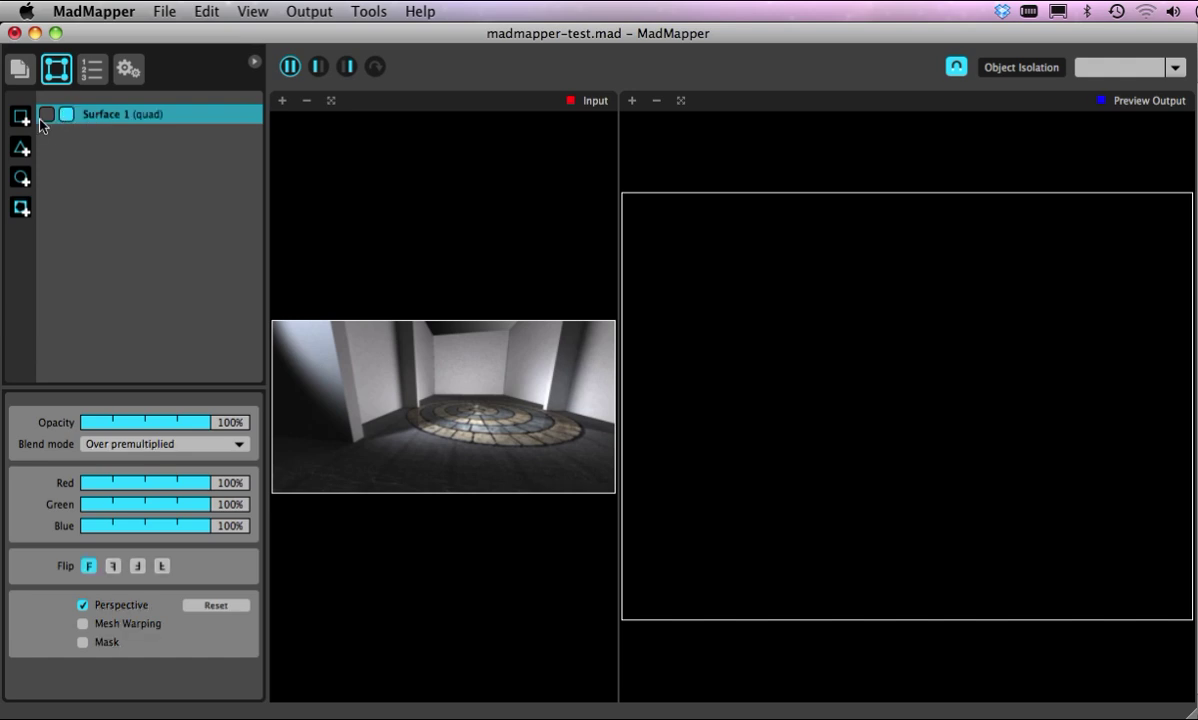
left_click(48, 114)
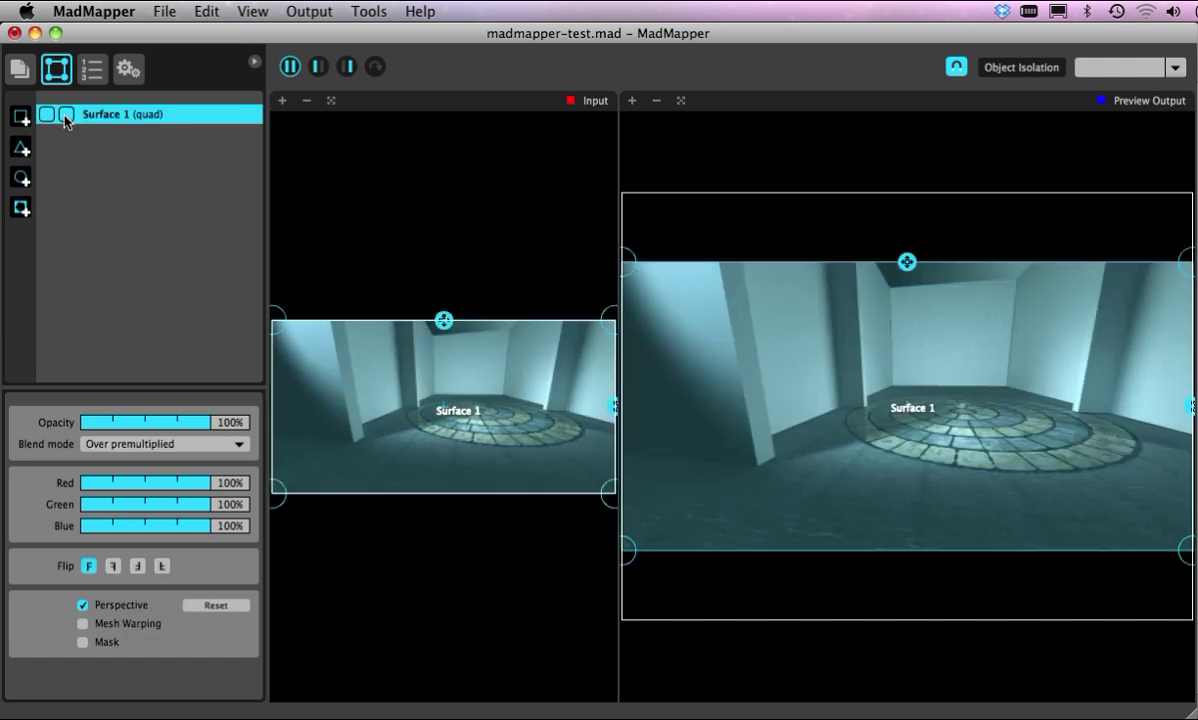
left_click(66, 114)
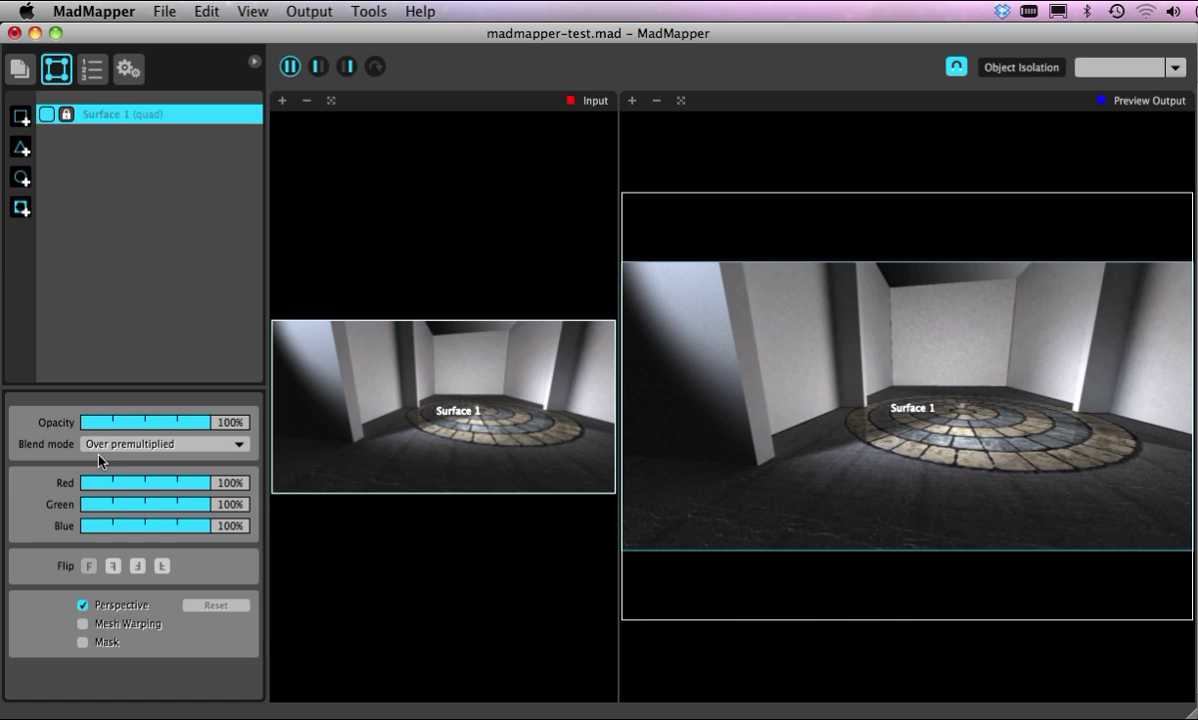
mouse_move(592, 216)
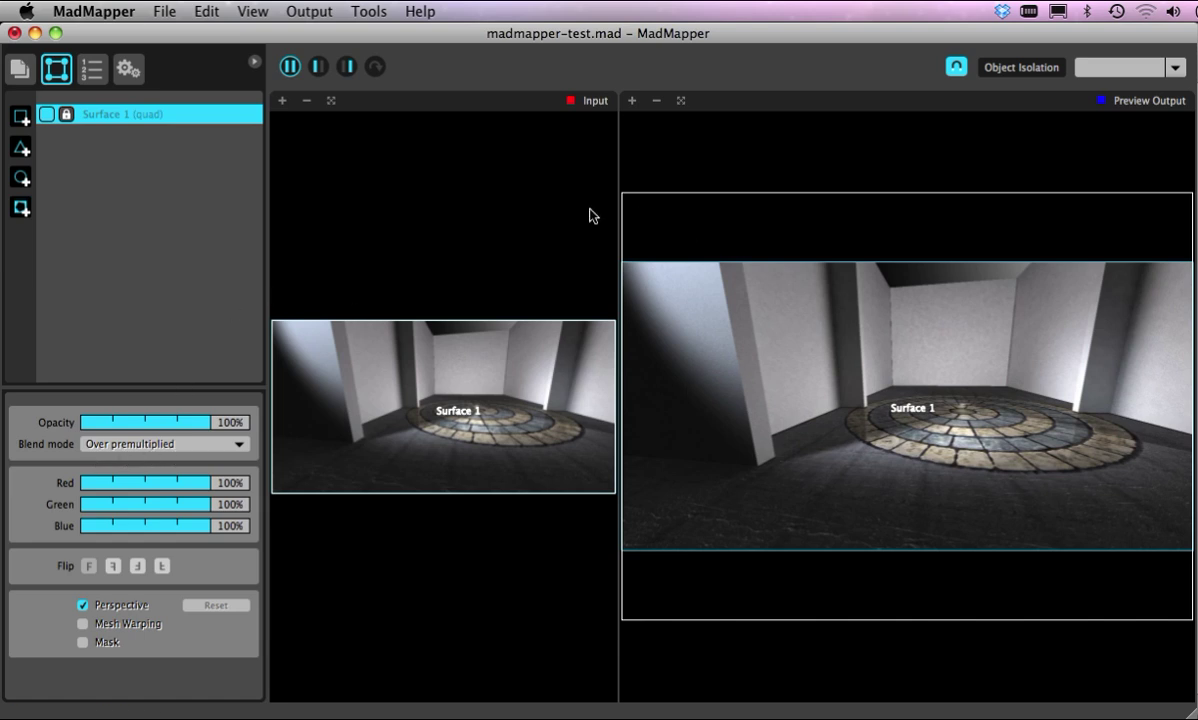
mouse_move(204, 472)
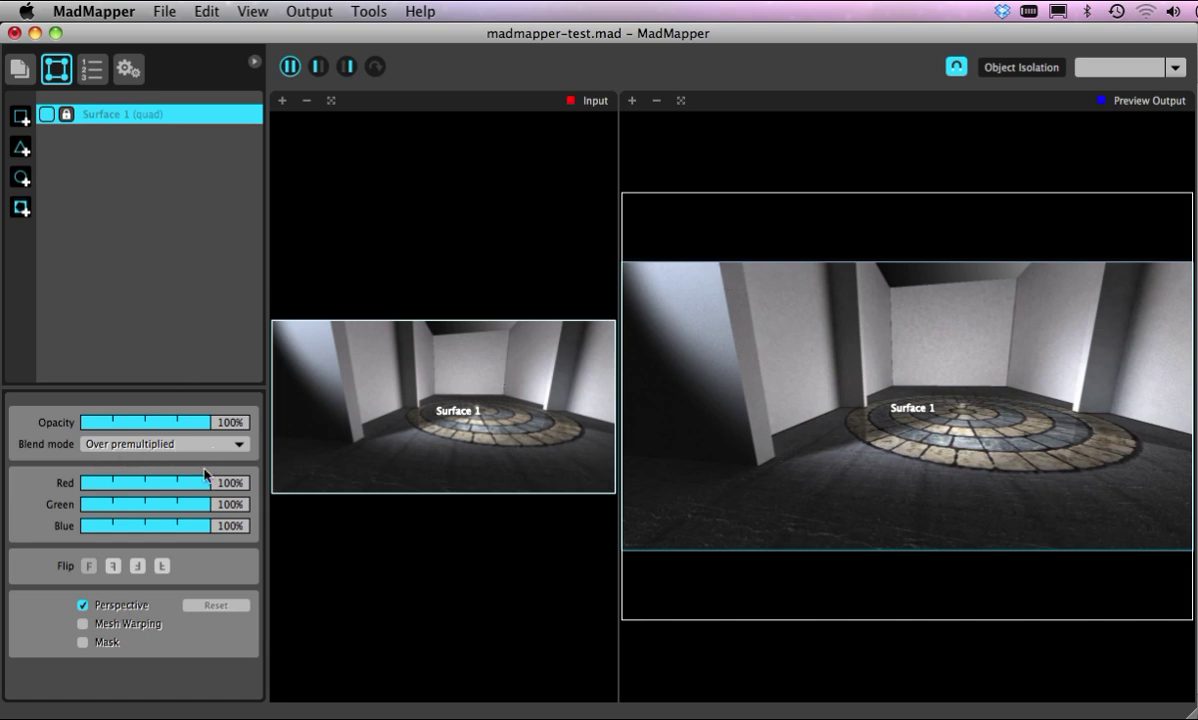
mouse_move(352, 390)
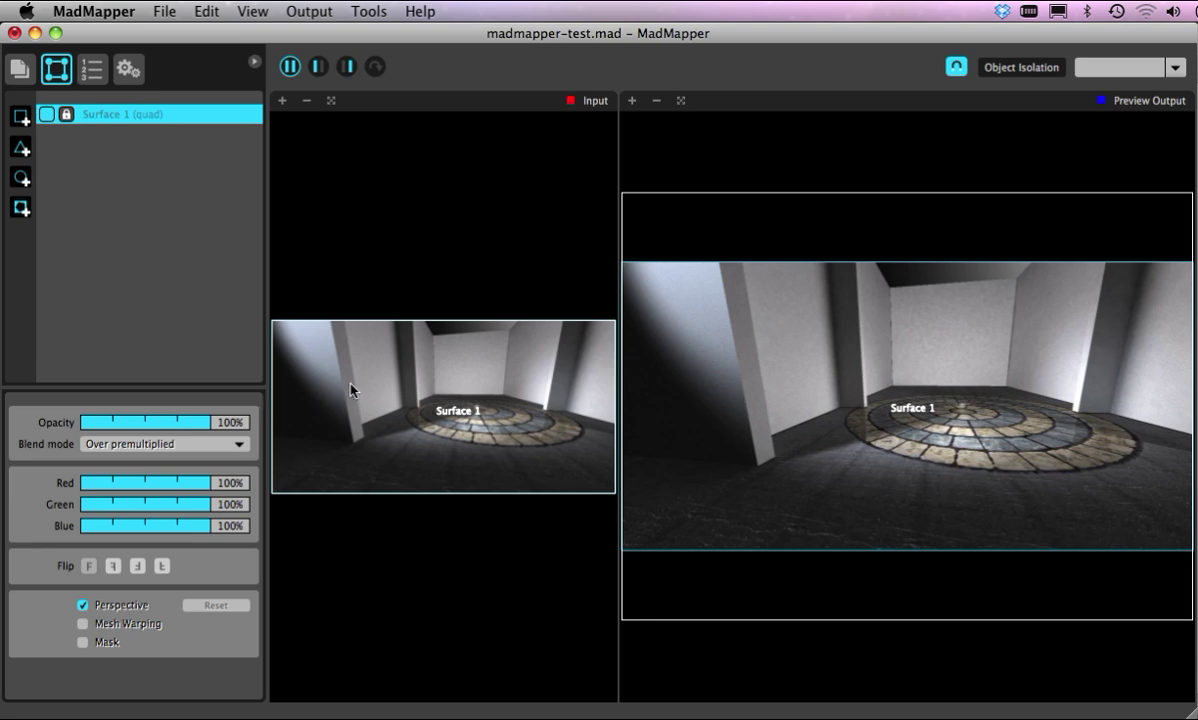
mouse_move(568, 316)
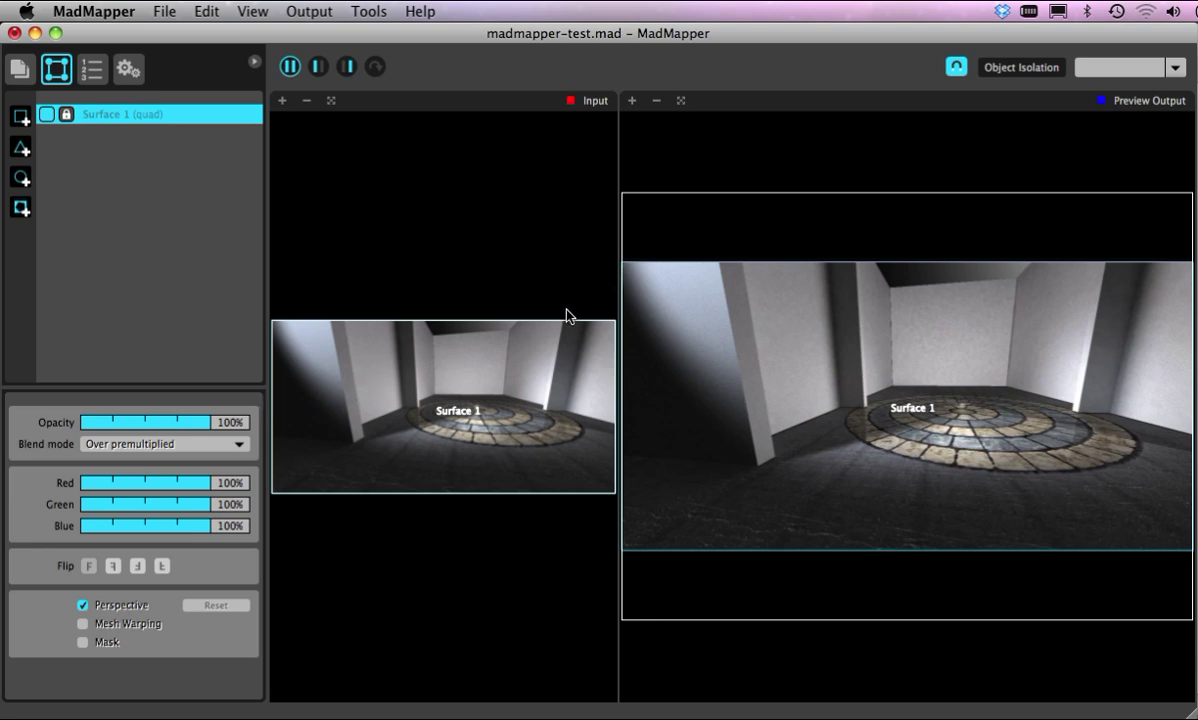
mouse_move(460, 348)
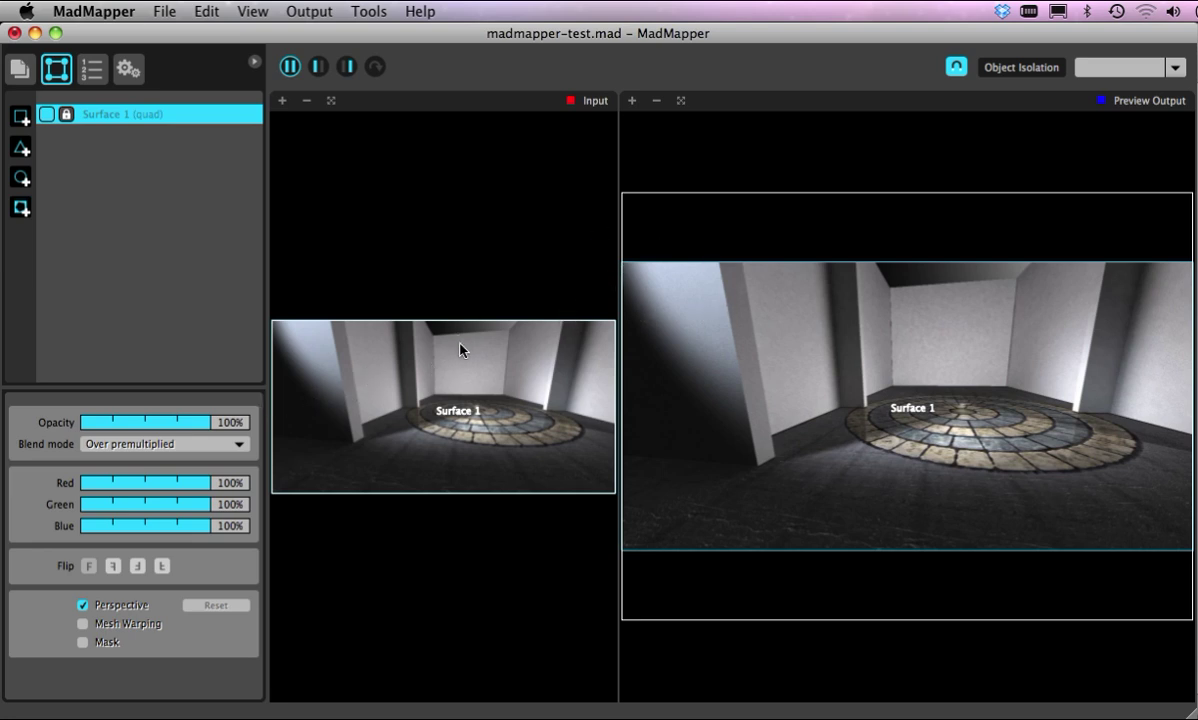
mouse_move(284, 216)
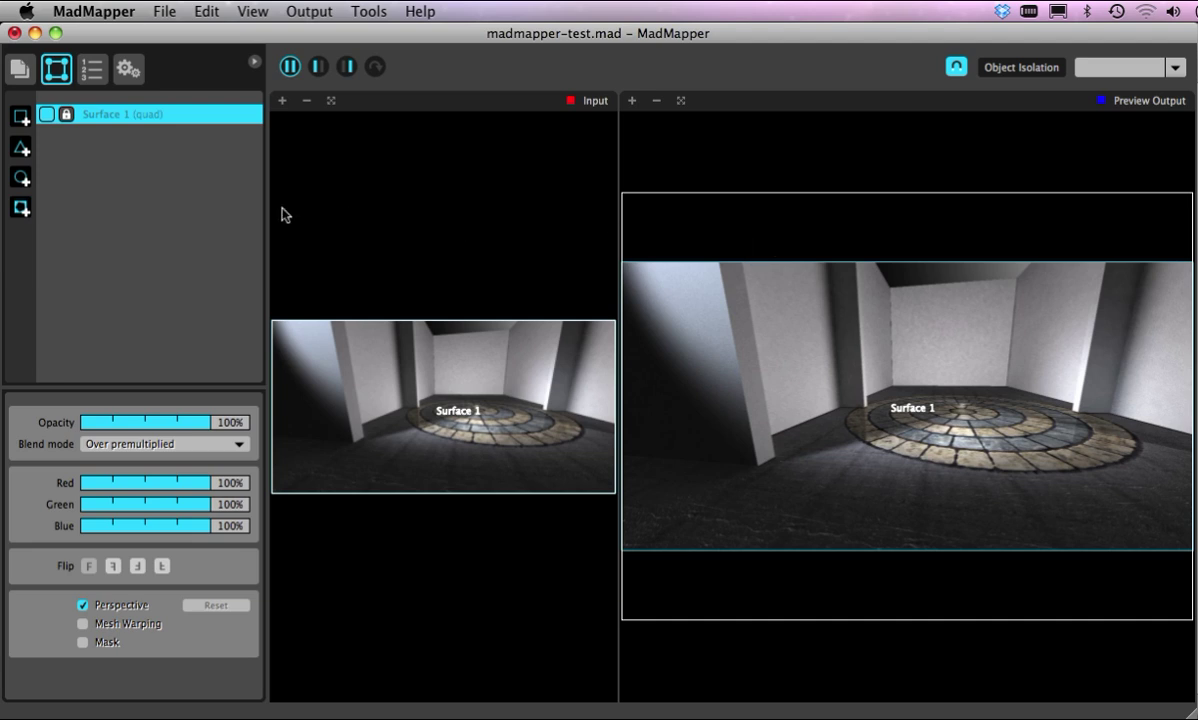
mouse_move(528, 320)
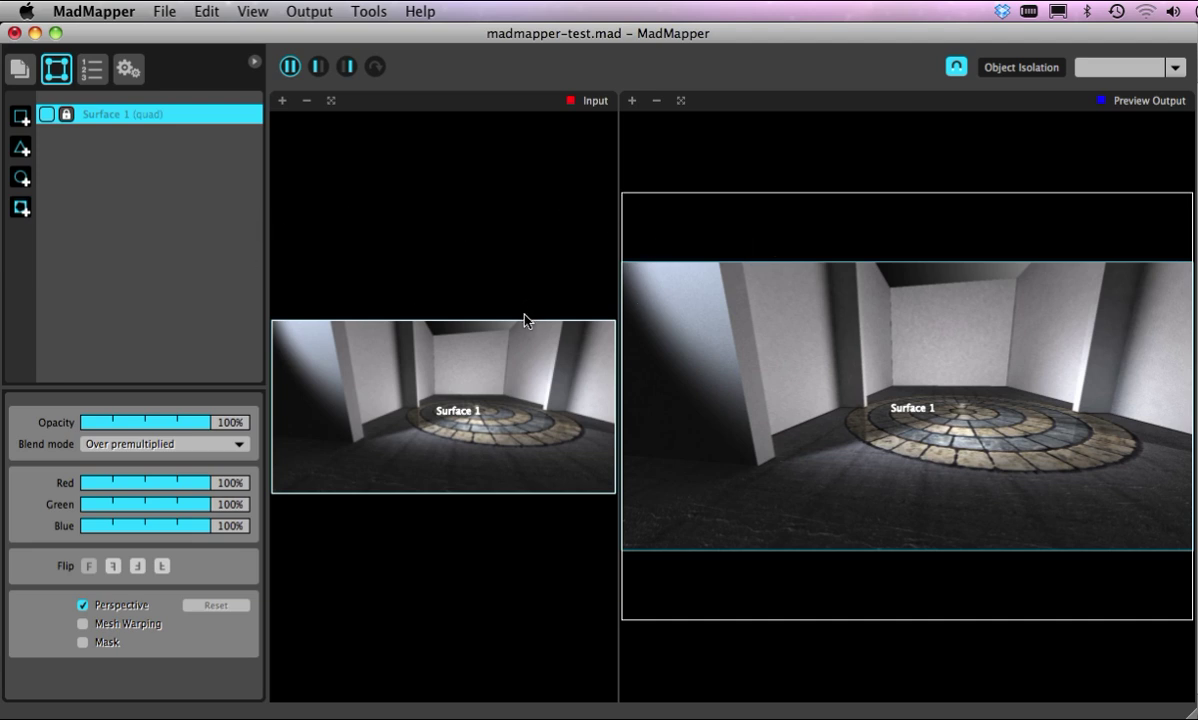
mouse_move(556, 328)
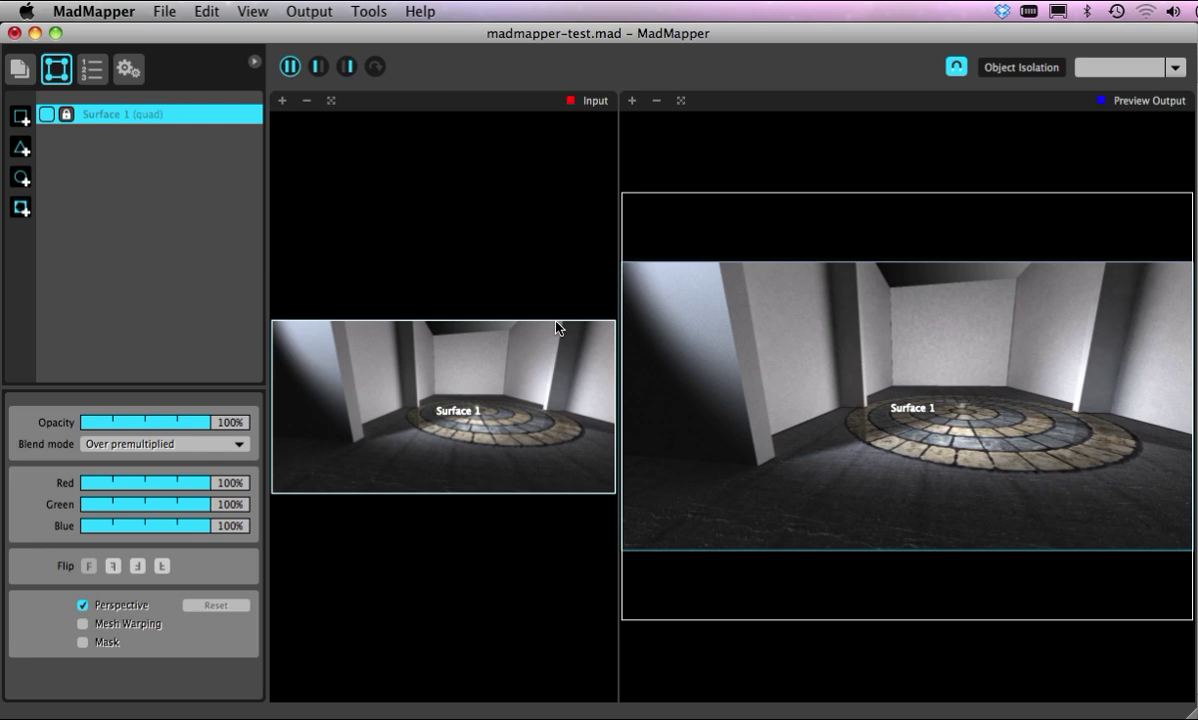
mouse_move(768, 390)
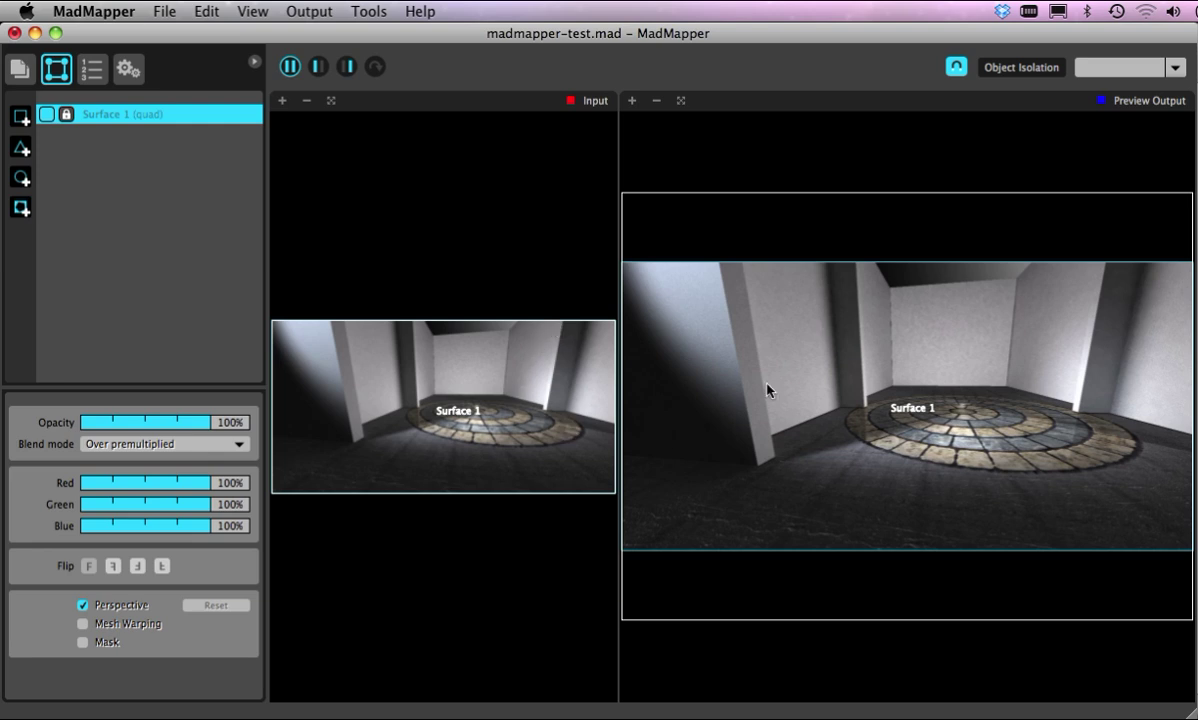
mouse_move(640, 290)
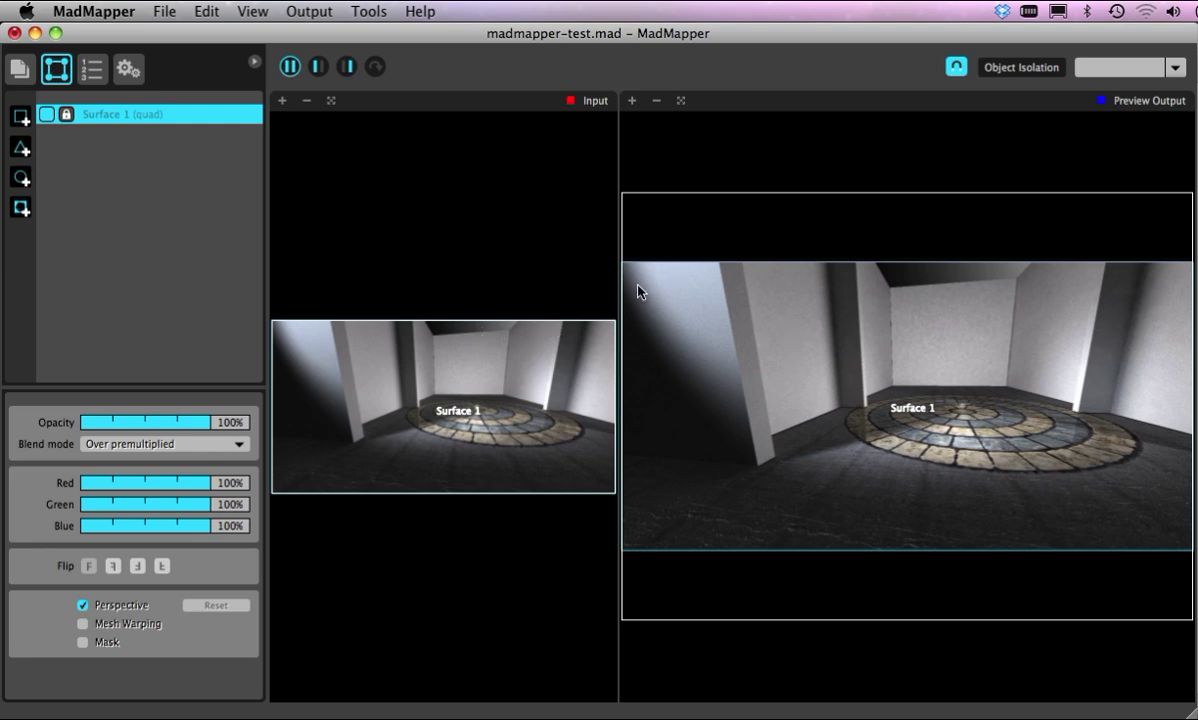
mouse_move(198, 264)
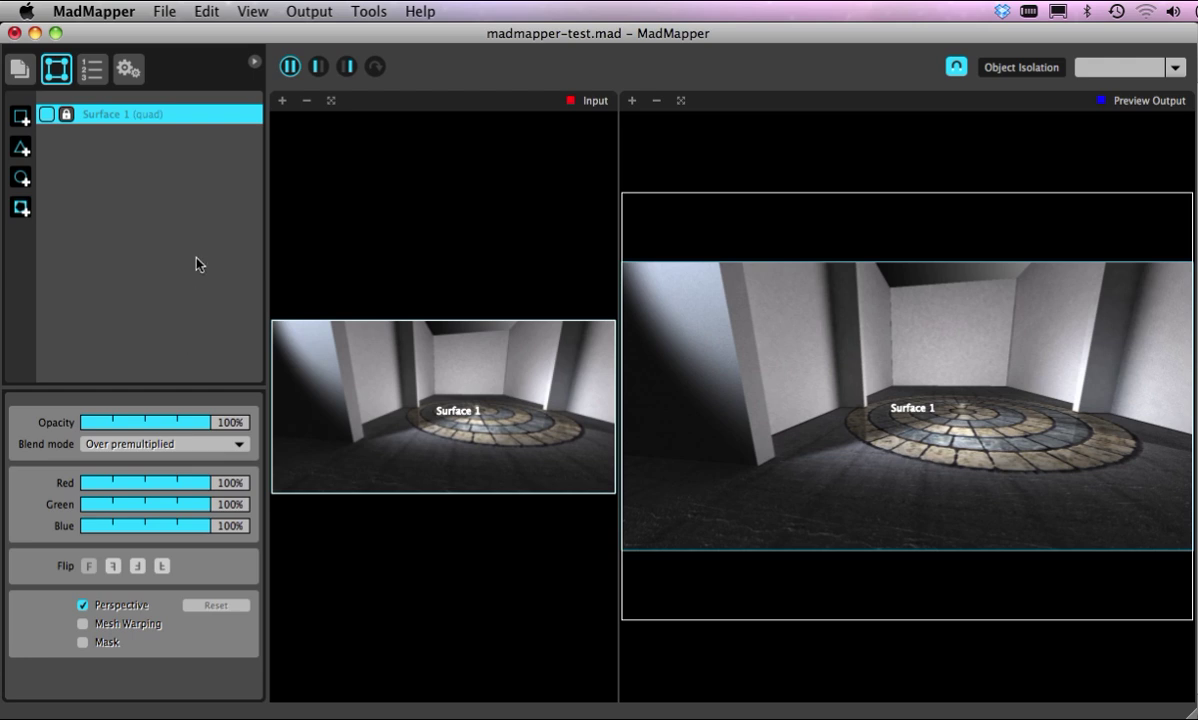
mouse_move(392, 370)
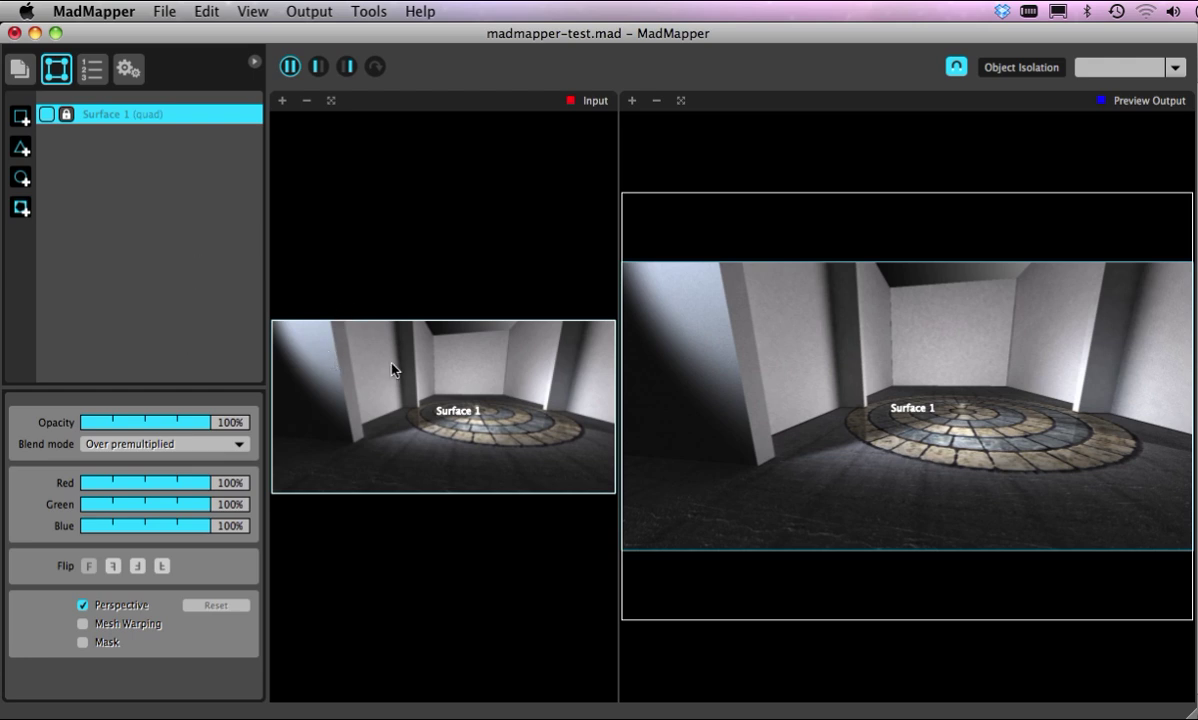
mouse_move(20, 68)
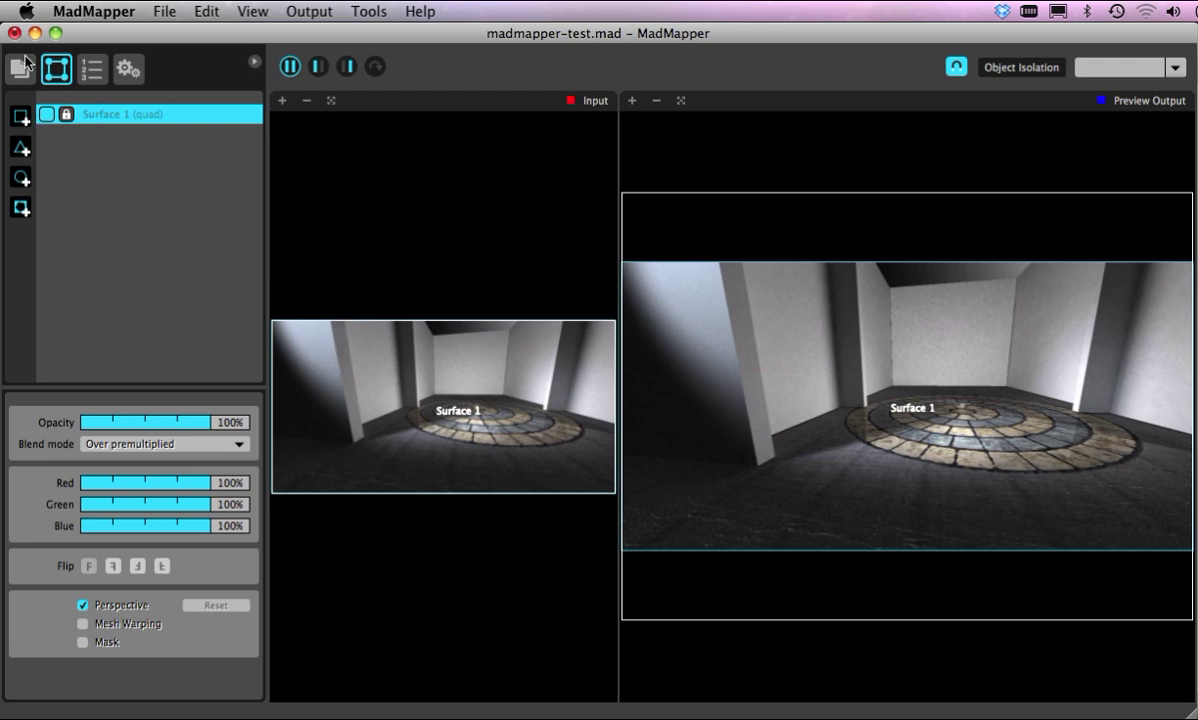
mouse_move(20, 116)
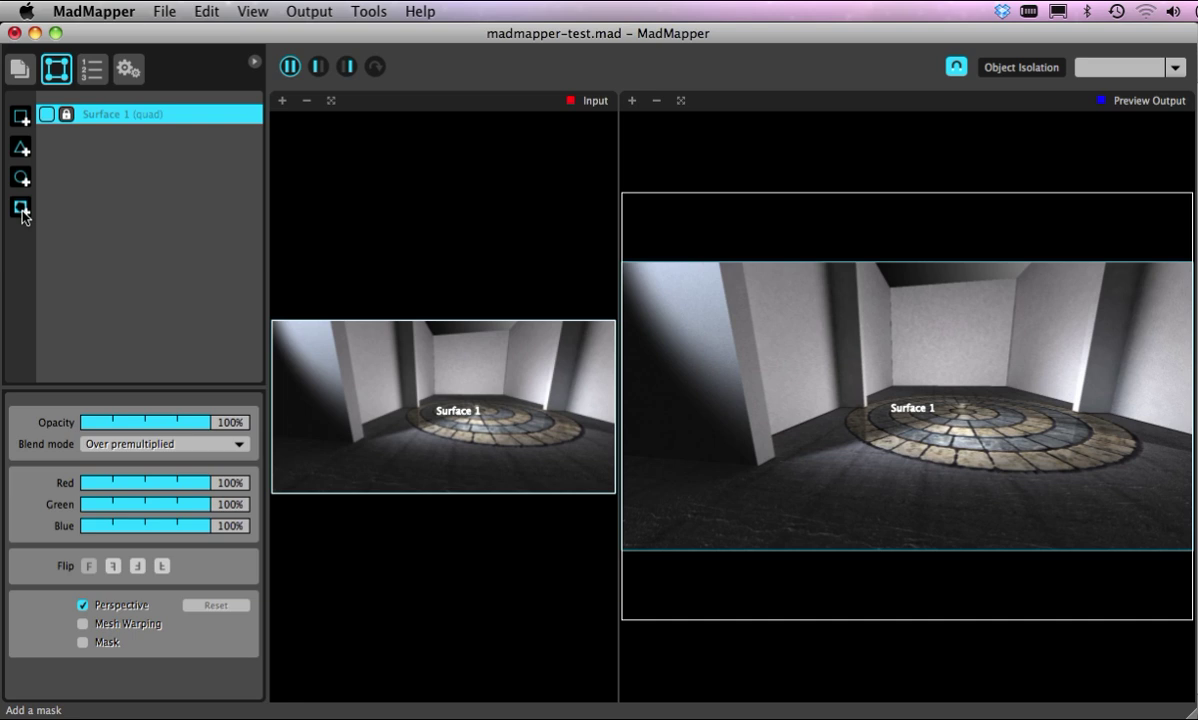
mouse_move(108, 222)
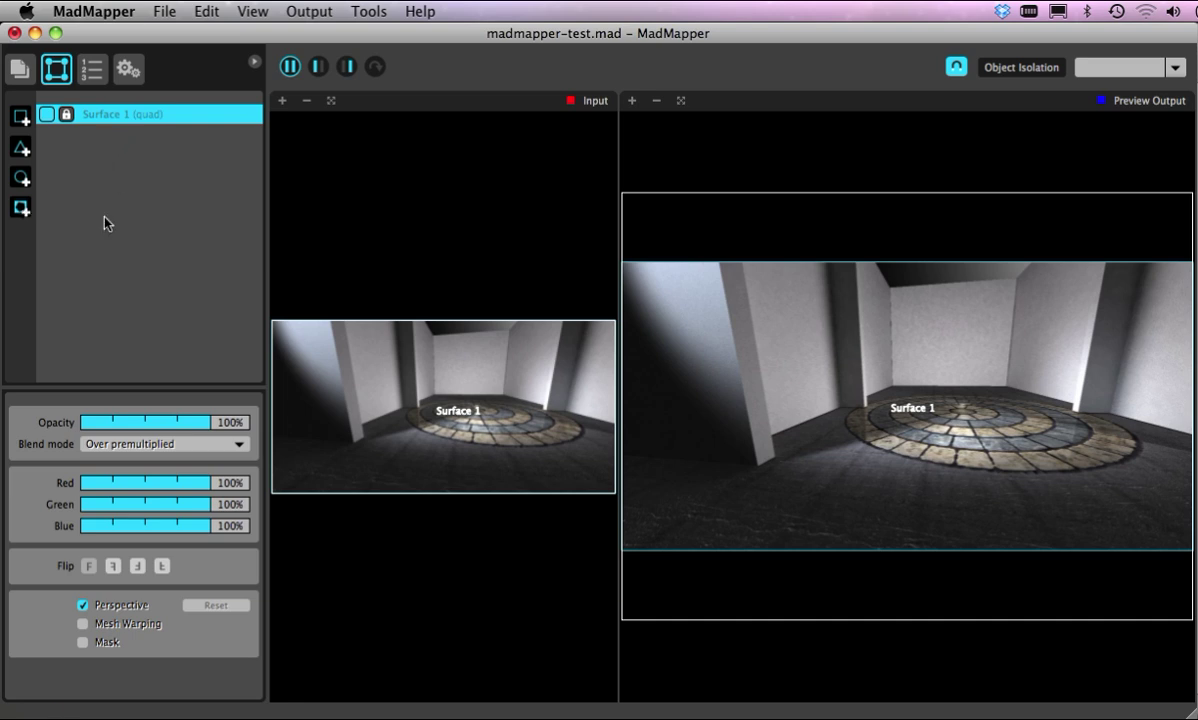
mouse_move(118, 644)
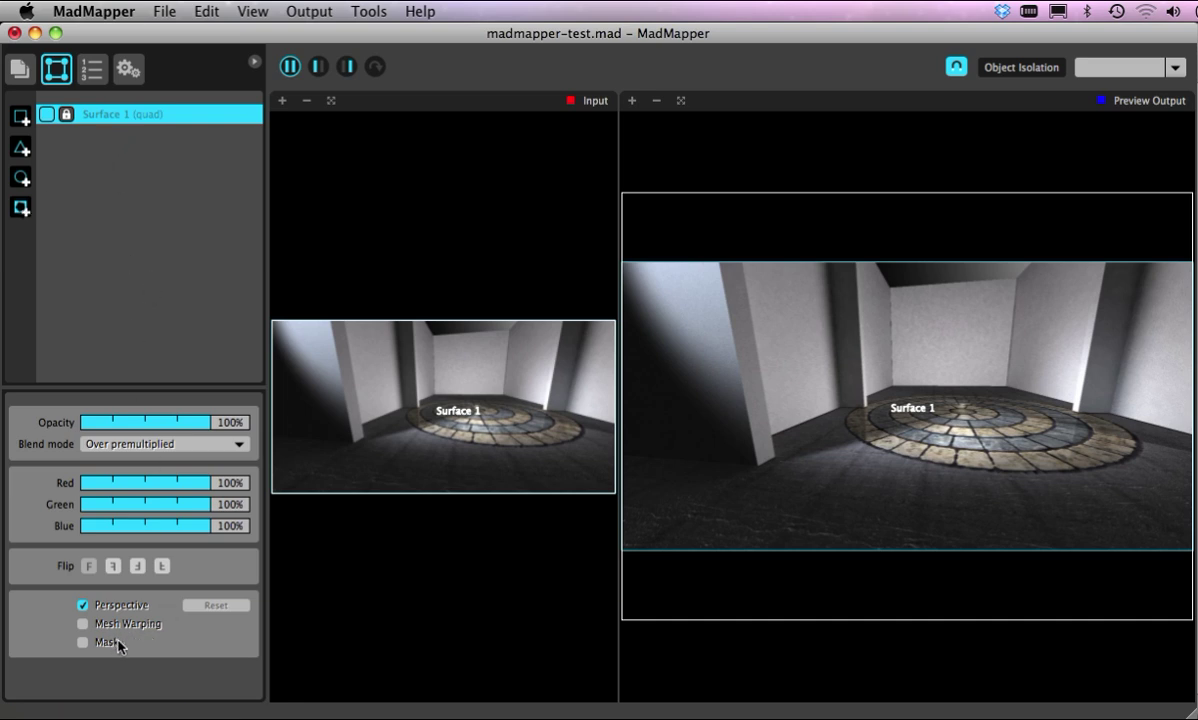
mouse_move(20, 148)
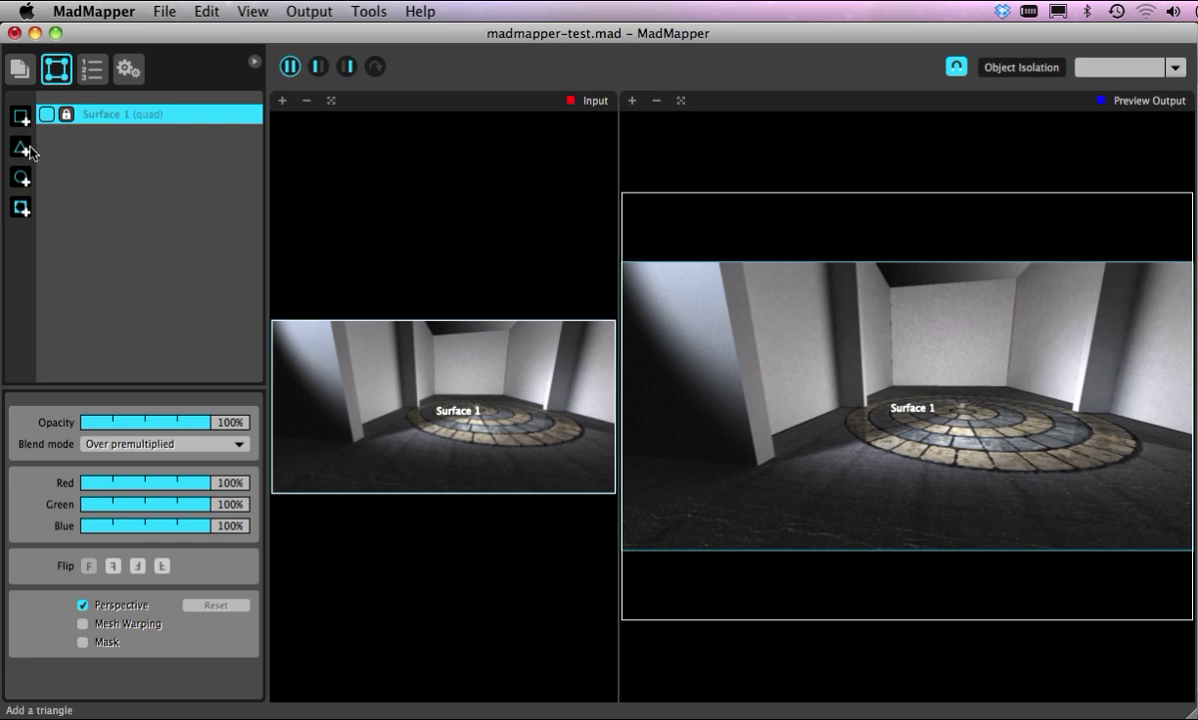
Add a triangle Surface 2 and circle Surface 3, then select them for removal
left_click(20, 148)
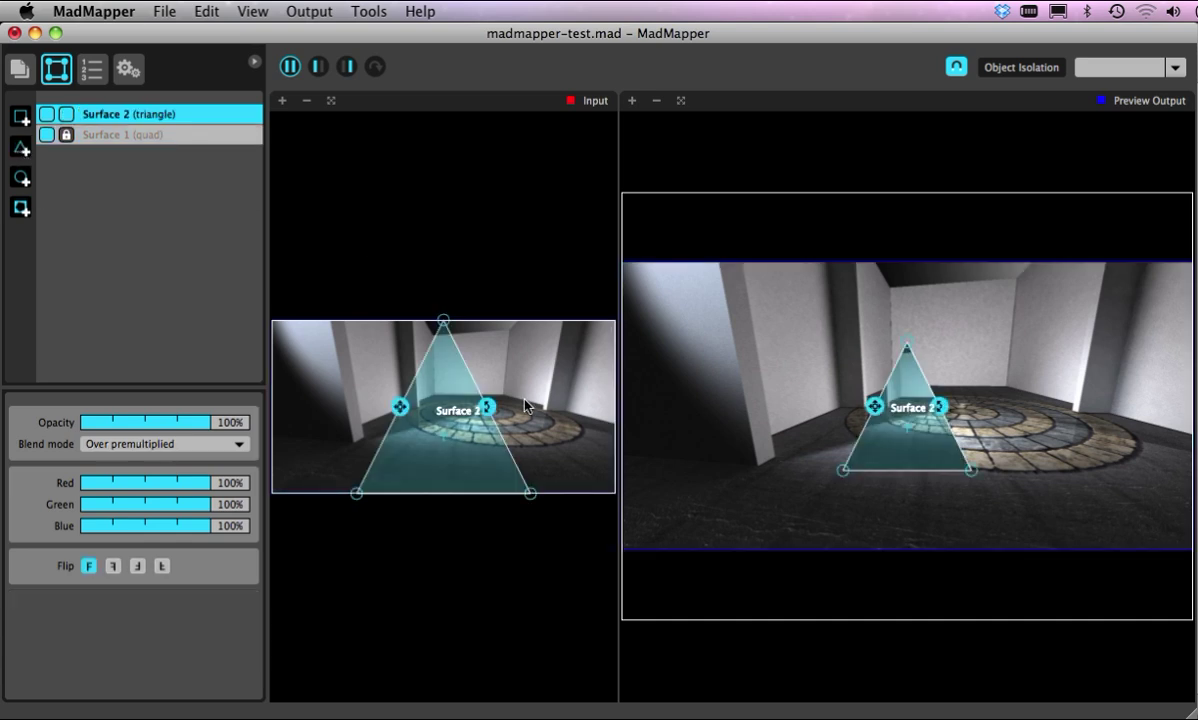
left_click(20, 178)
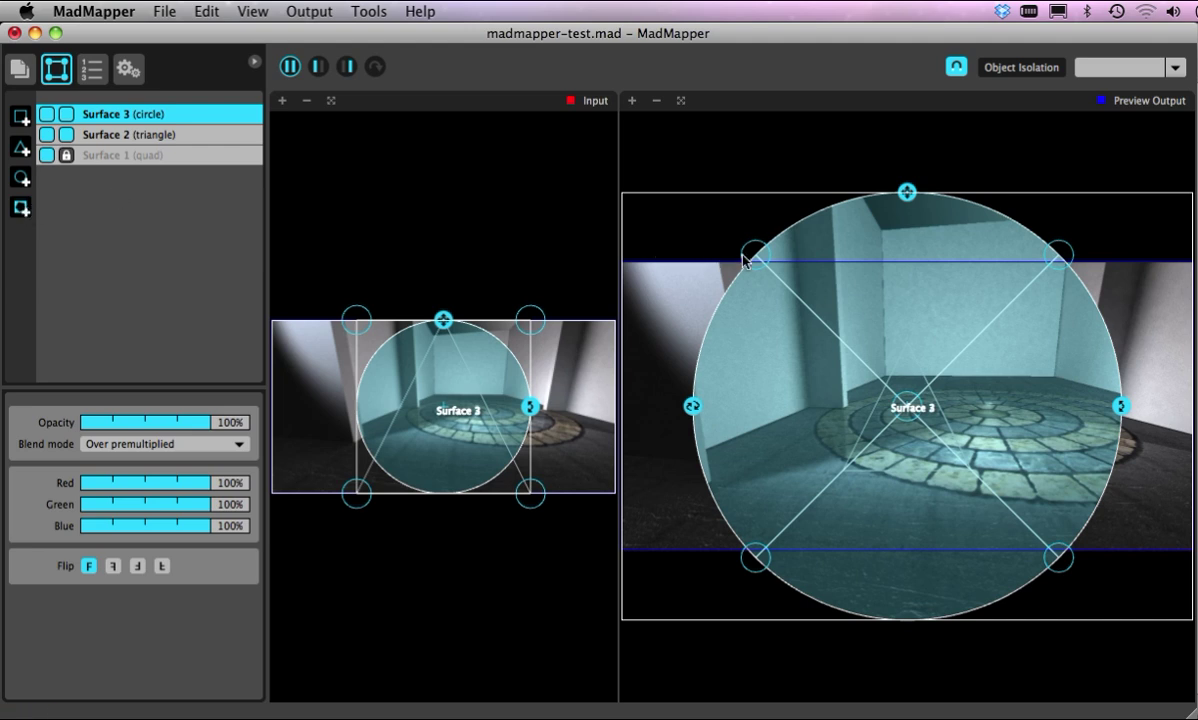
left_click_drag(752, 250, 650, 264)
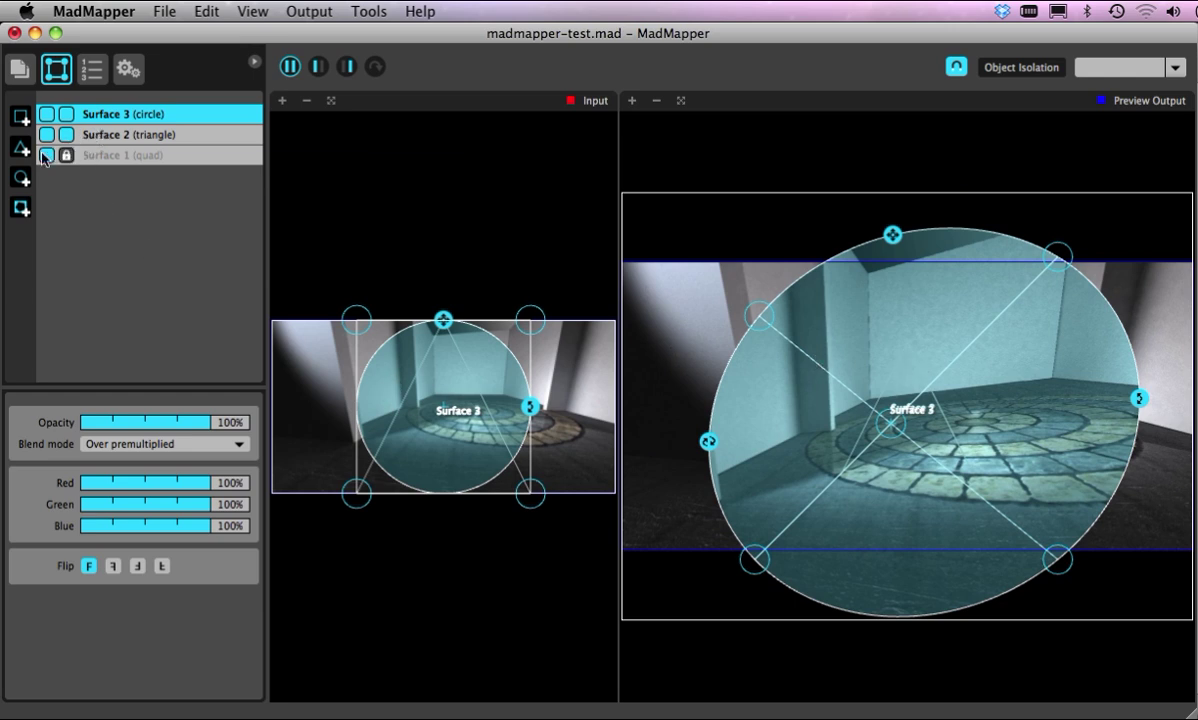
left_click(130, 134)
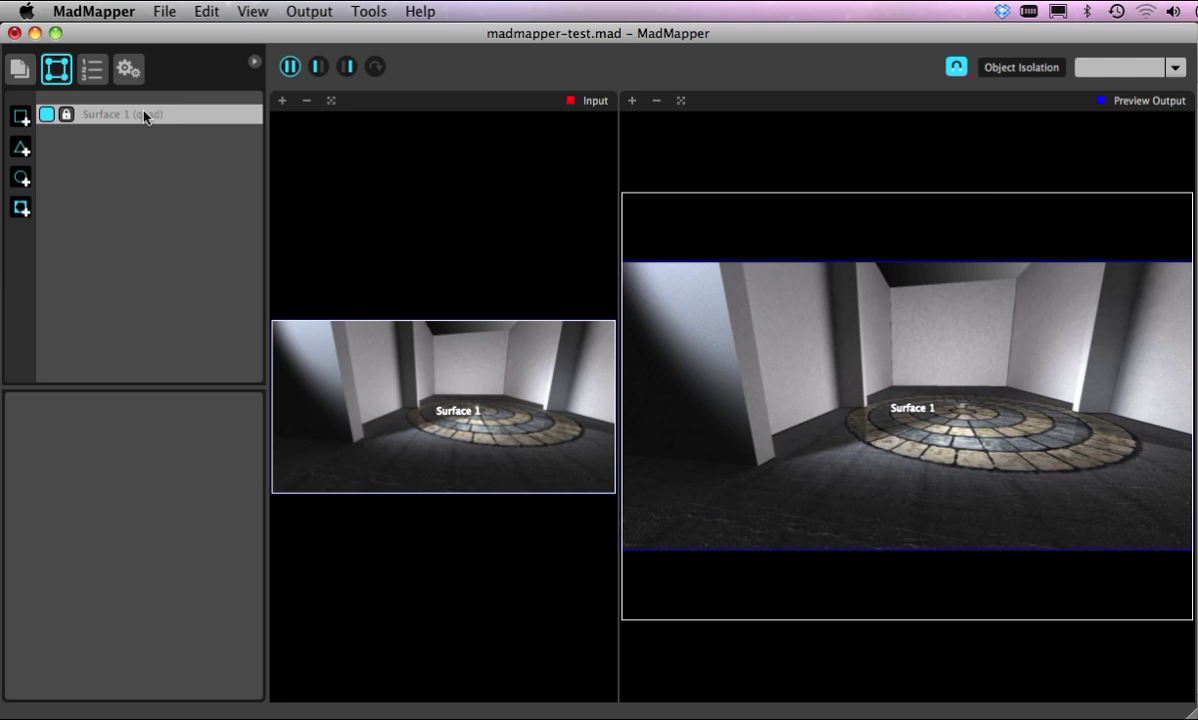
mouse_move(108, 236)
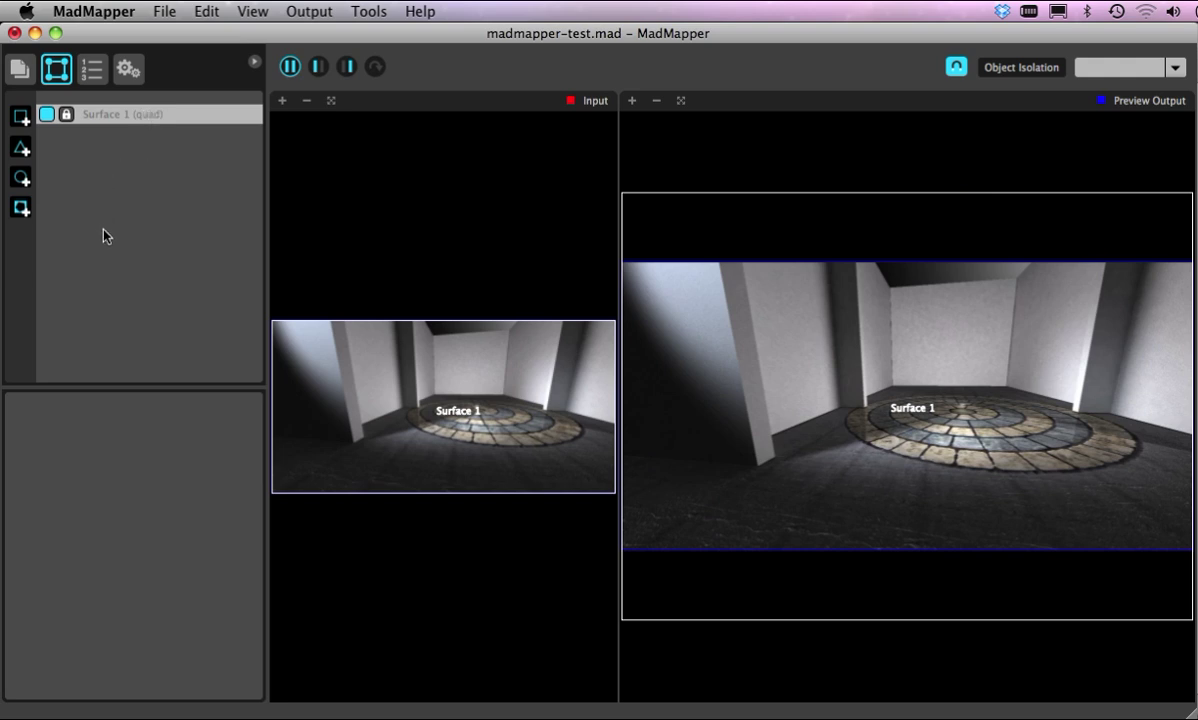
mouse_move(20, 148)
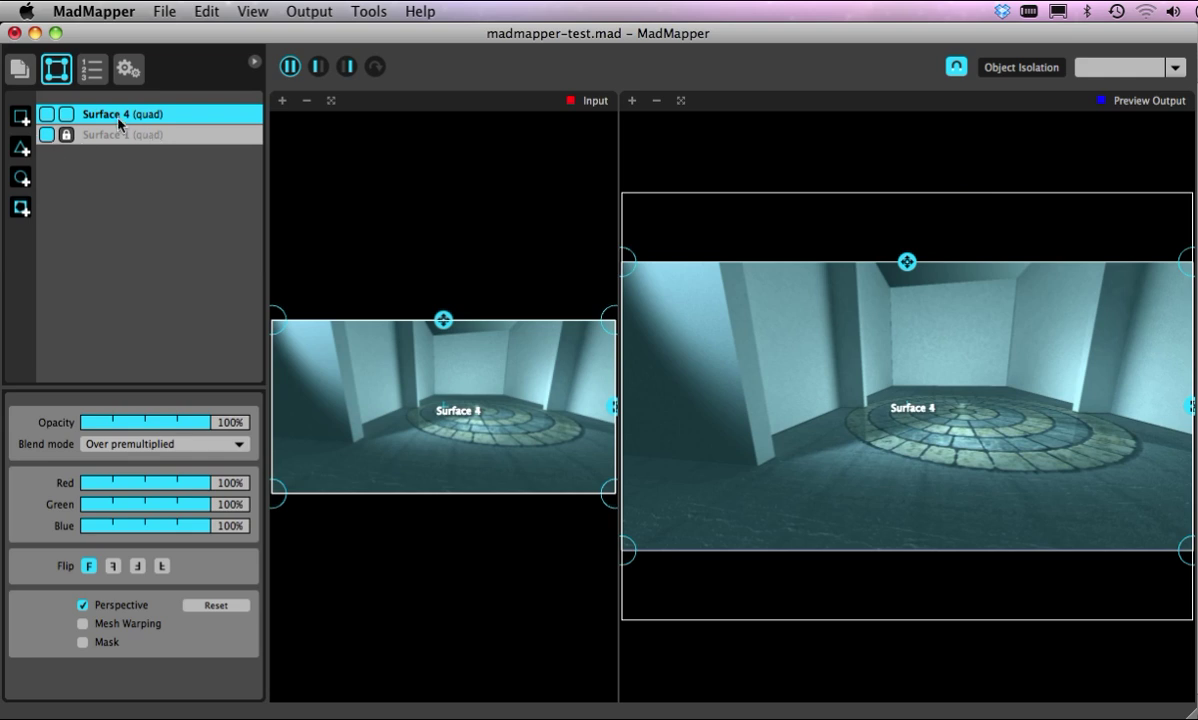
mouse_move(54, 160)
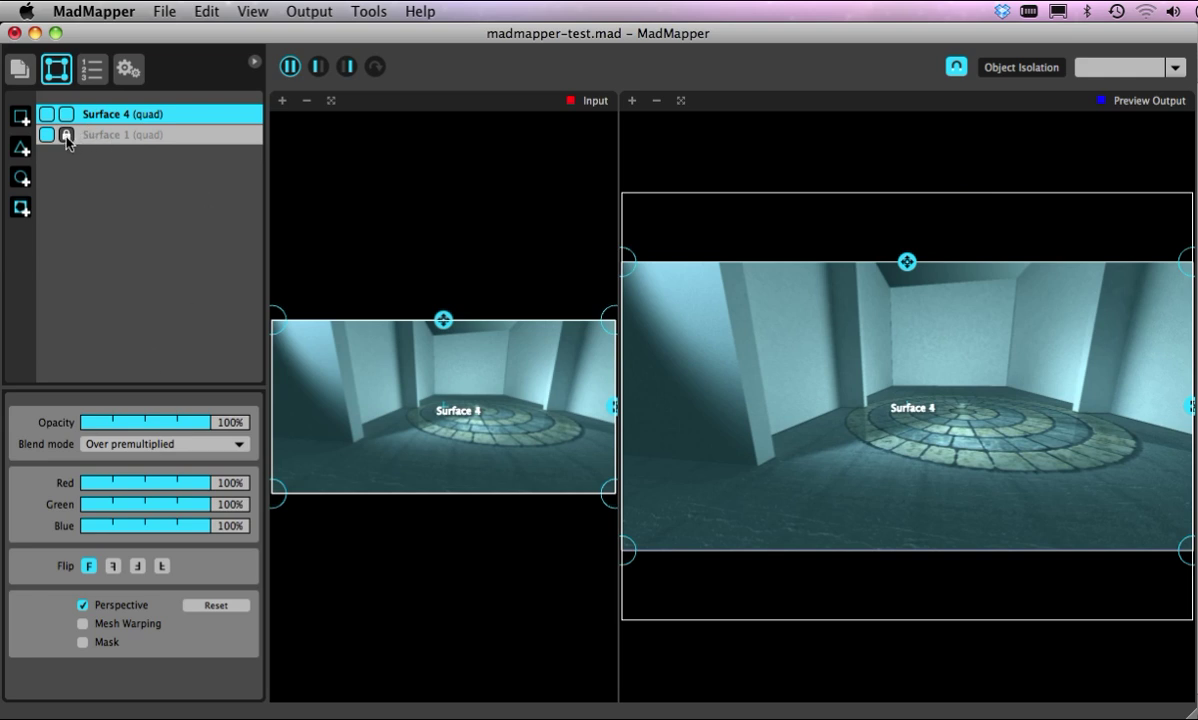
Rename the original quad Surface 1 to 'bg' in the surface list
left_click(120, 134)
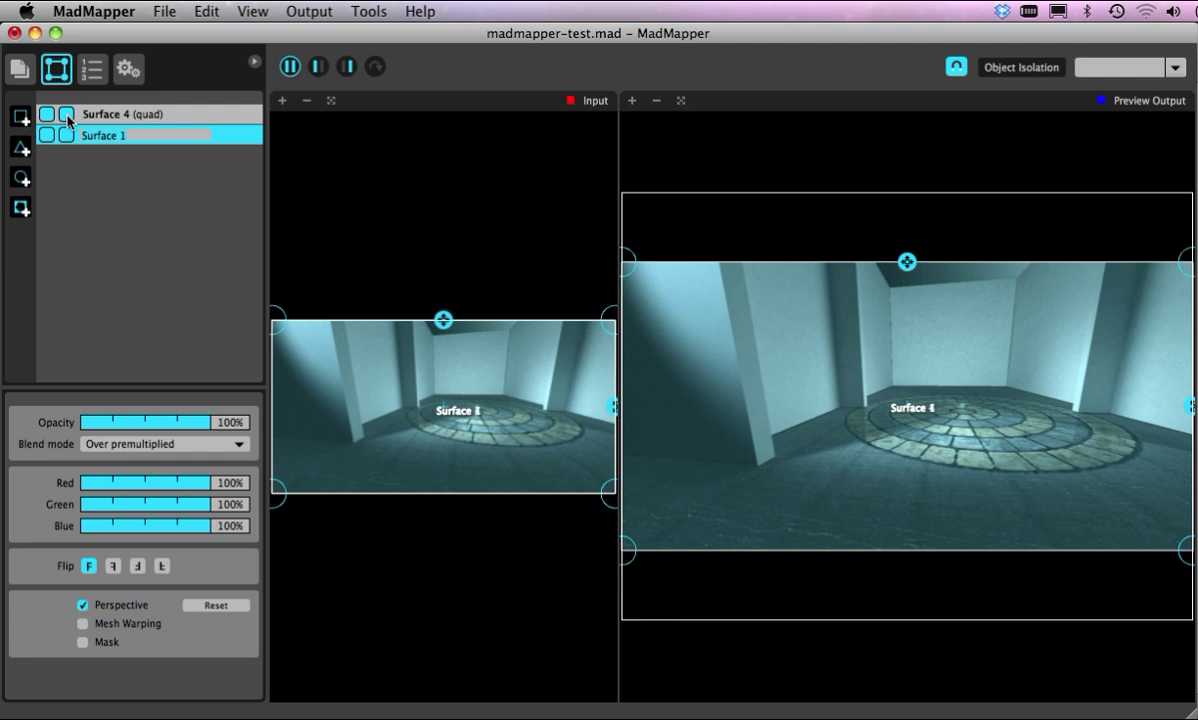
type("bol")
left_click(172, 114)
type("distort")
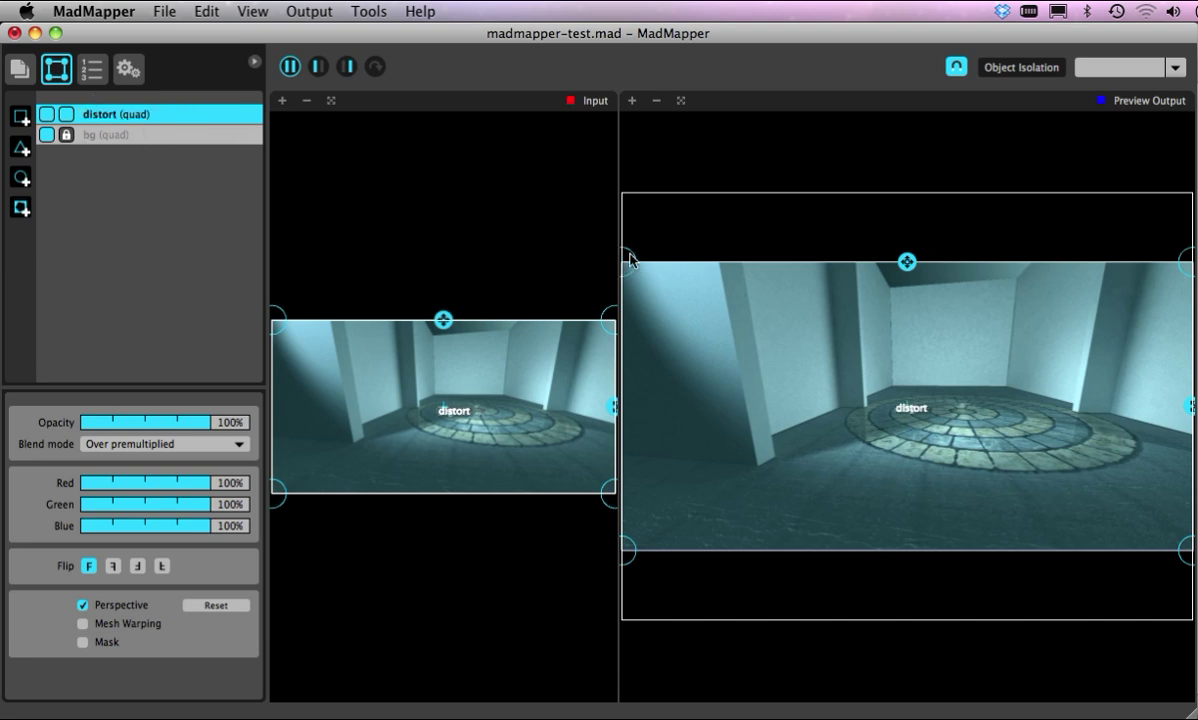
mouse_move(292, 264)
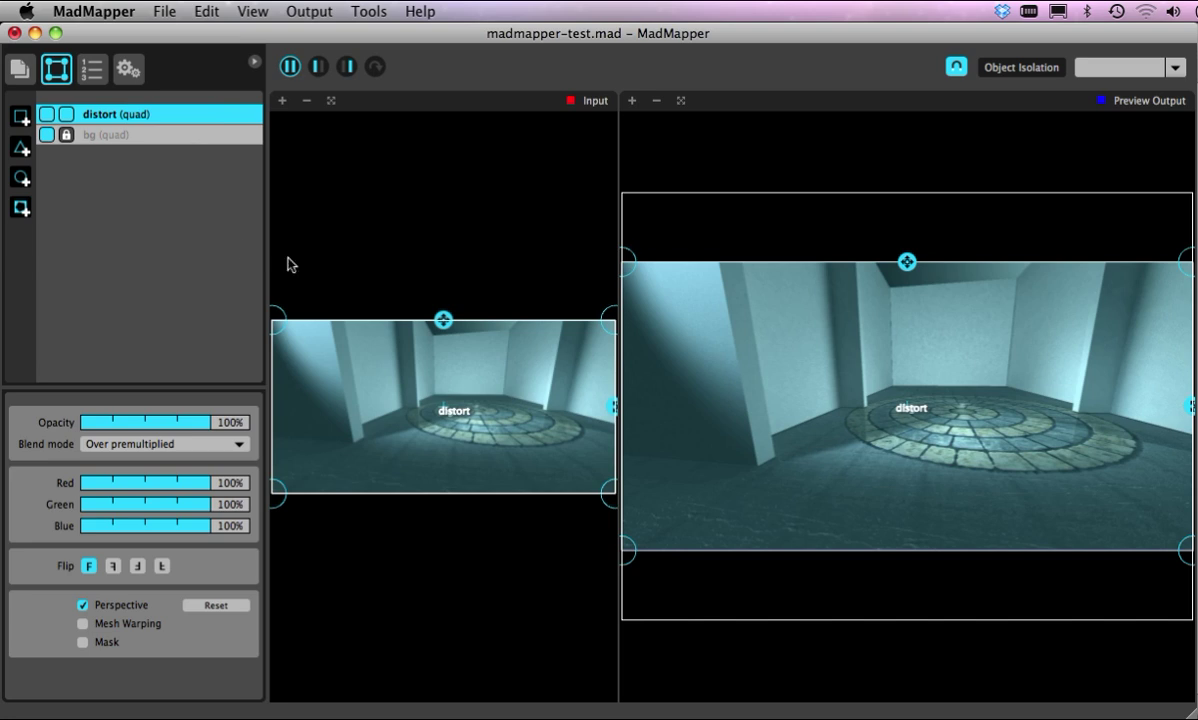
mouse_move(490, 420)
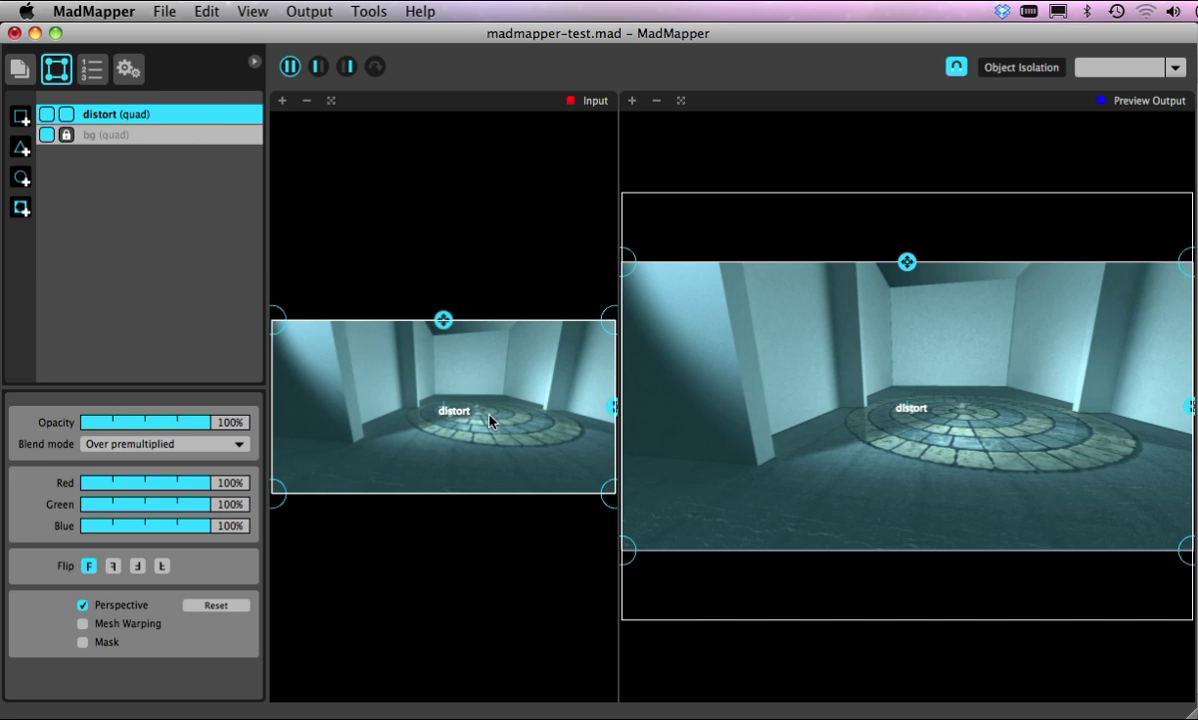
mouse_move(338, 420)
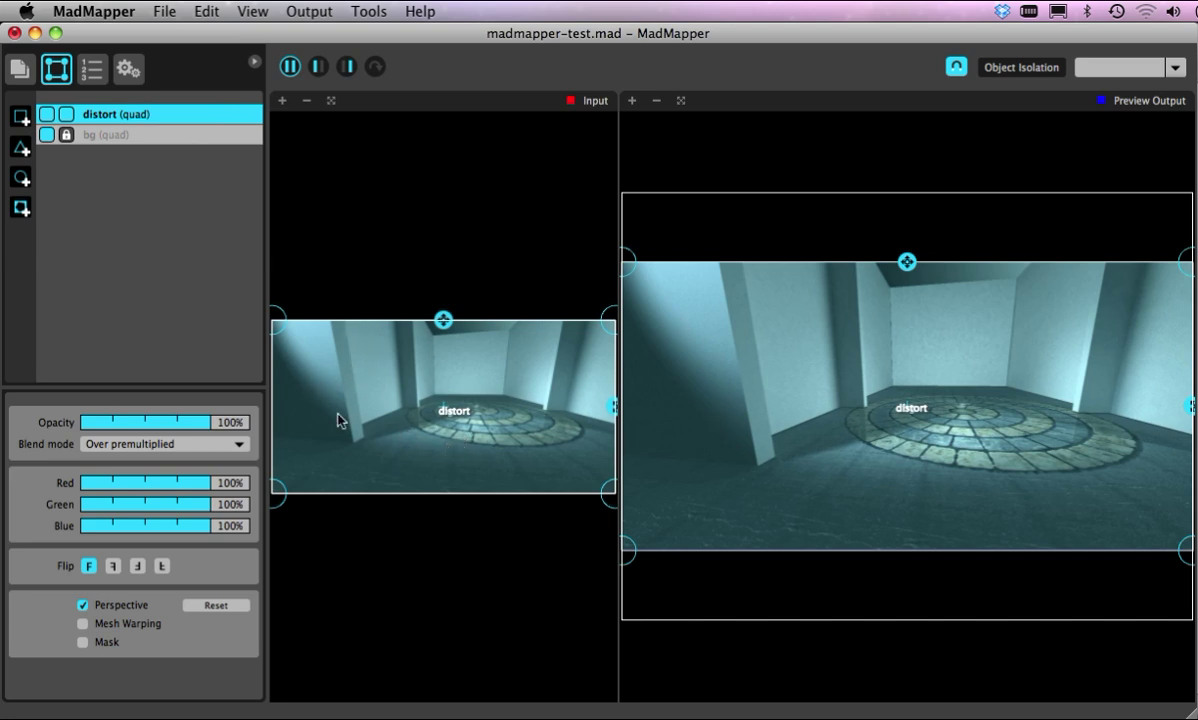
mouse_move(512, 442)
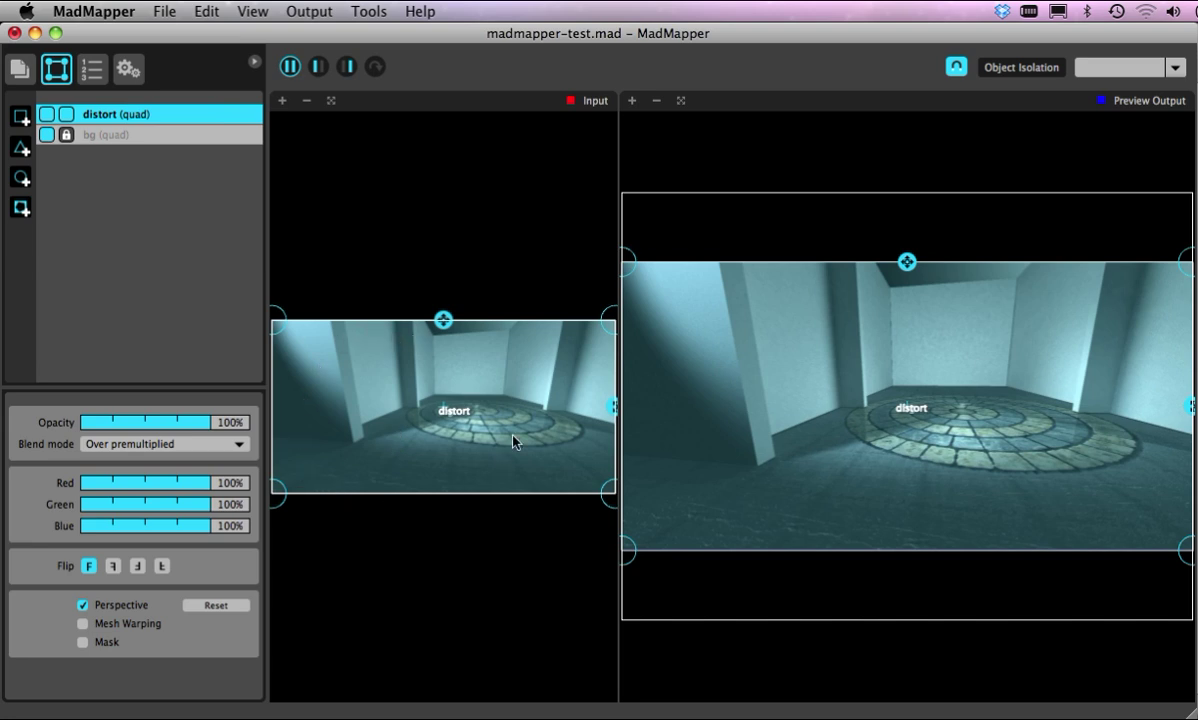
mouse_move(332, 370)
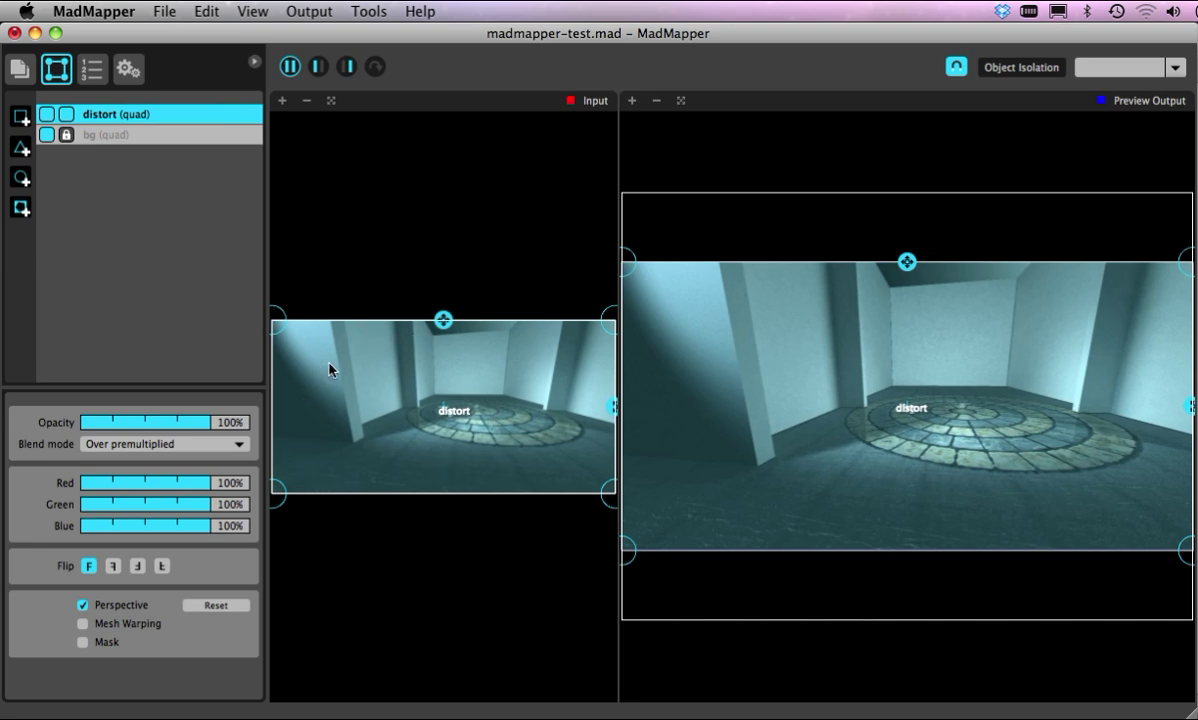
mouse_move(528, 320)
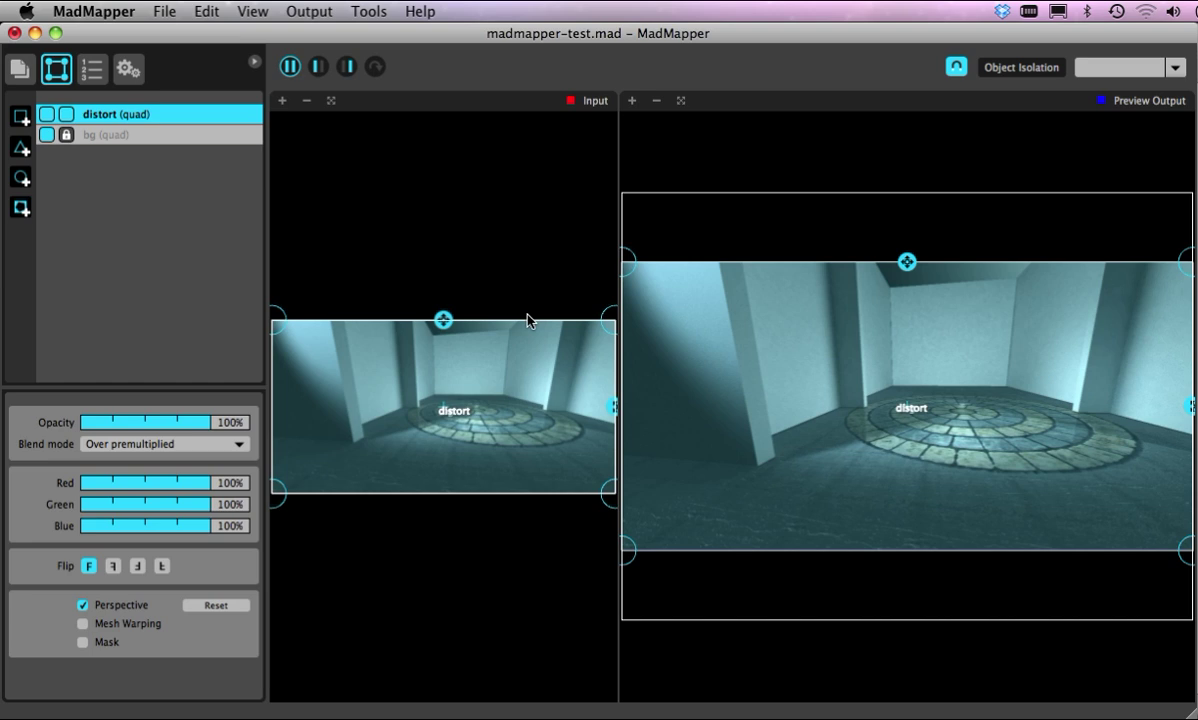
mouse_move(672, 324)
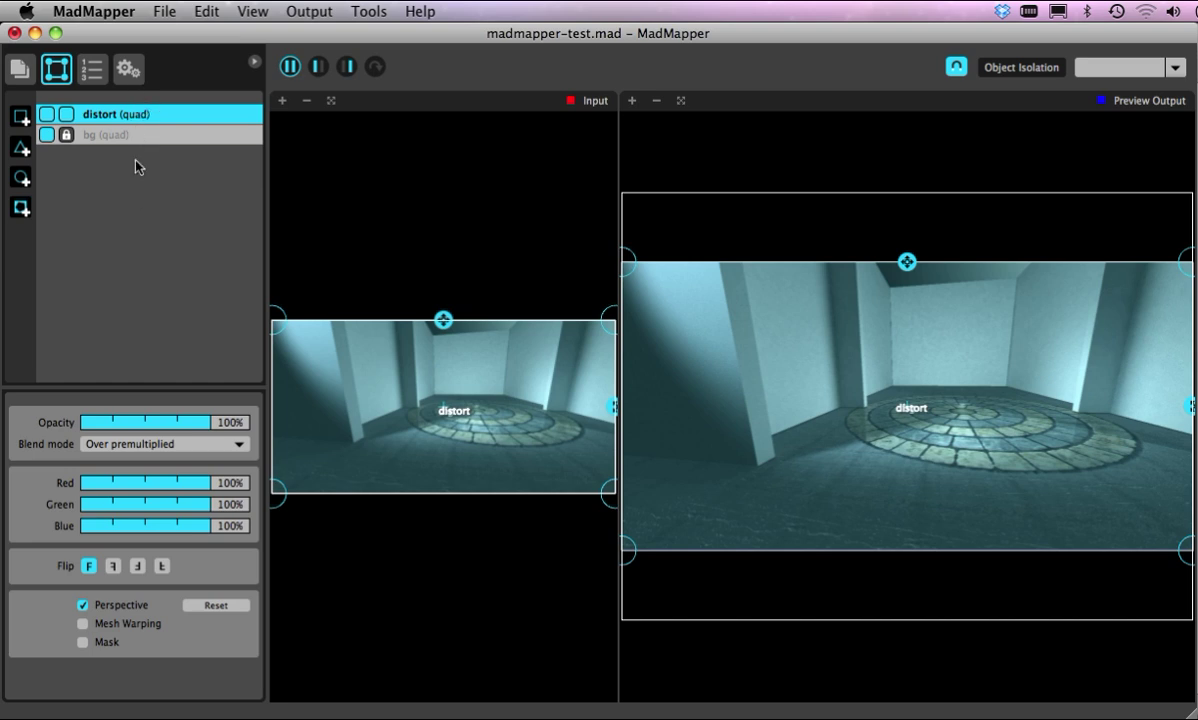
mouse_move(136, 160)
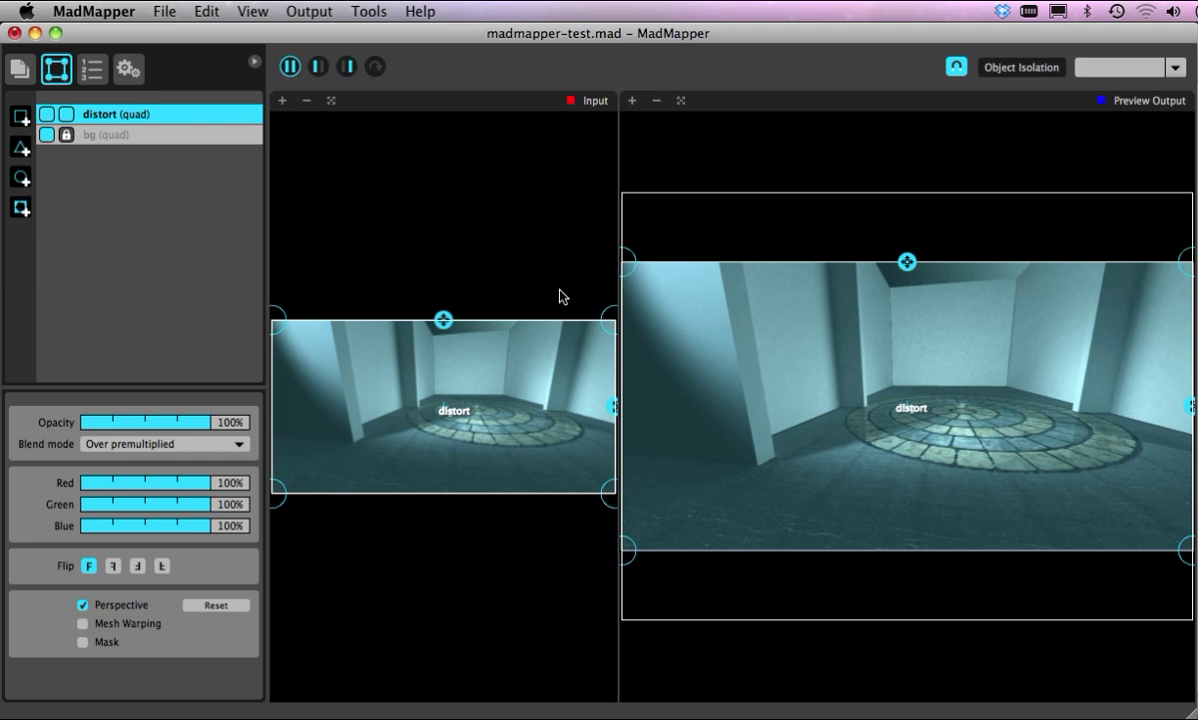
mouse_move(636, 310)
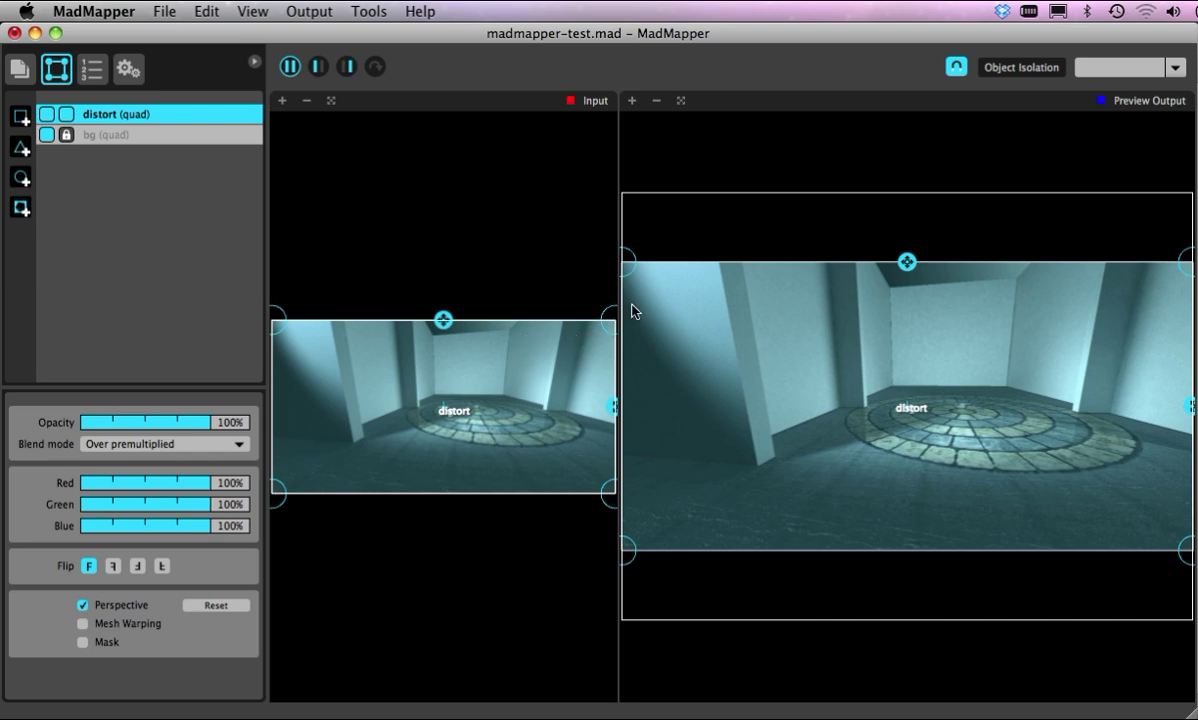
mouse_move(624, 268)
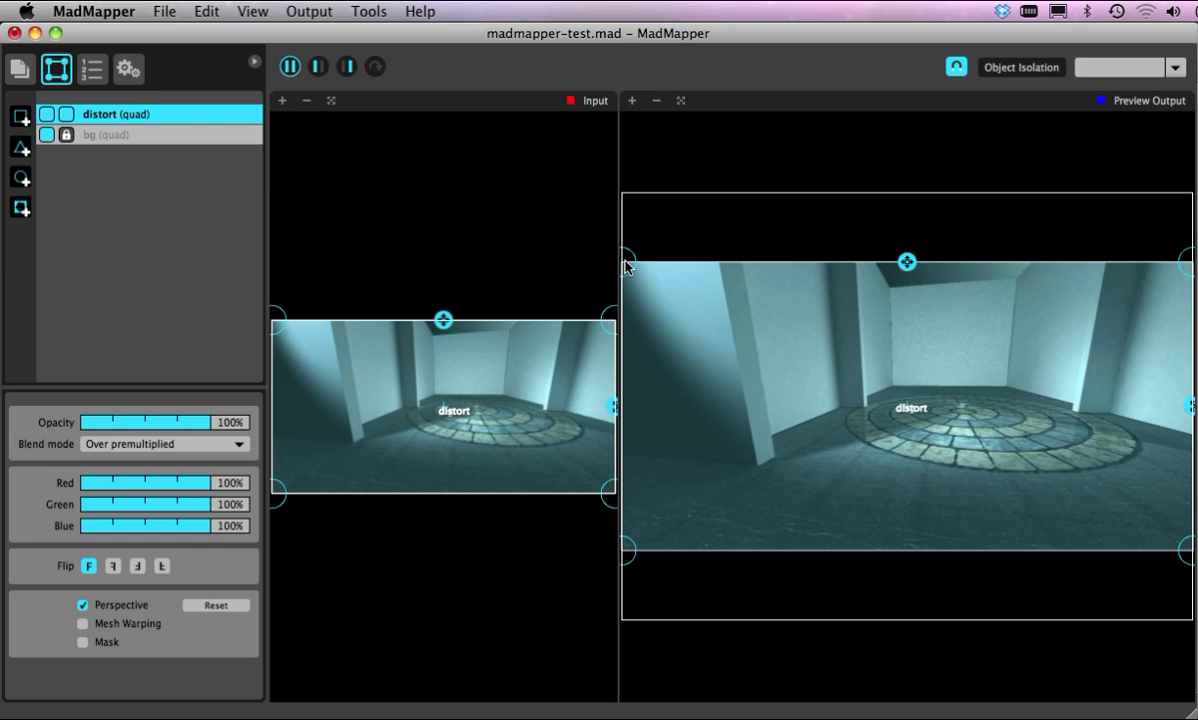
Pull the distort quad's corners inward into a smaller perspective-skewed shape
left_click_drag(630, 262, 812, 288)
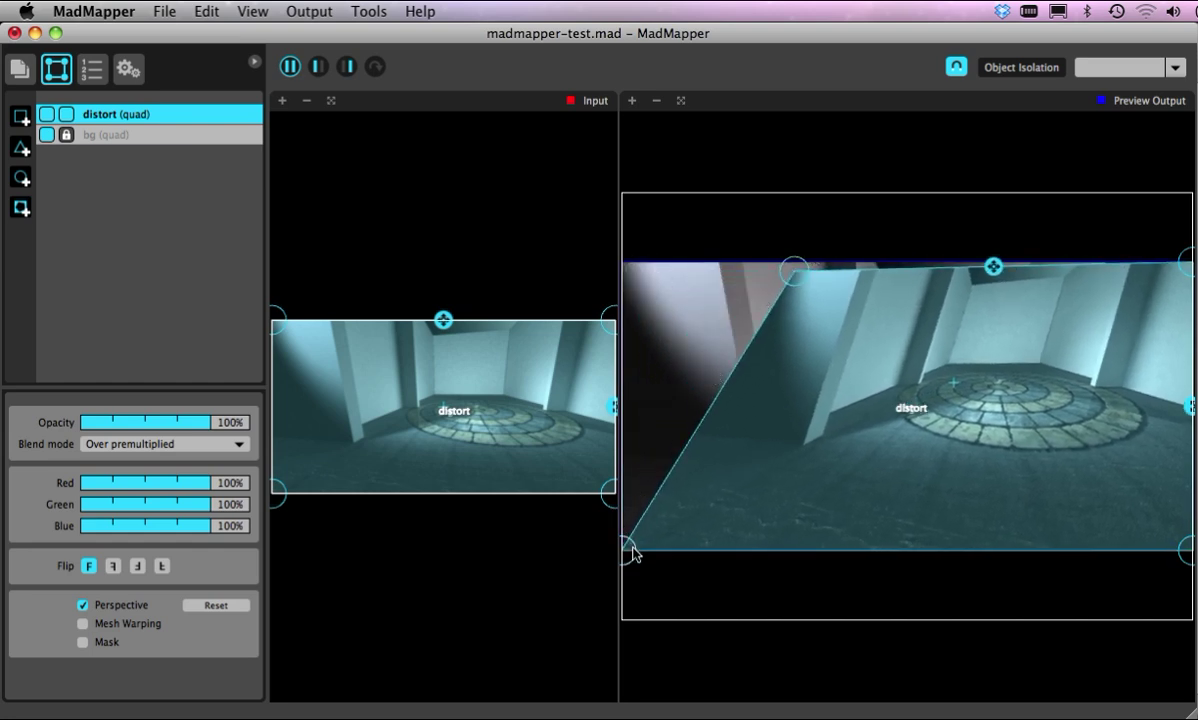
left_click_drag(636, 556, 810, 456)
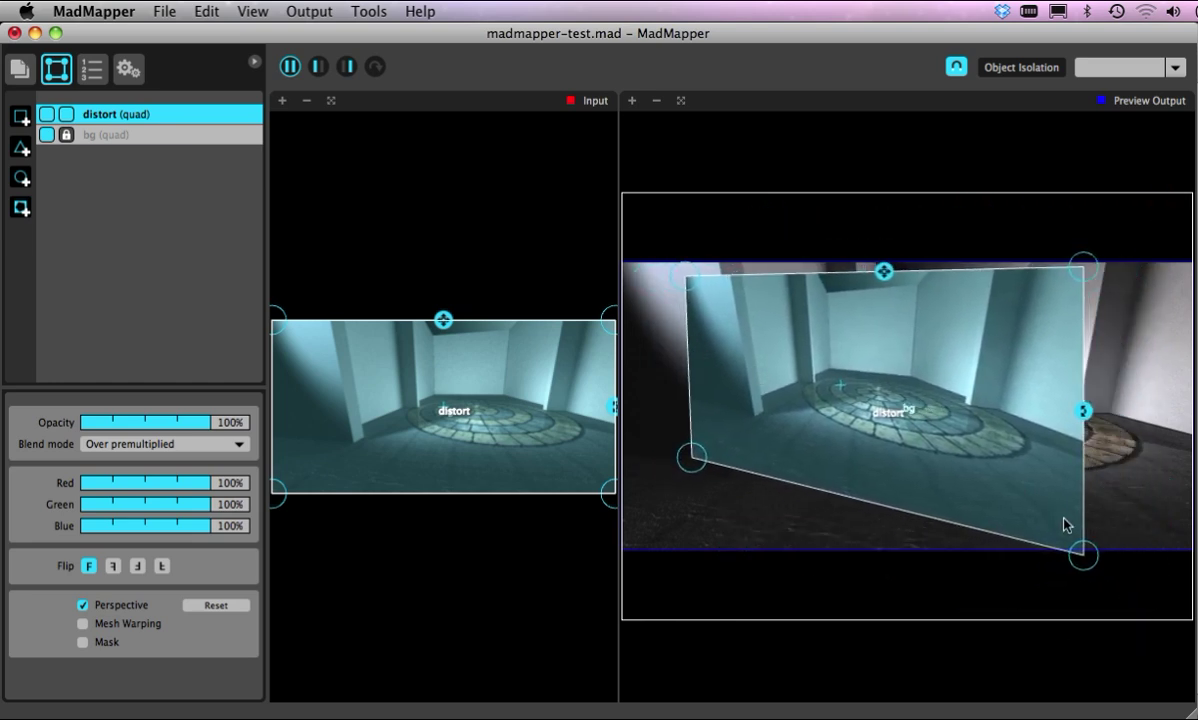
left_click_drag(1082, 554, 818, 516)
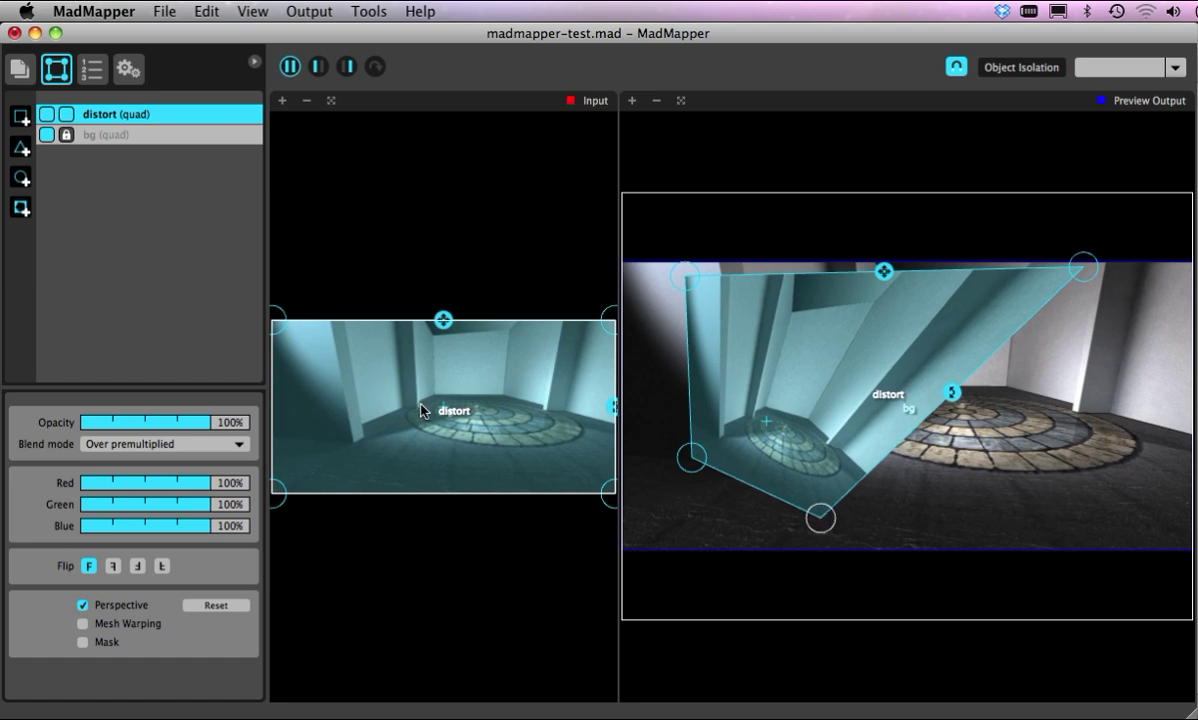
left_click_drag(818, 518, 874, 530)
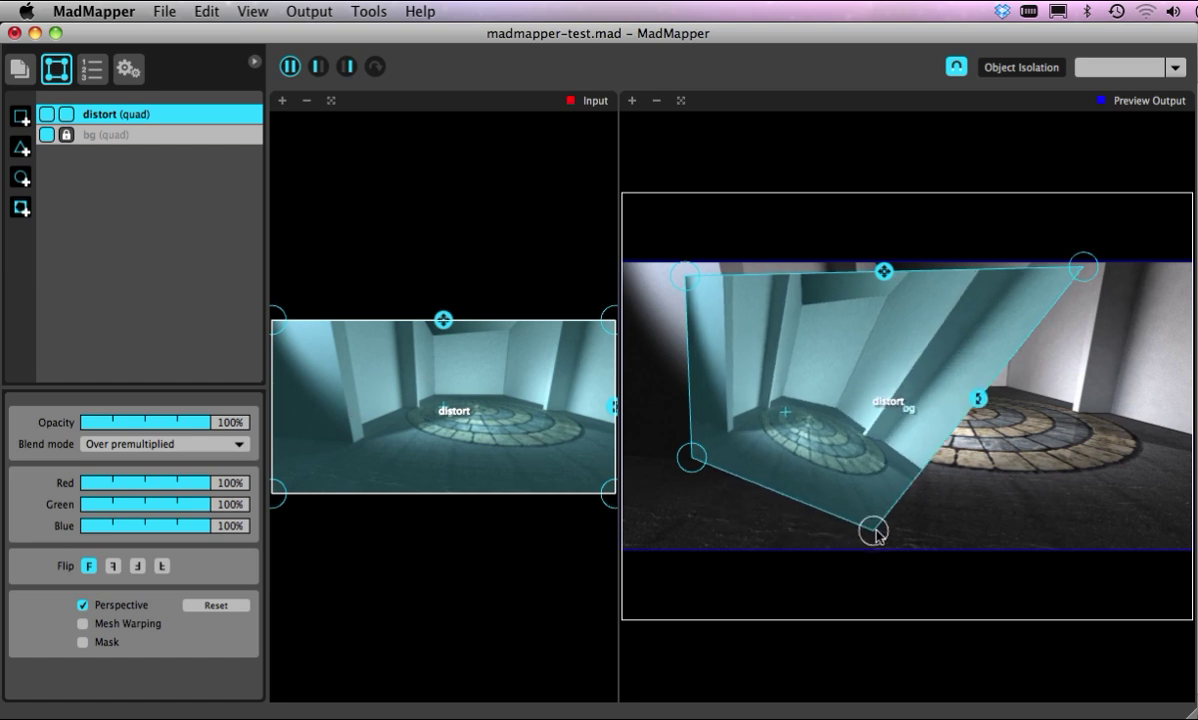
left_click_drag(876, 530, 892, 536)
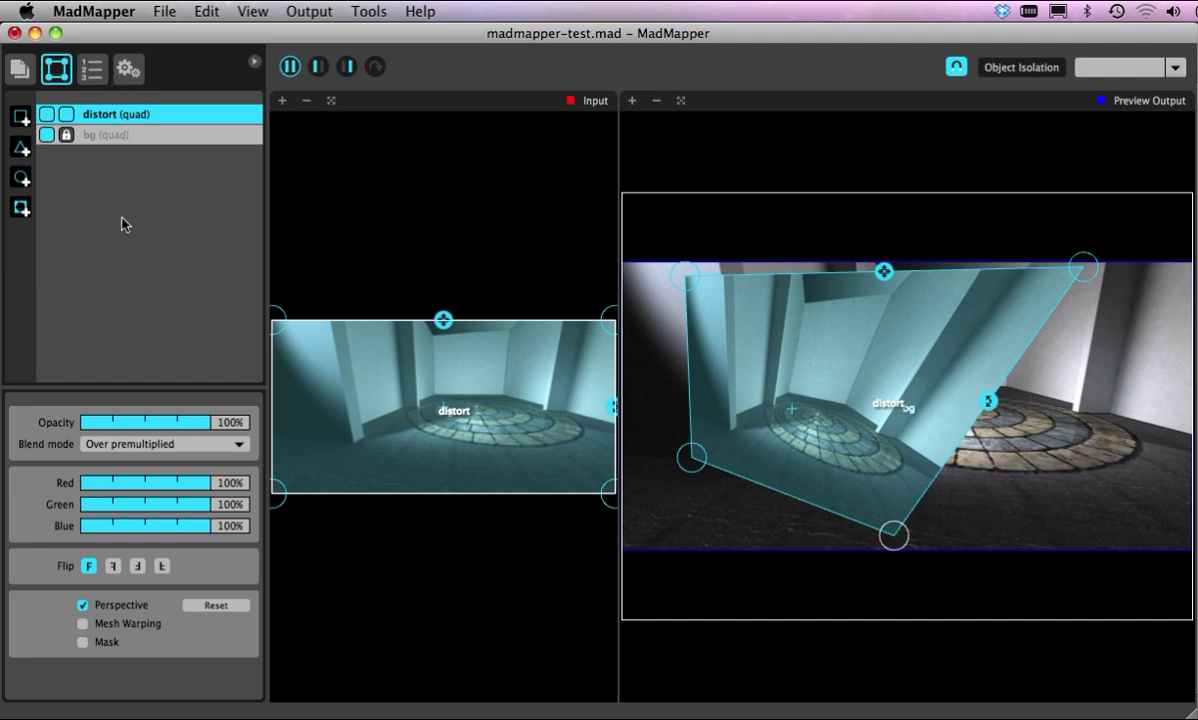
mouse_move(128, 156)
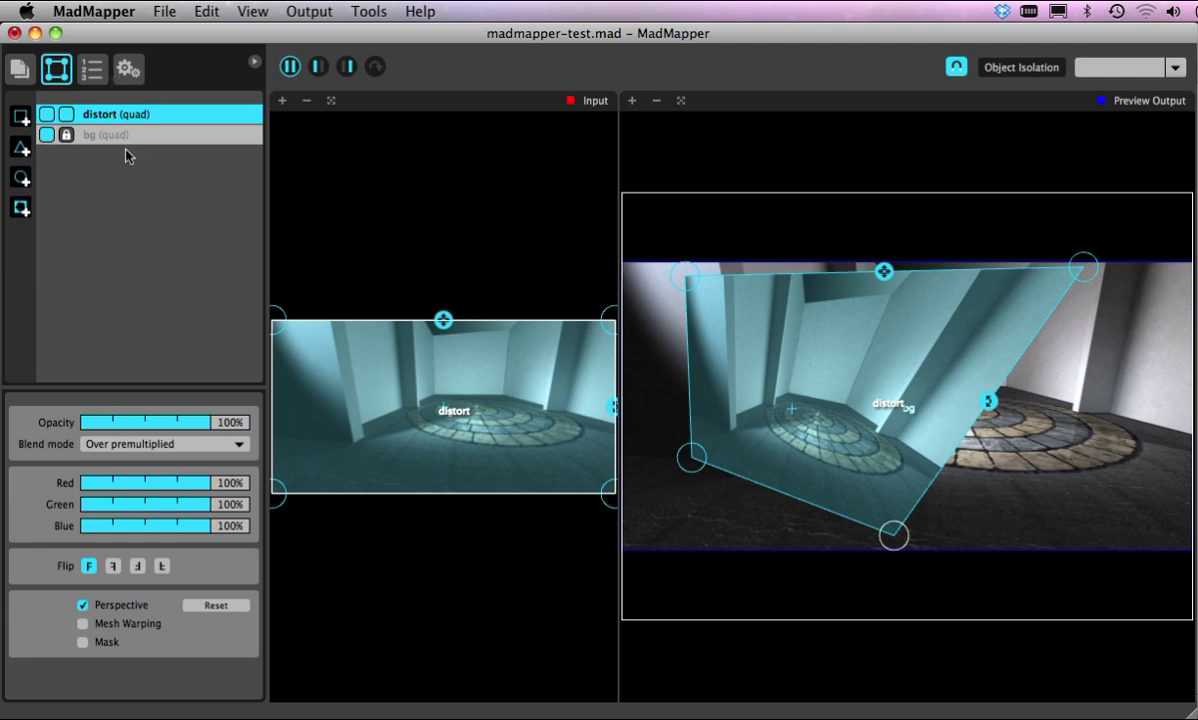
mouse_move(138, 152)
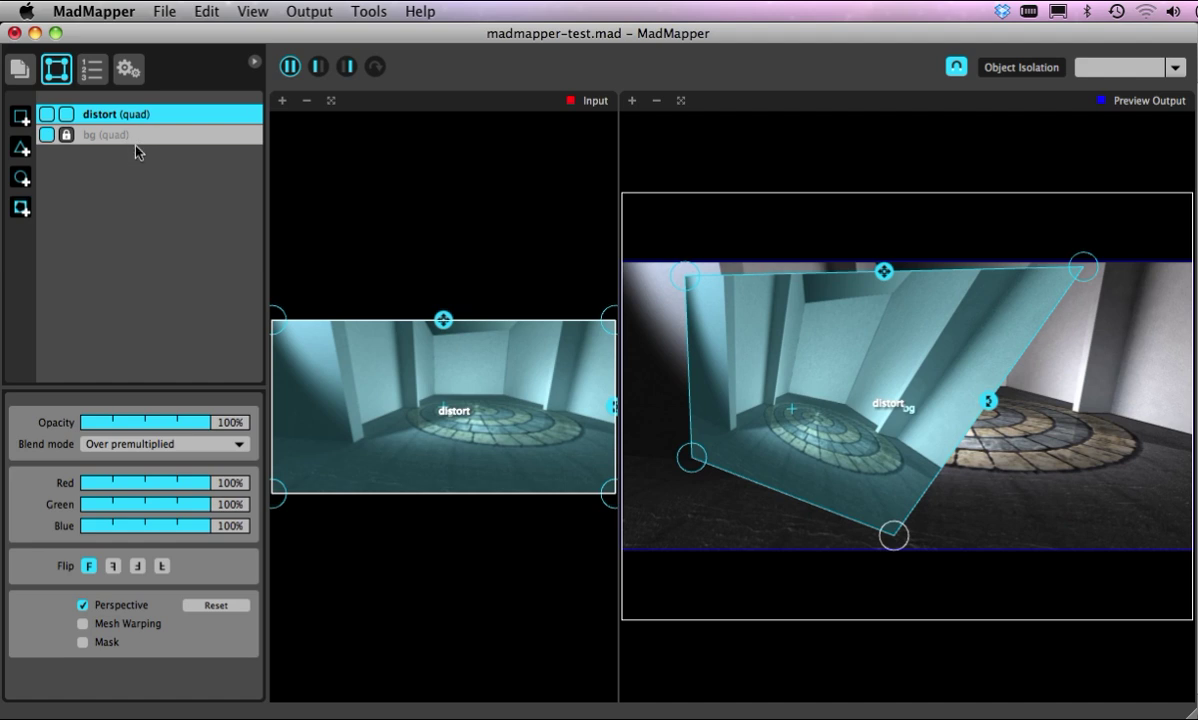
mouse_move(848, 380)
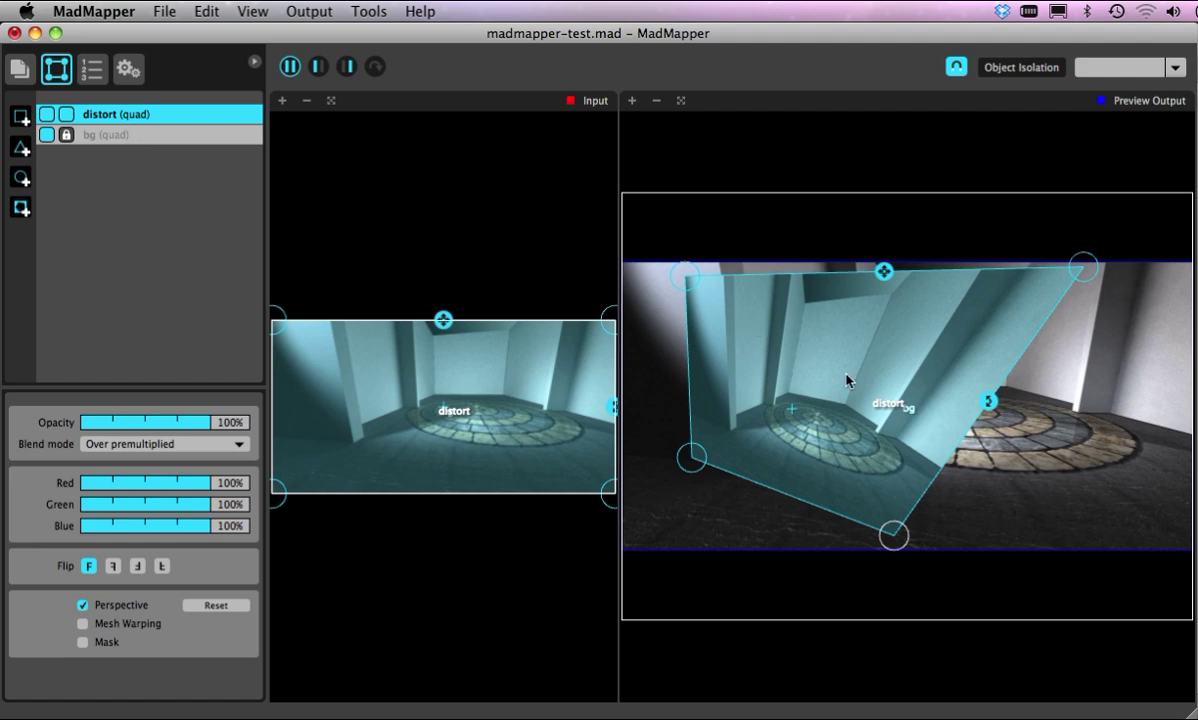
mouse_move(442, 410)
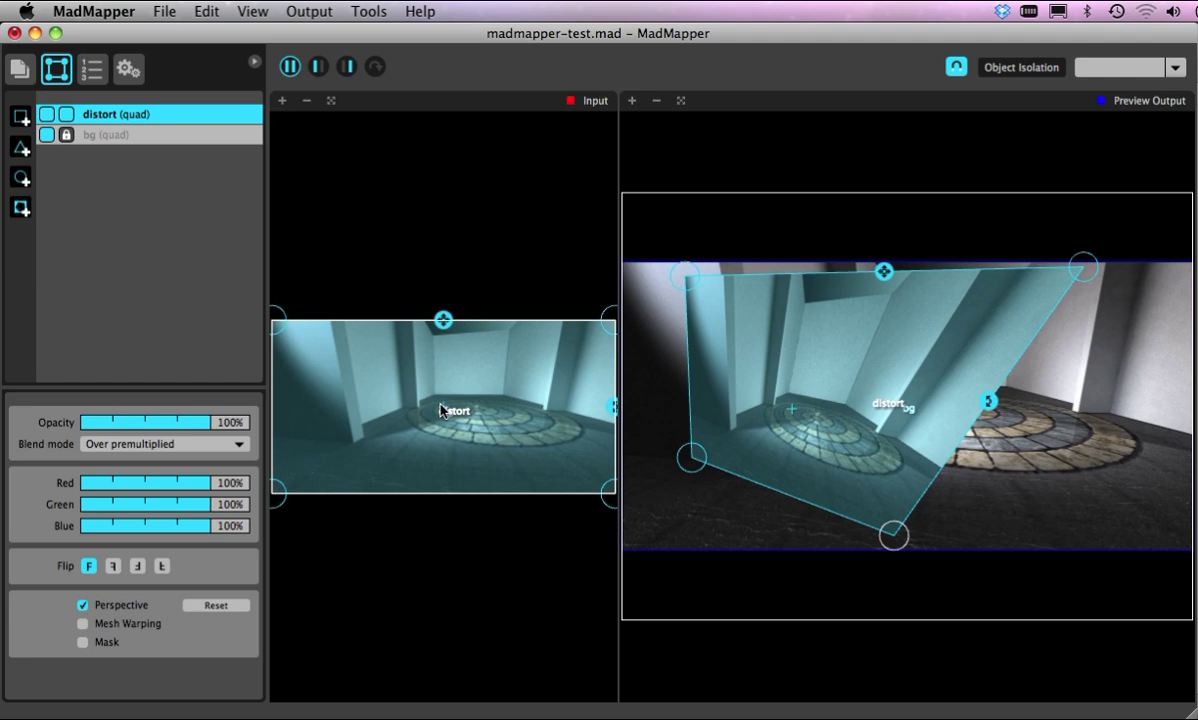
mouse_move(446, 404)
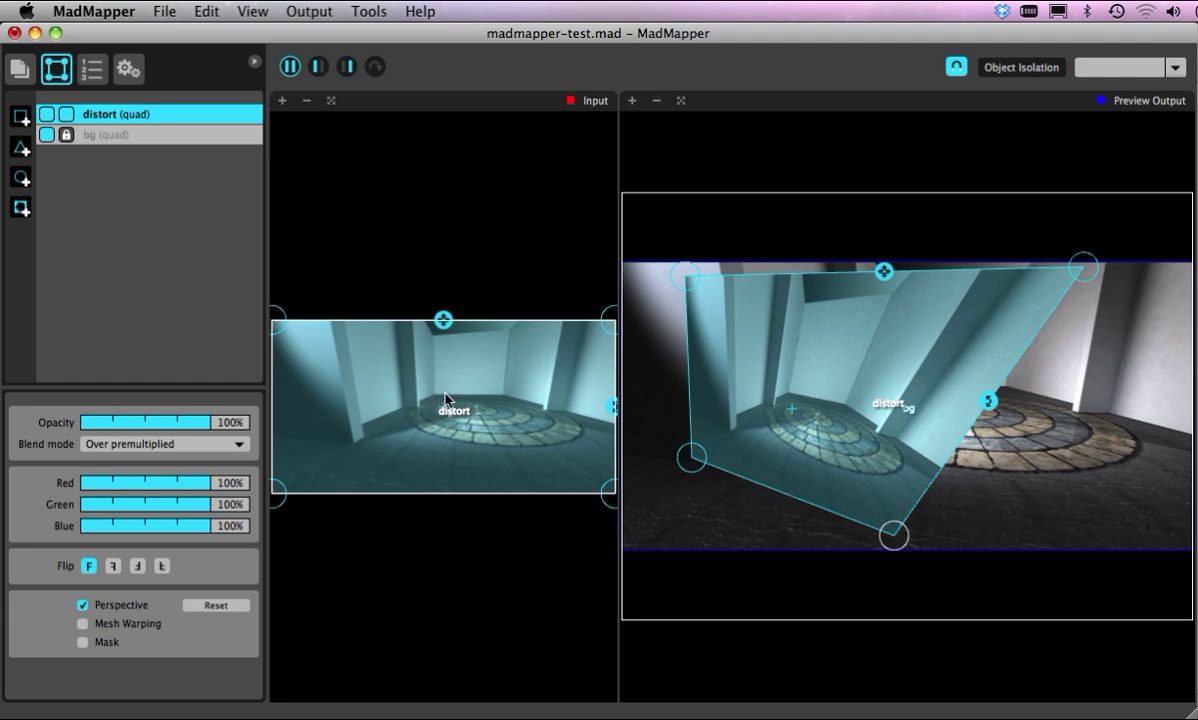
mouse_move(868, 432)
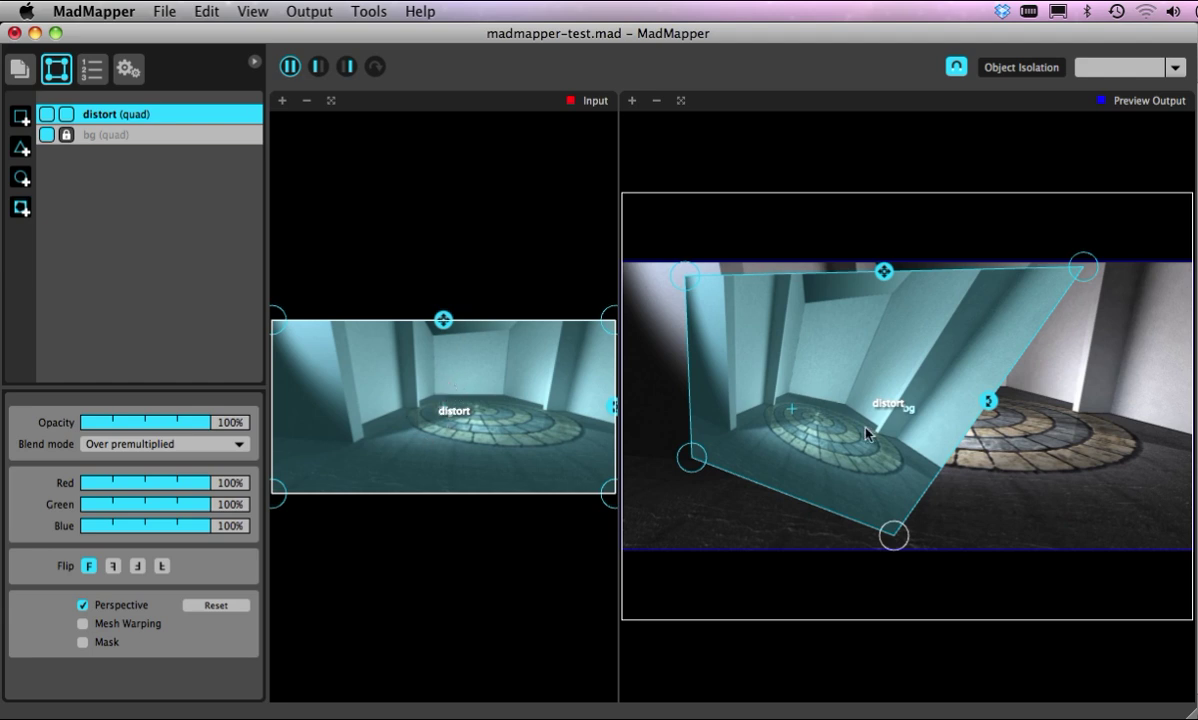
Narrow the distort quad into a tilted panel and place it on the left side
left_click_drag(892, 536, 1022, 496)
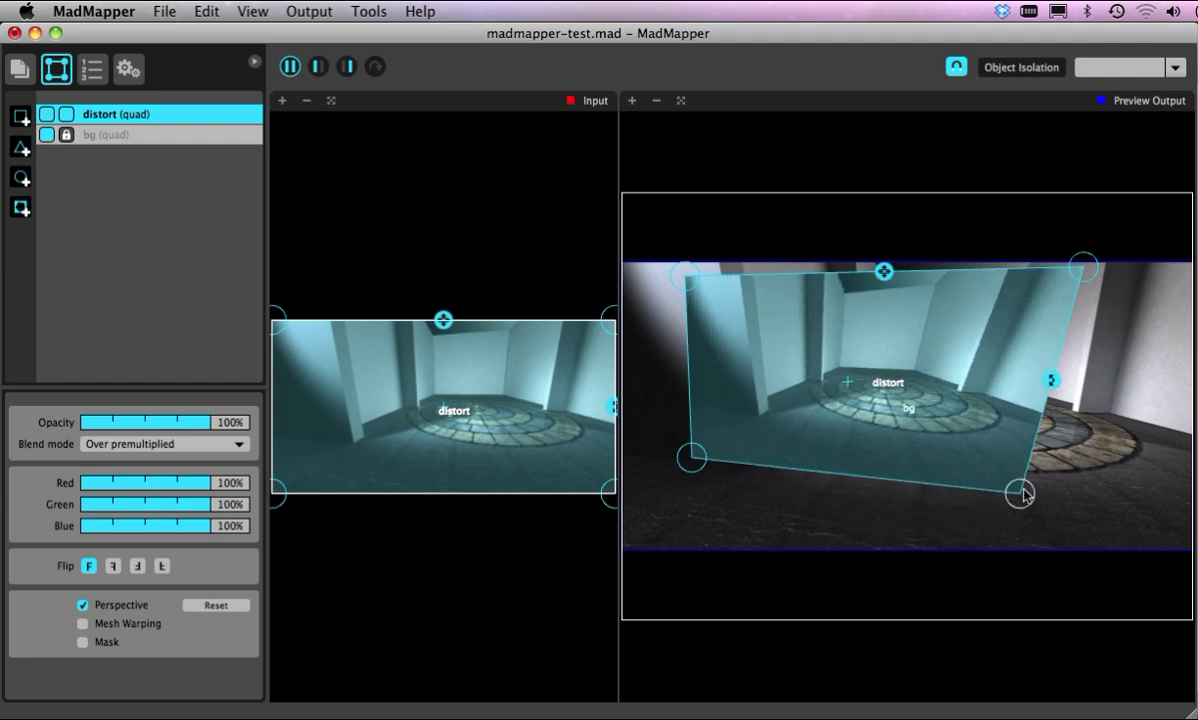
left_click_drag(1022, 496, 1050, 524)
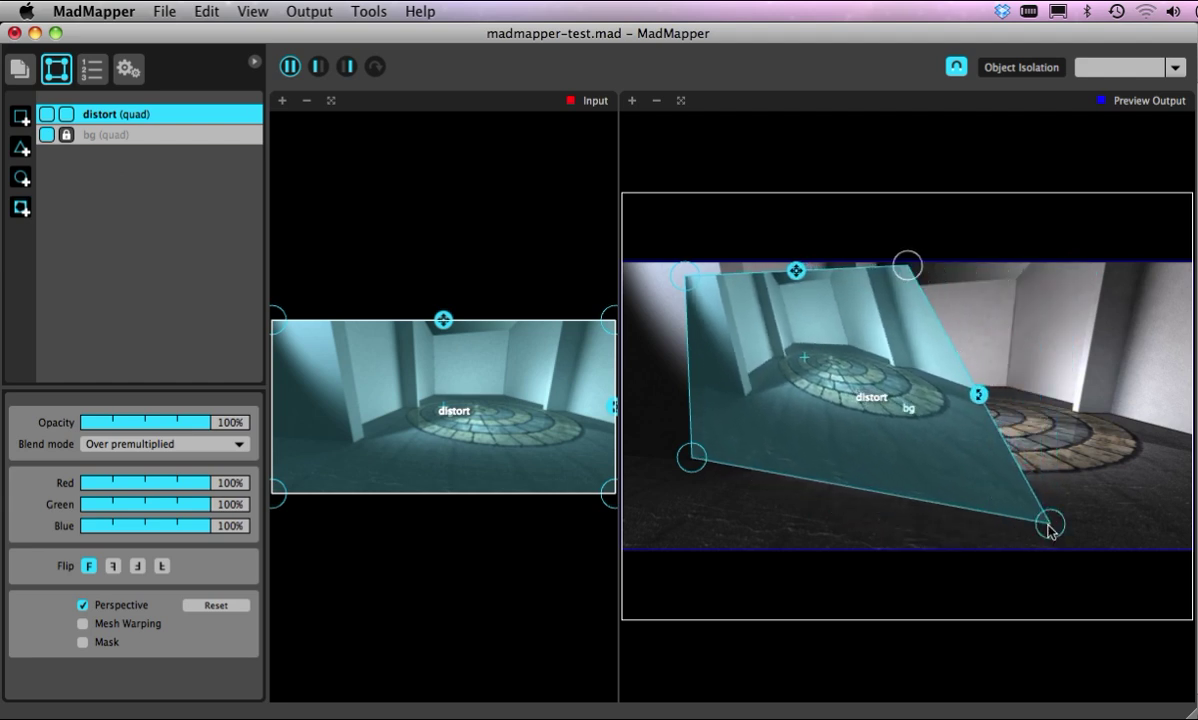
left_click_drag(1050, 522, 870, 508)
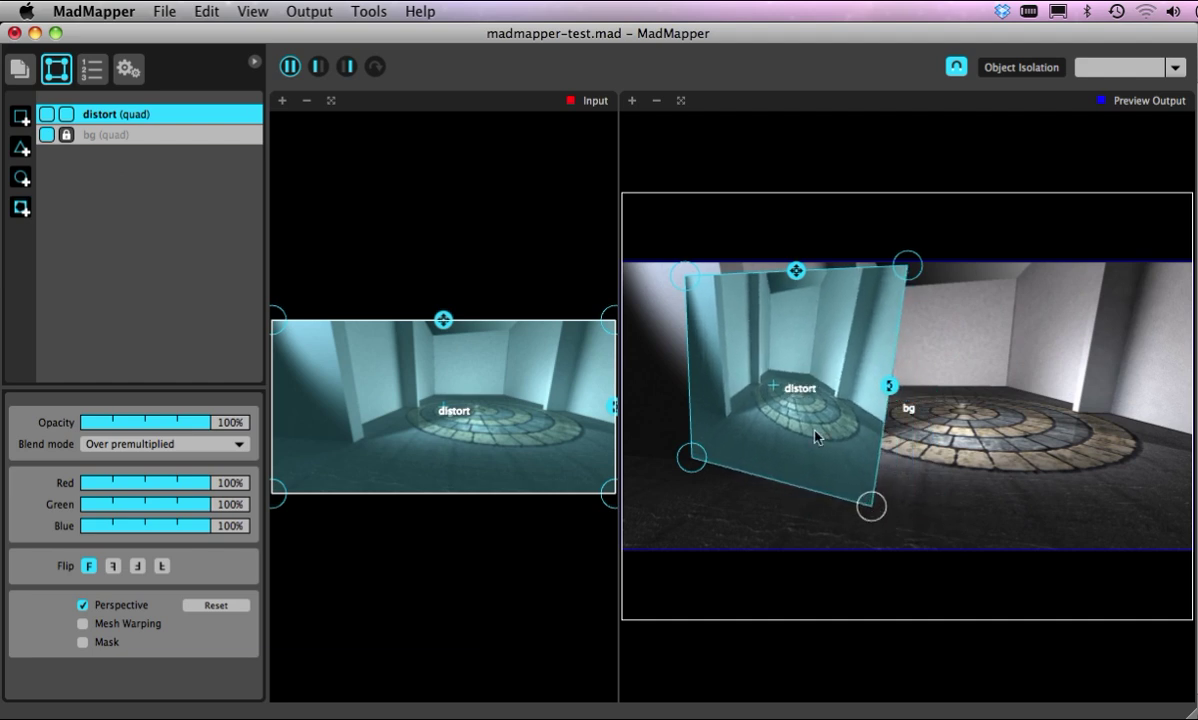
left_click_drag(908, 264, 870, 276)
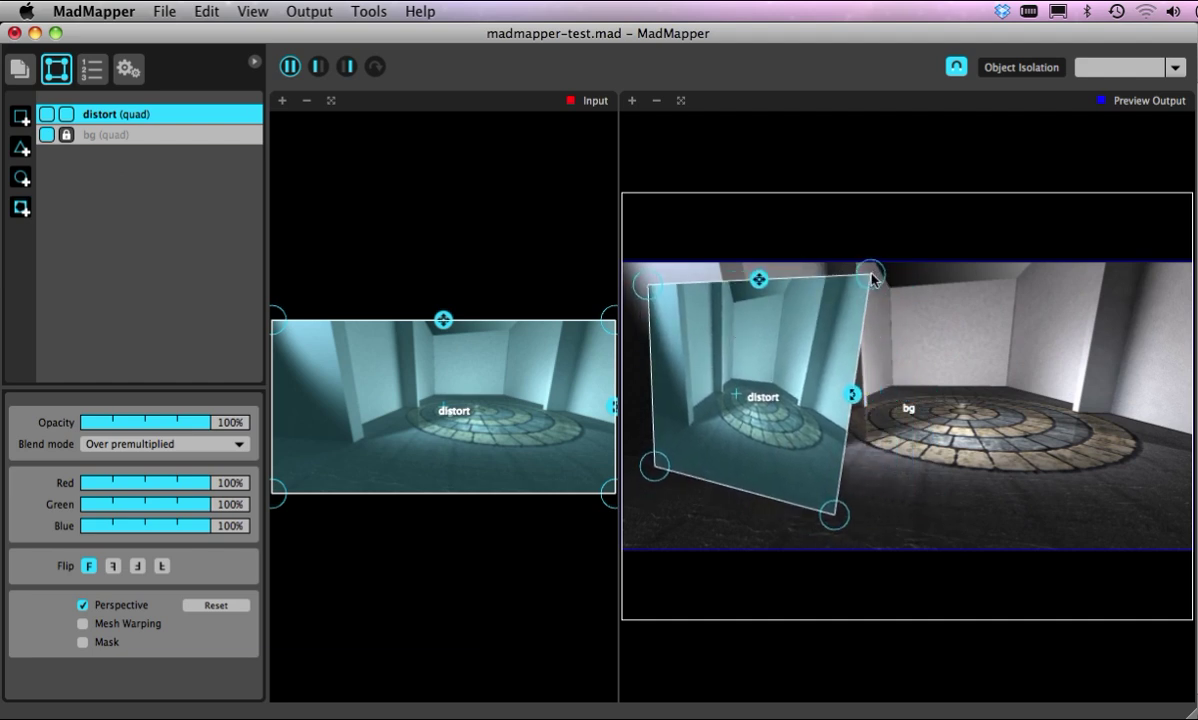
left_click_drag(844, 272, 880, 270)
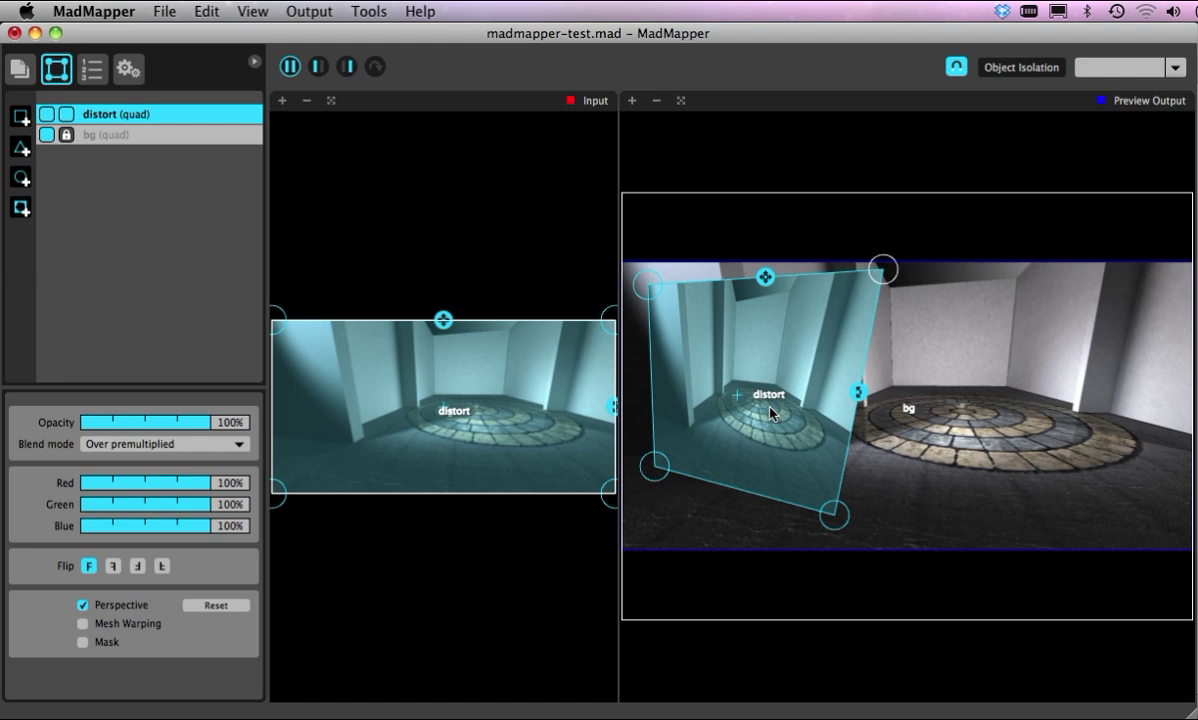
mouse_move(850, 418)
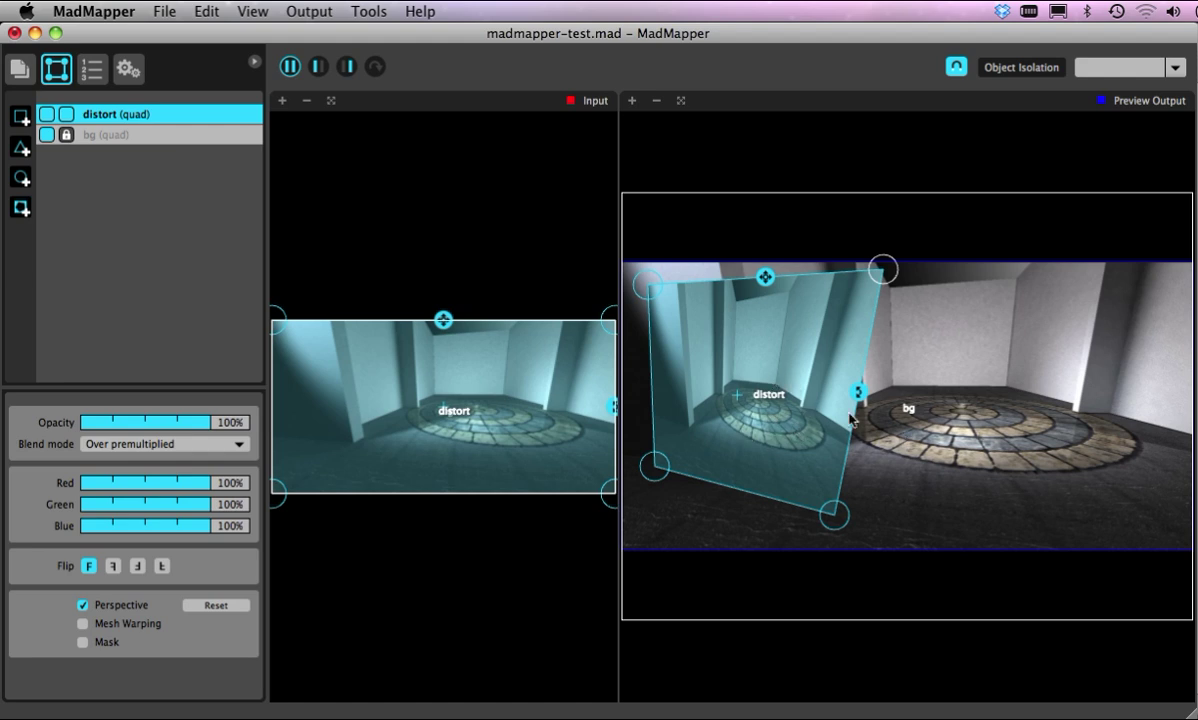
mouse_move(310, 348)
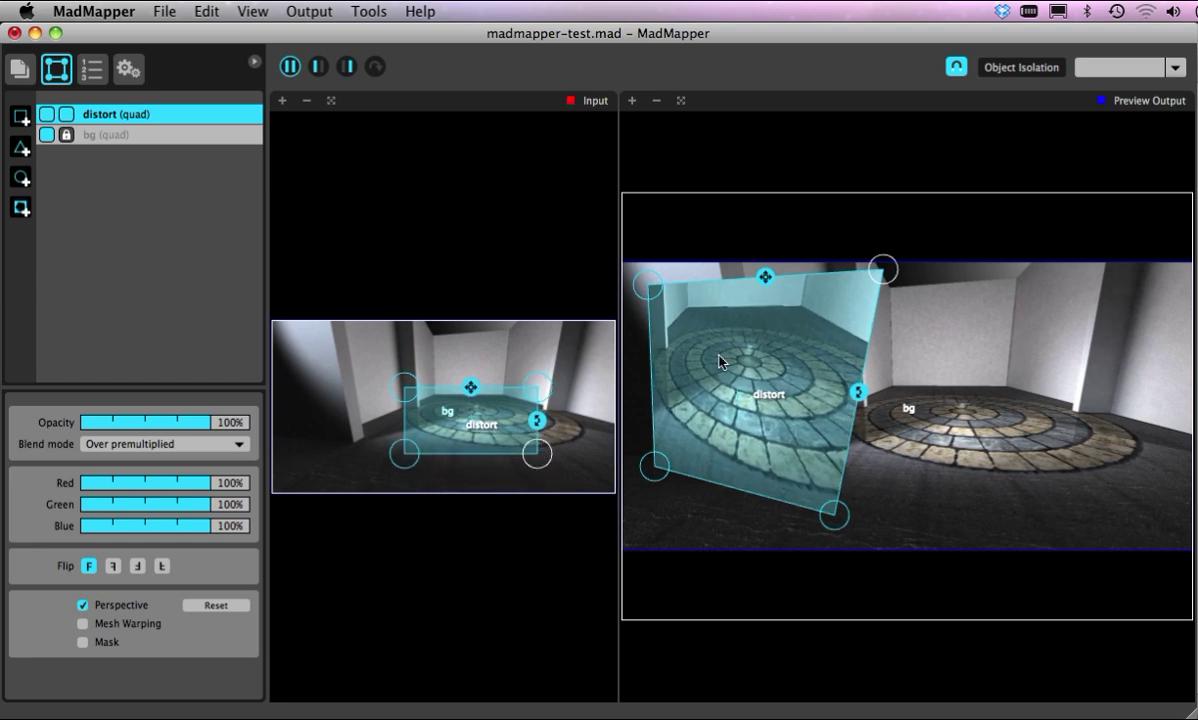
mouse_move(704, 352)
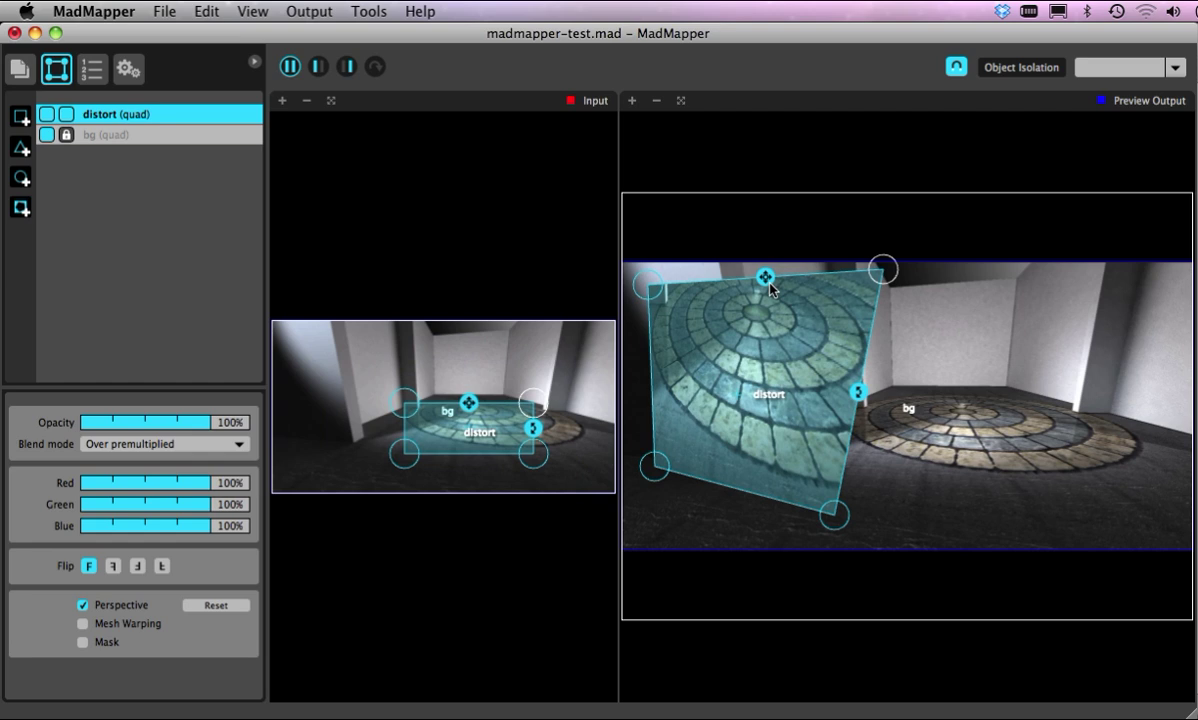
mouse_move(362, 374)
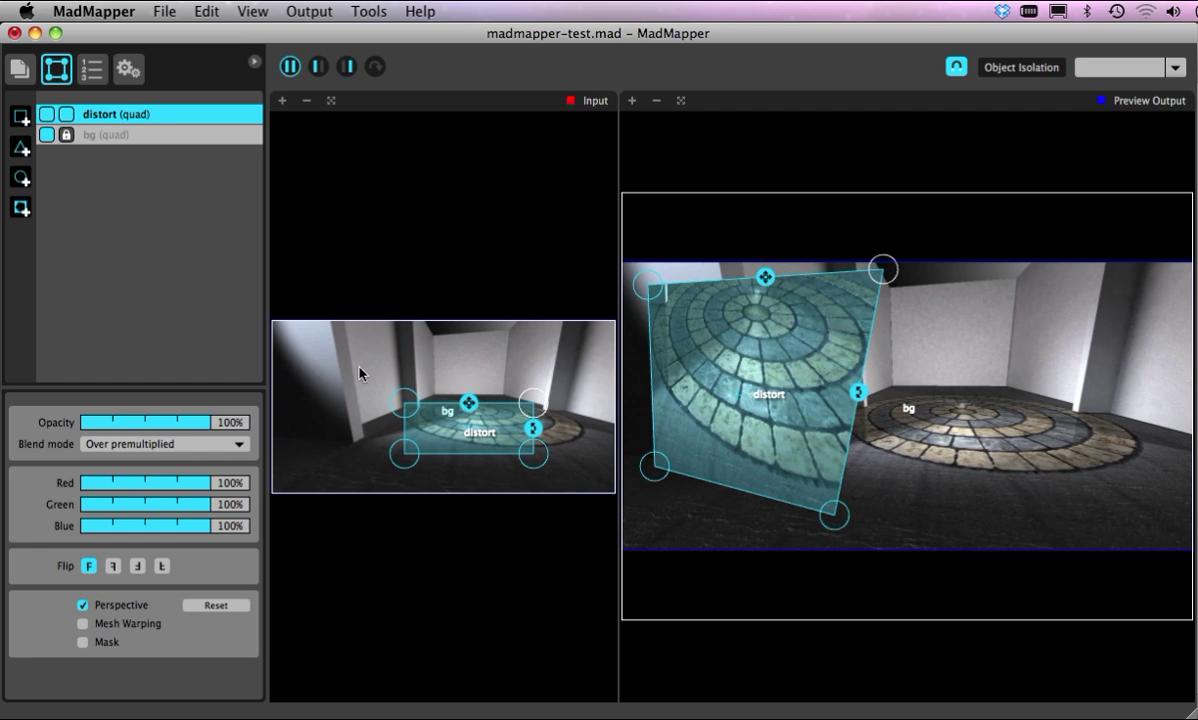
mouse_move(332, 428)
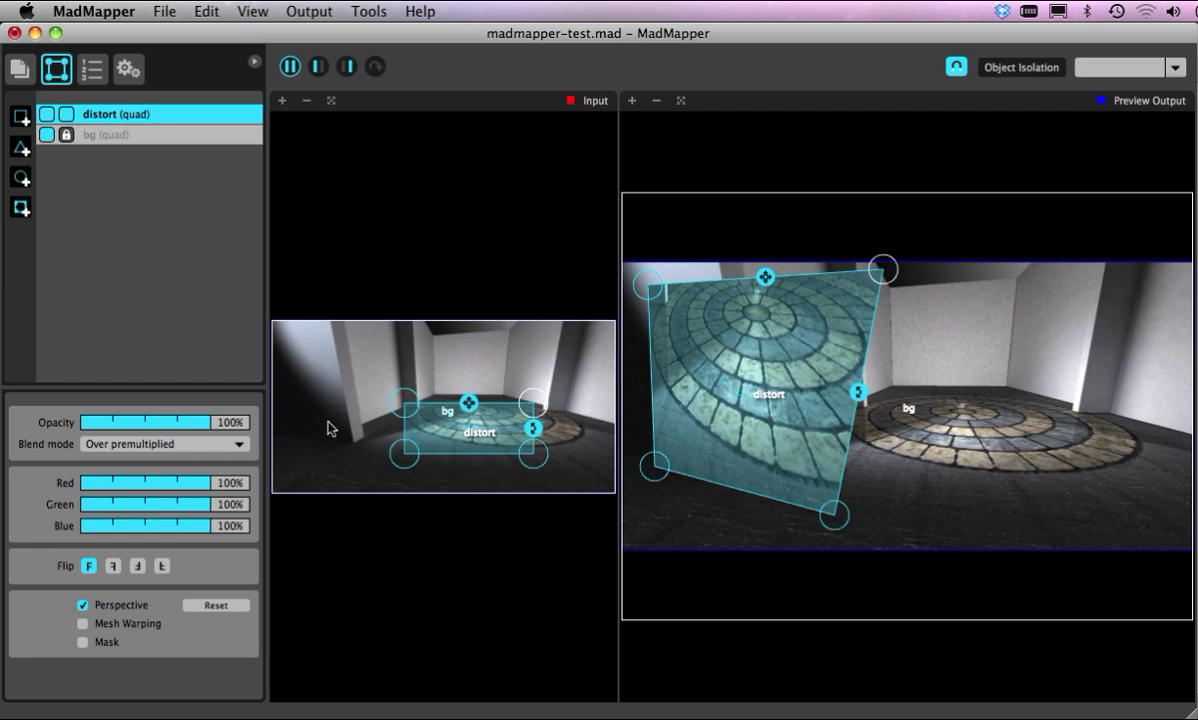
mouse_move(510, 378)
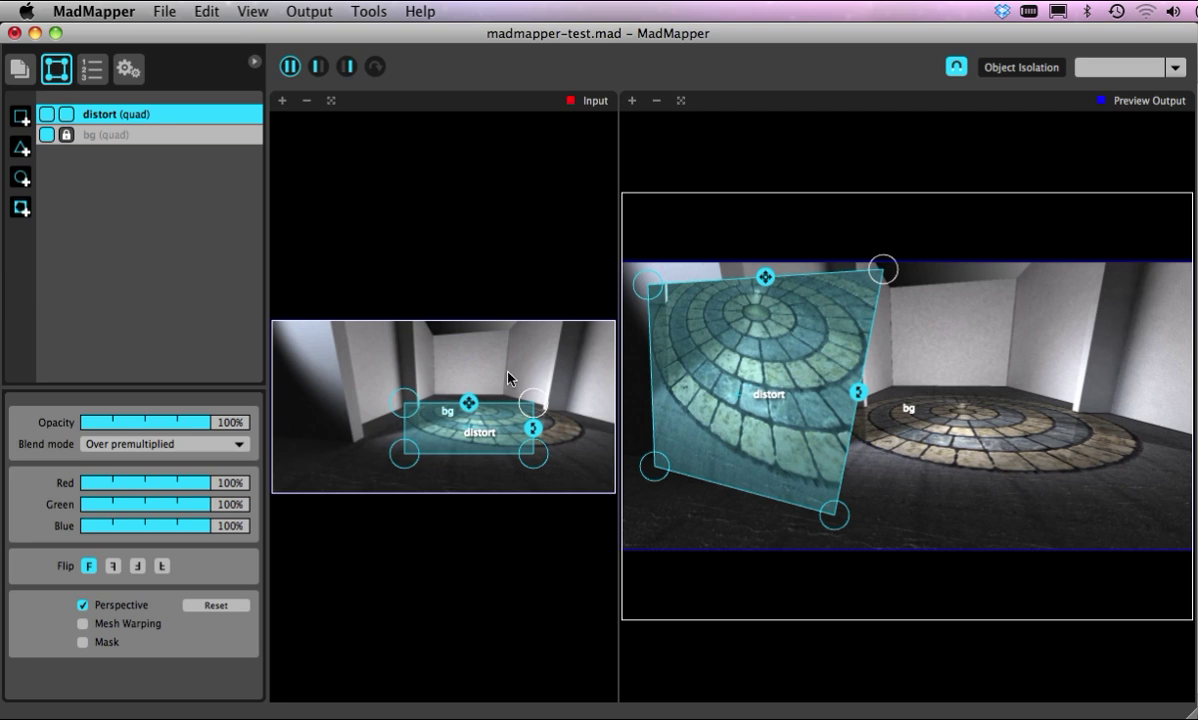
mouse_move(1118, 452)
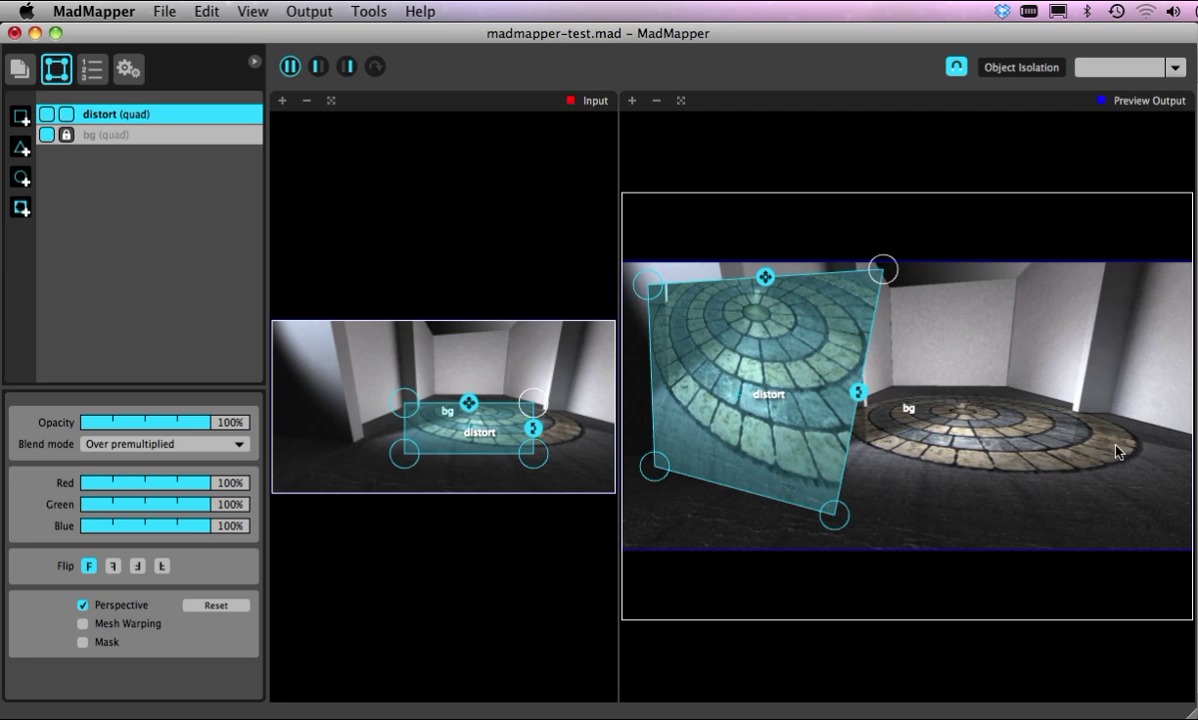
mouse_move(956, 348)
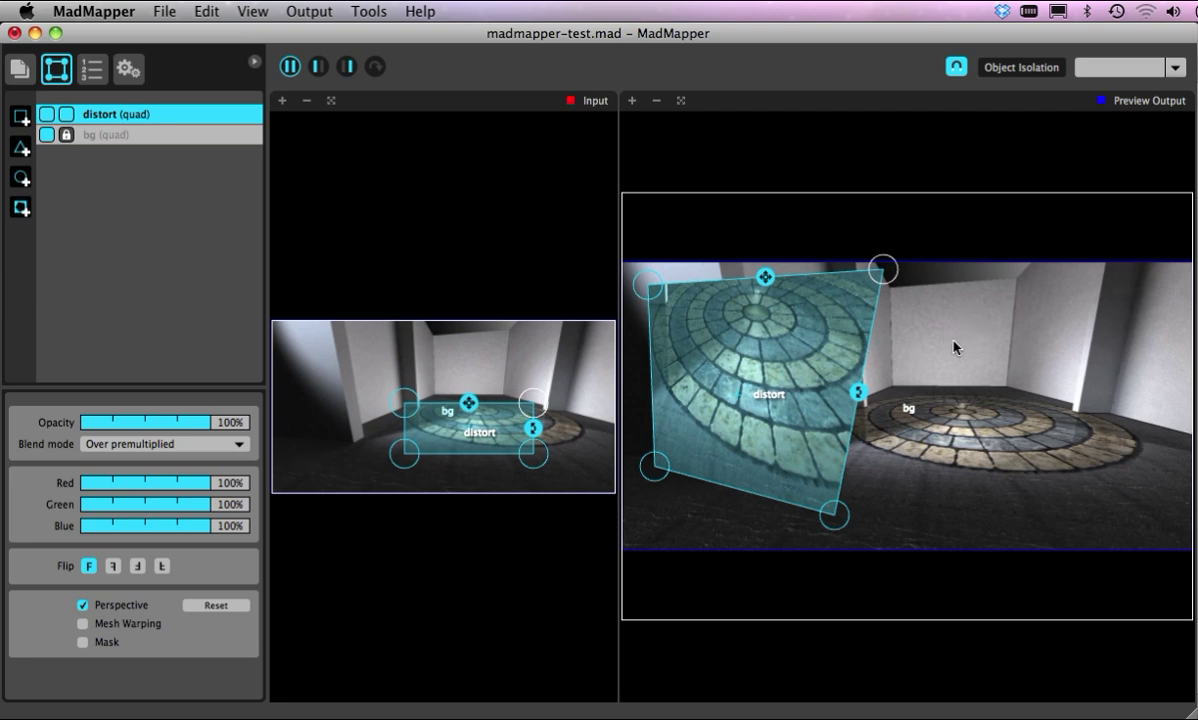
mouse_move(978, 336)
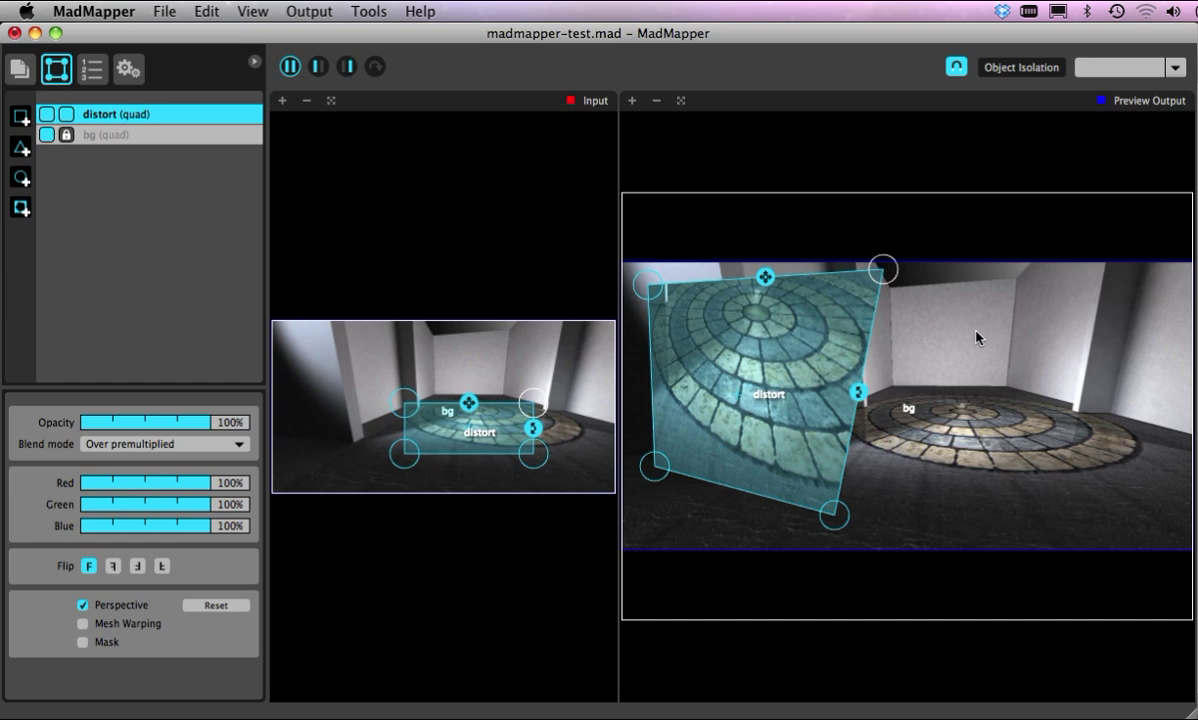
mouse_move(744, 344)
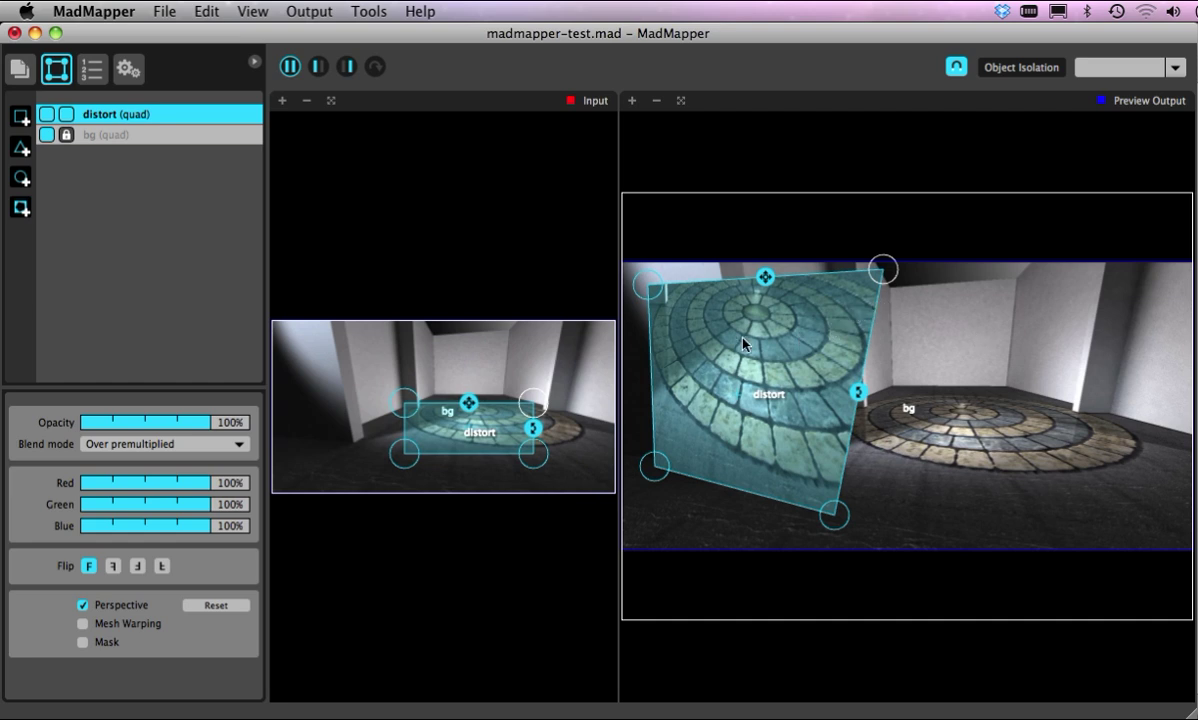
mouse_move(132, 156)
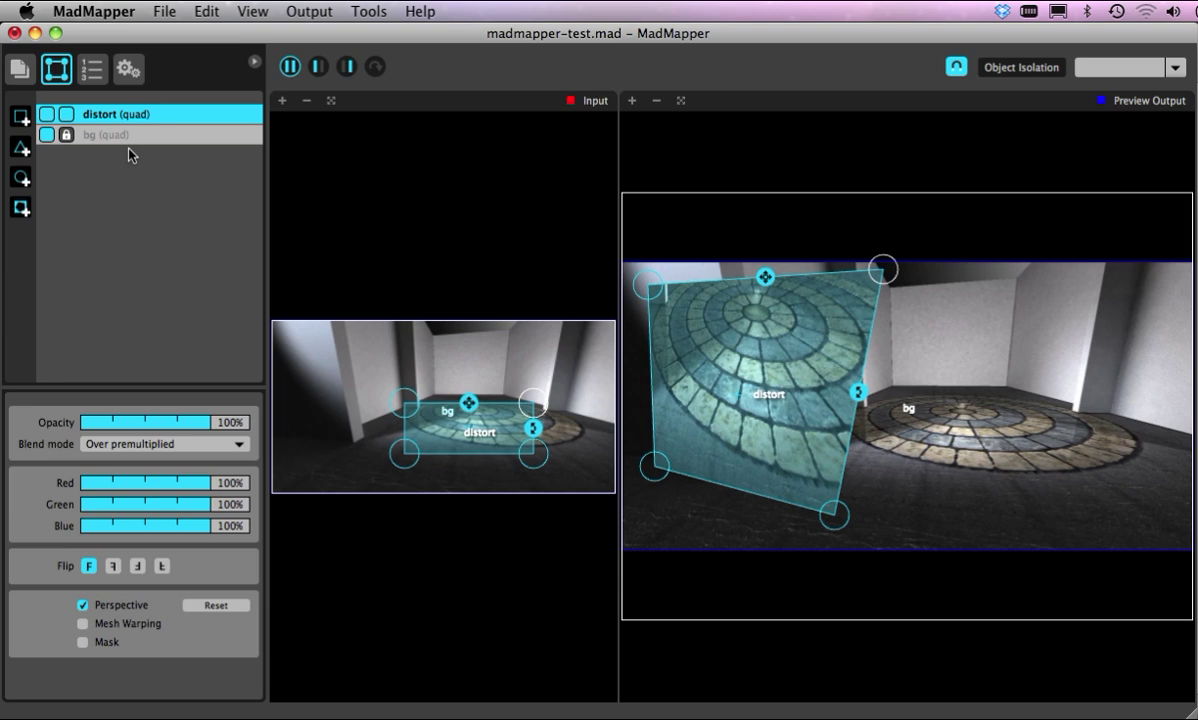
mouse_move(60, 216)
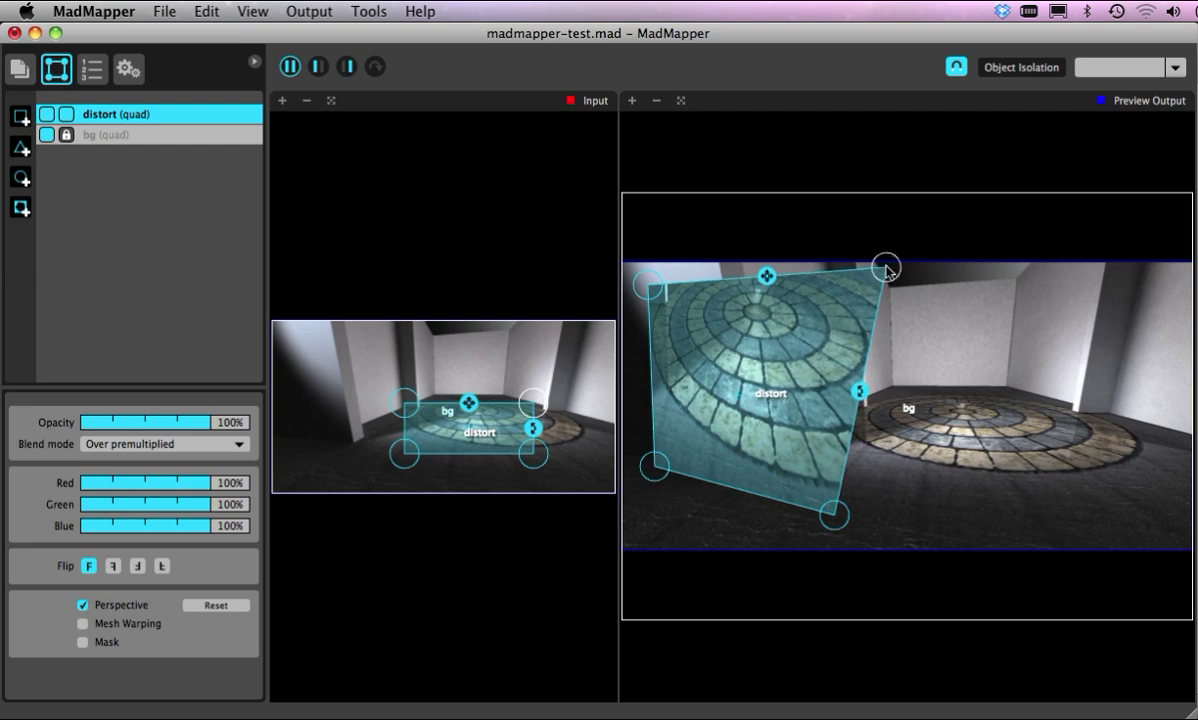
Stretch the distort quad's right side taller, then show the plain output alone
left_click_drag(884, 264, 924, 200)
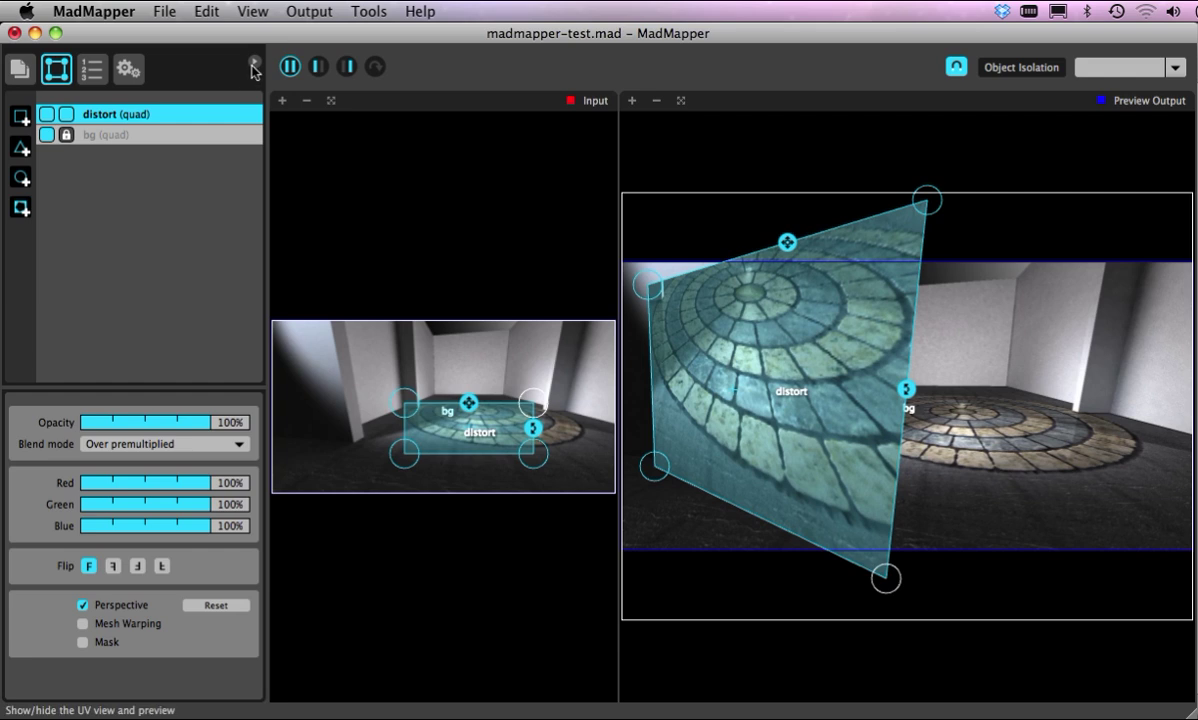
left_click(254, 68)
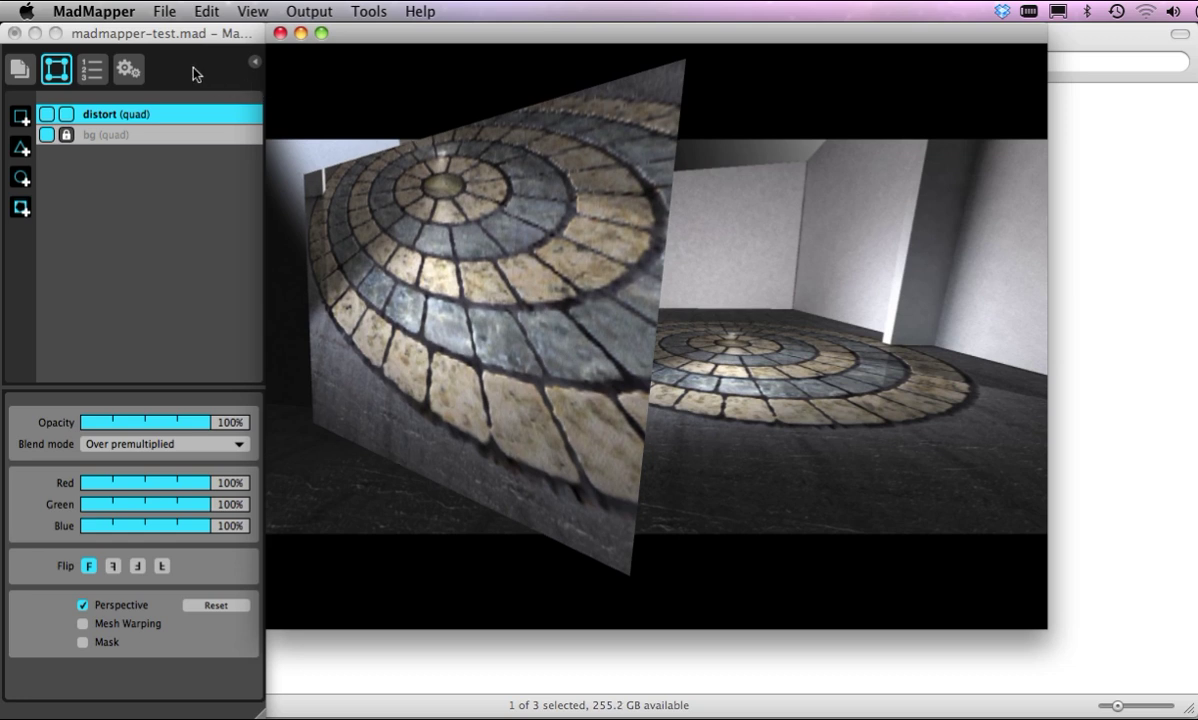
Enable the Output cursor in settings, return to the surfaces list and refine the distort quad
left_click(128, 68)
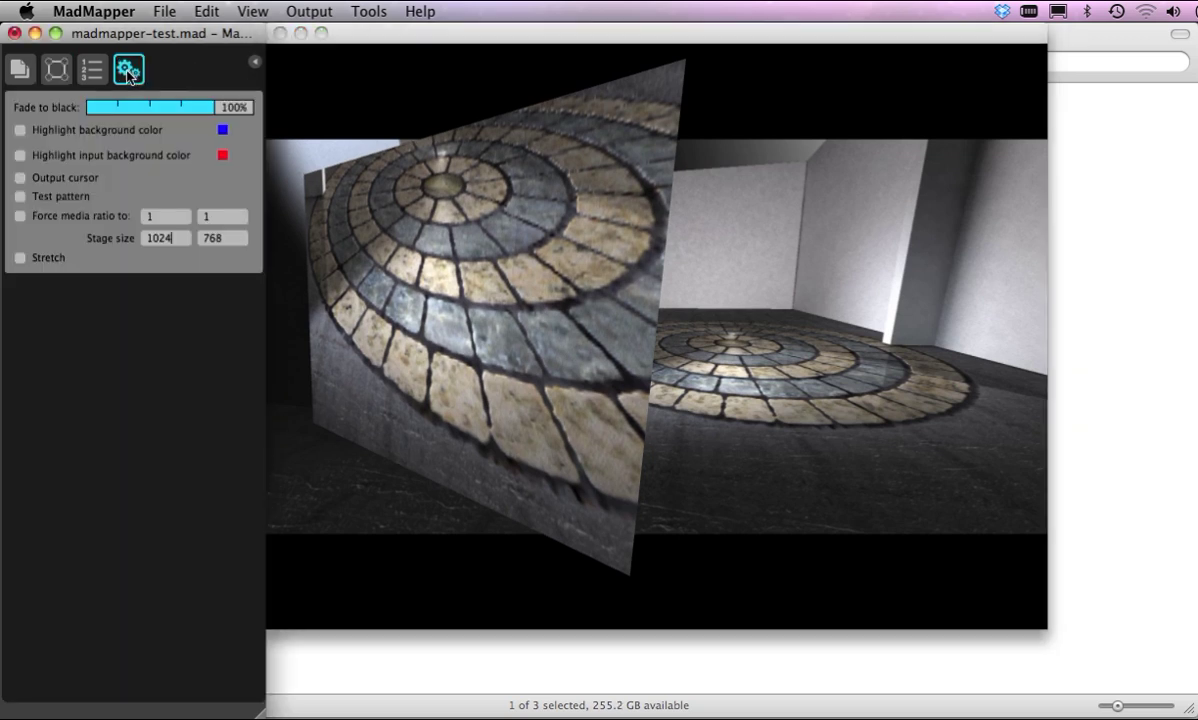
mouse_move(22, 184)
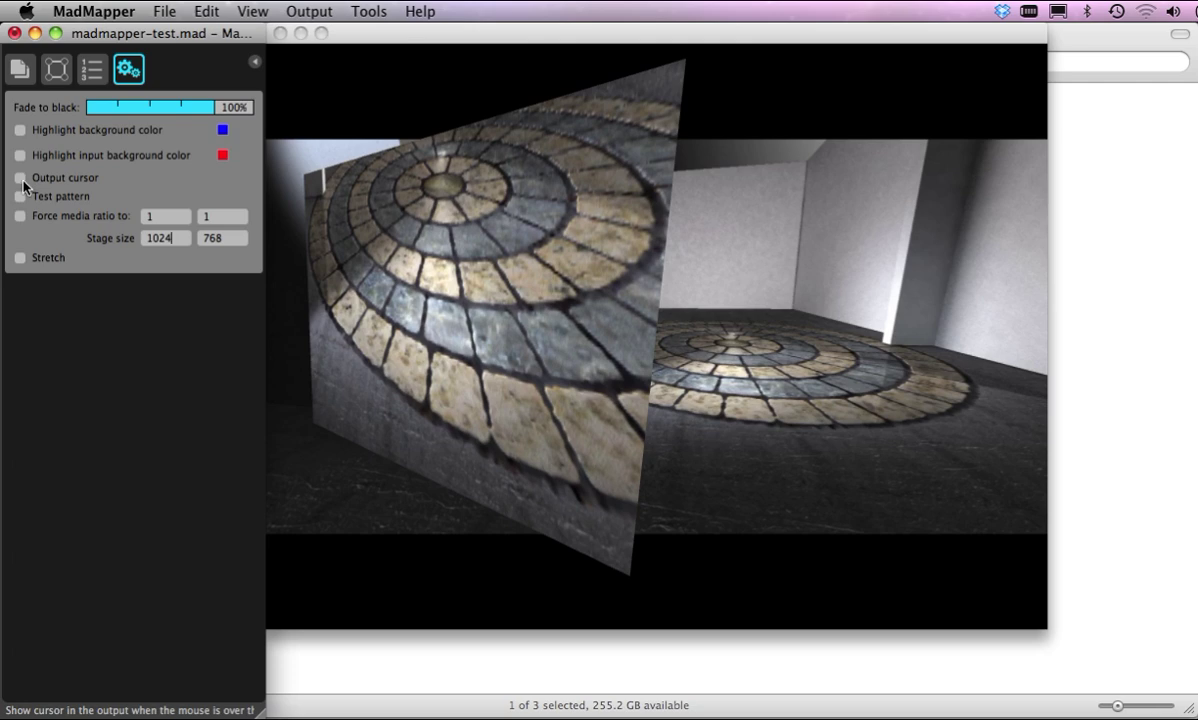
left_click(20, 176)
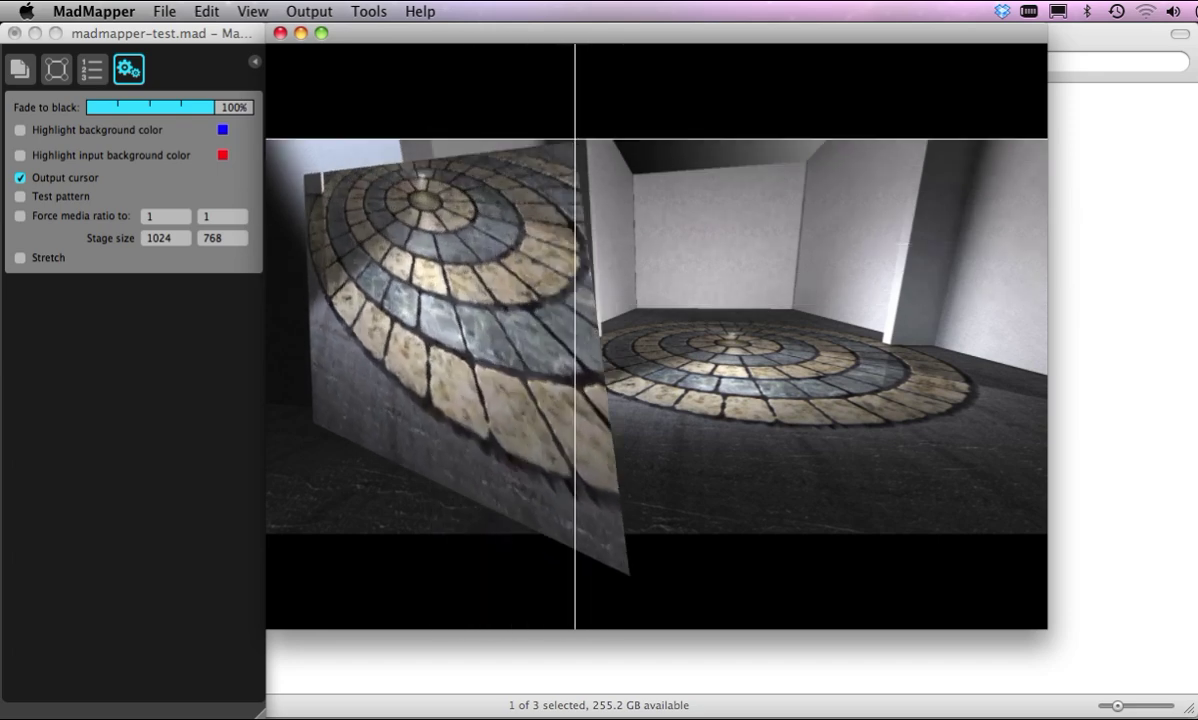
left_click(56, 68)
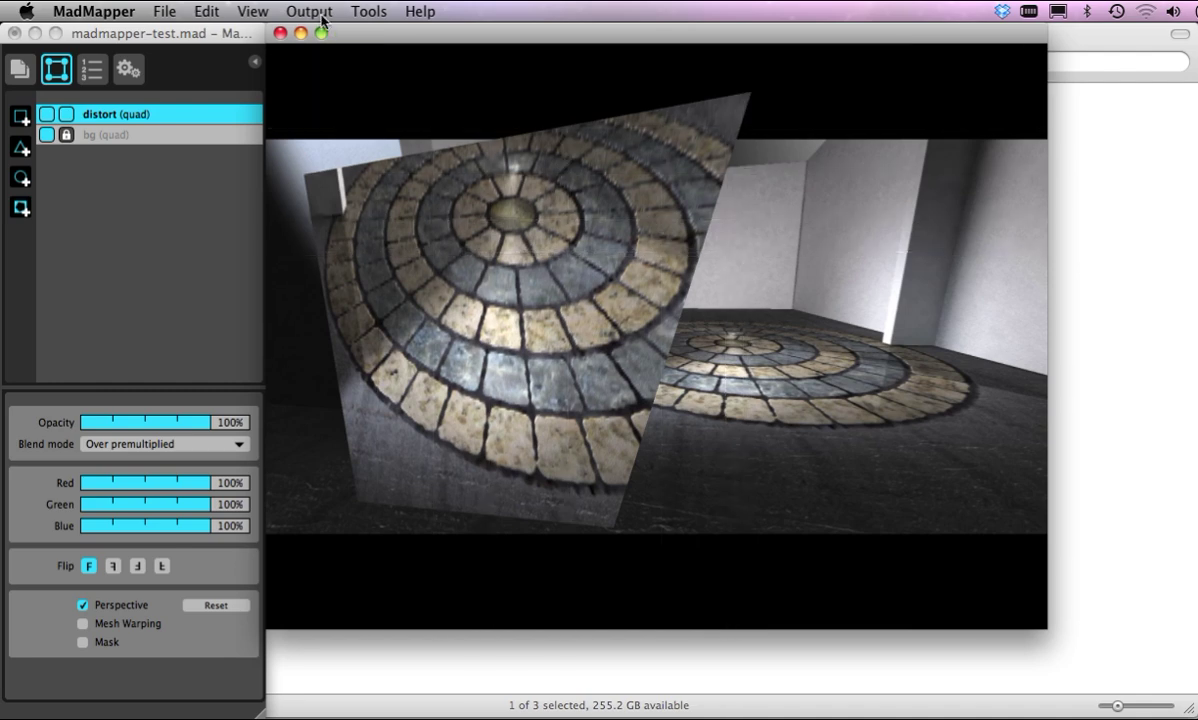
left_click(308, 12)
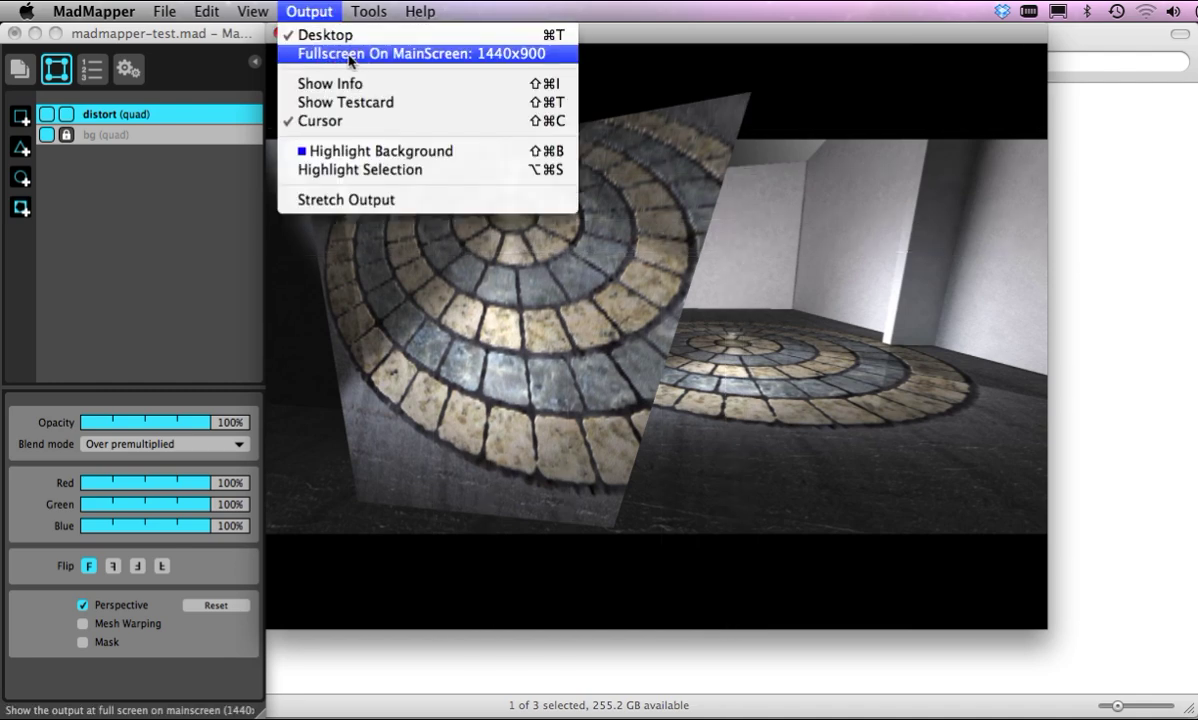